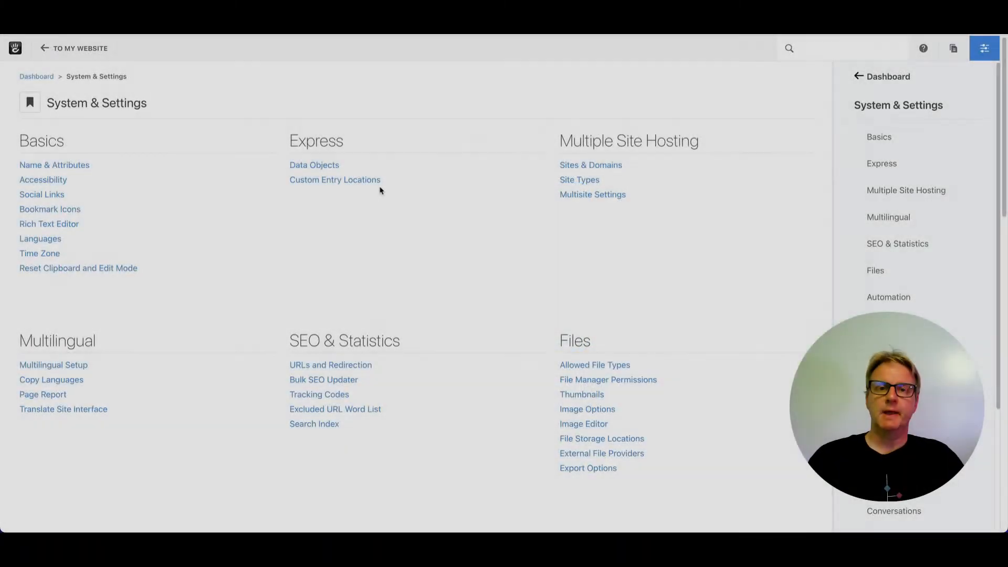
{"action": "mouse_move", "coordinate": [396, 200]}
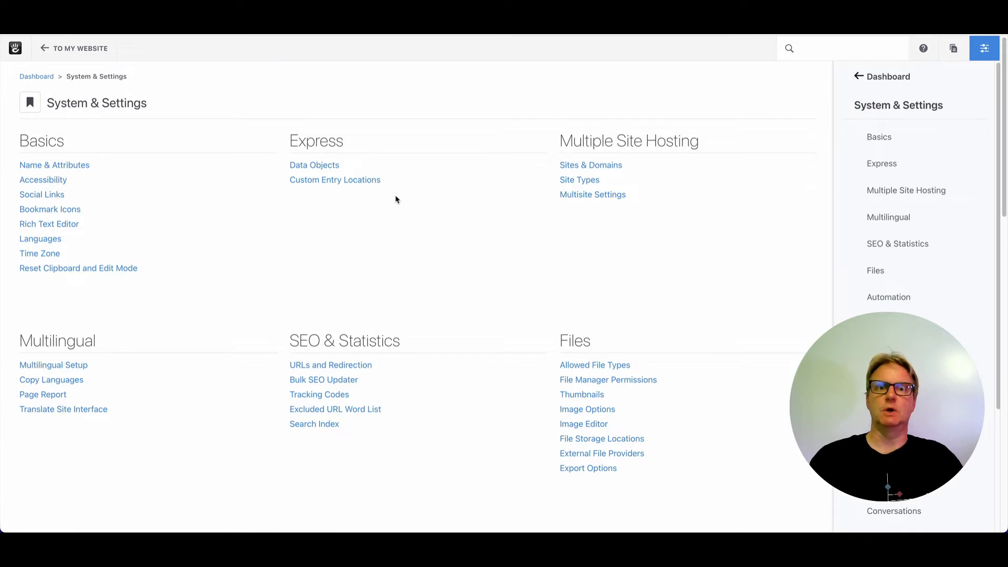
{"action": "mouse_move", "coordinate": [399, 196]}
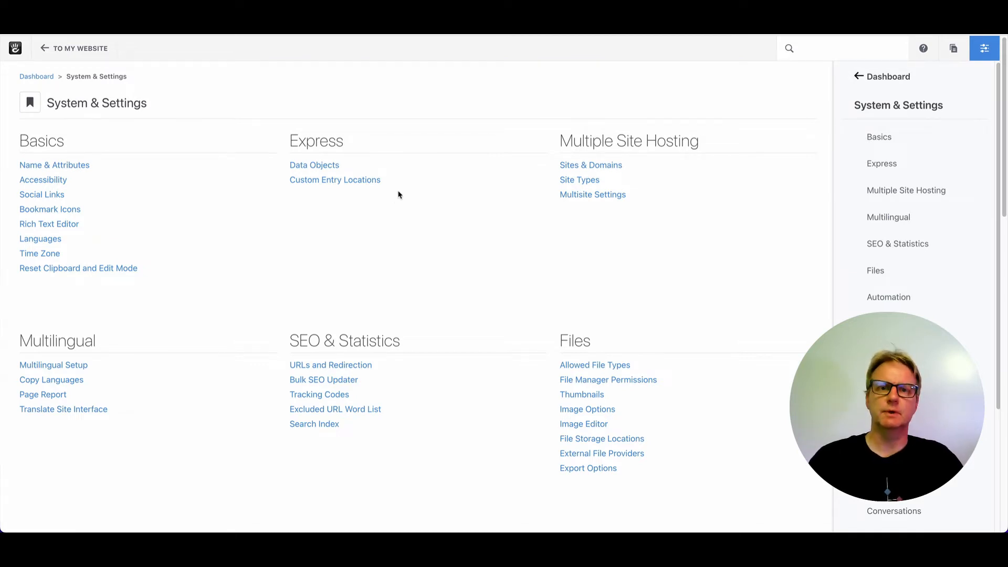
{"action": "mouse_move", "coordinate": [412, 184]}
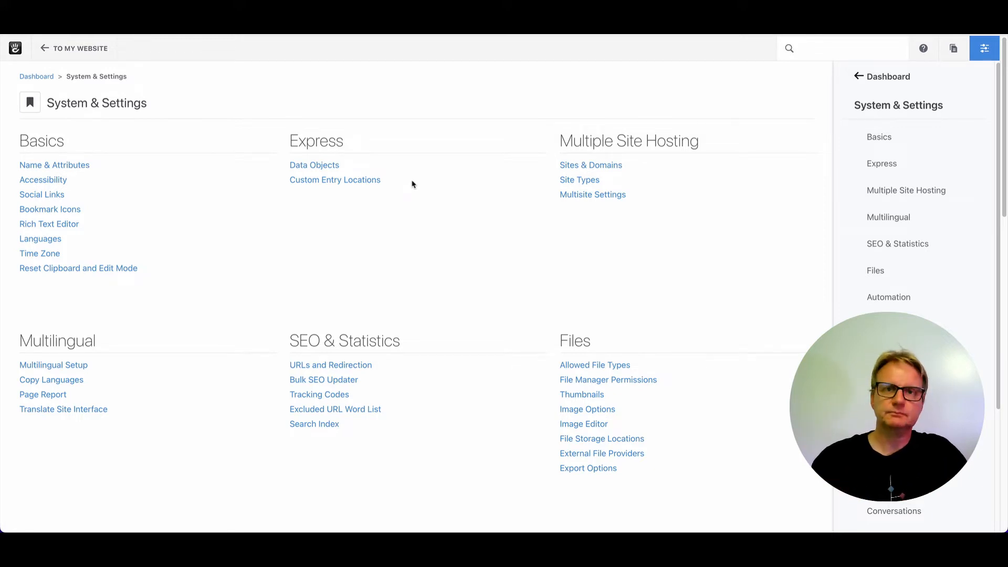
{"action": "mouse_move", "coordinate": [459, 246]}
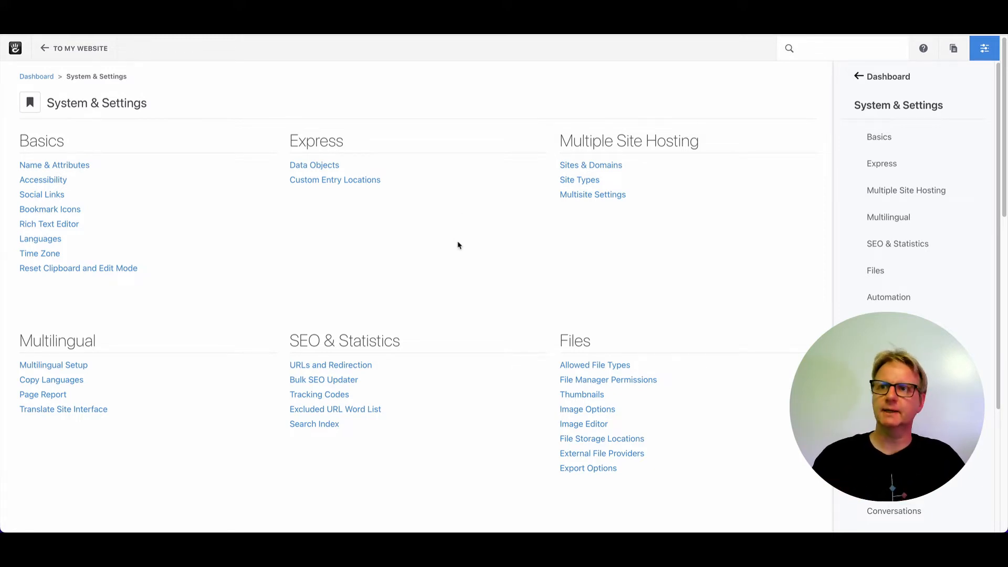
{"action": "mouse_move", "coordinate": [503, 280]}
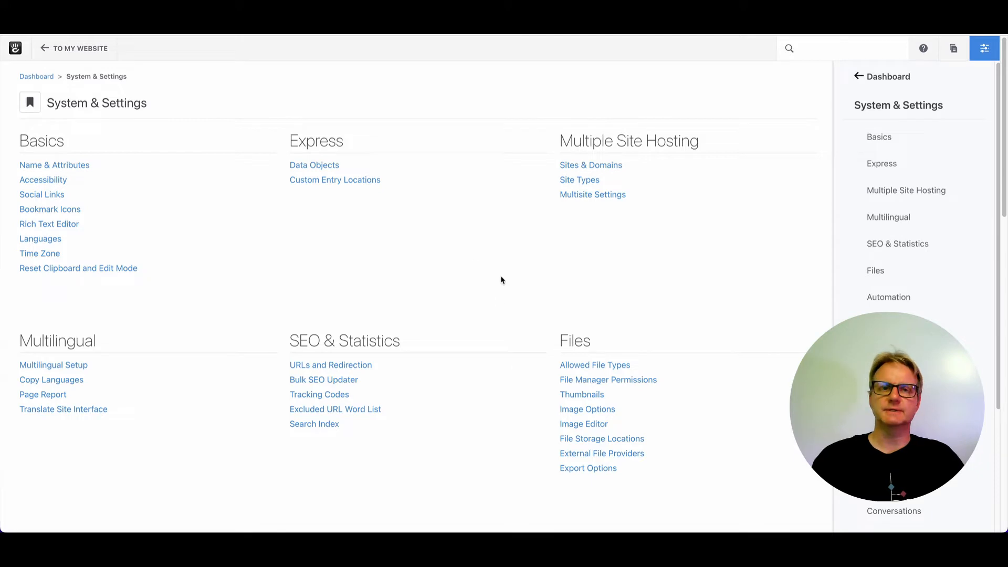
{"action": "mouse_move", "coordinate": [508, 245]}
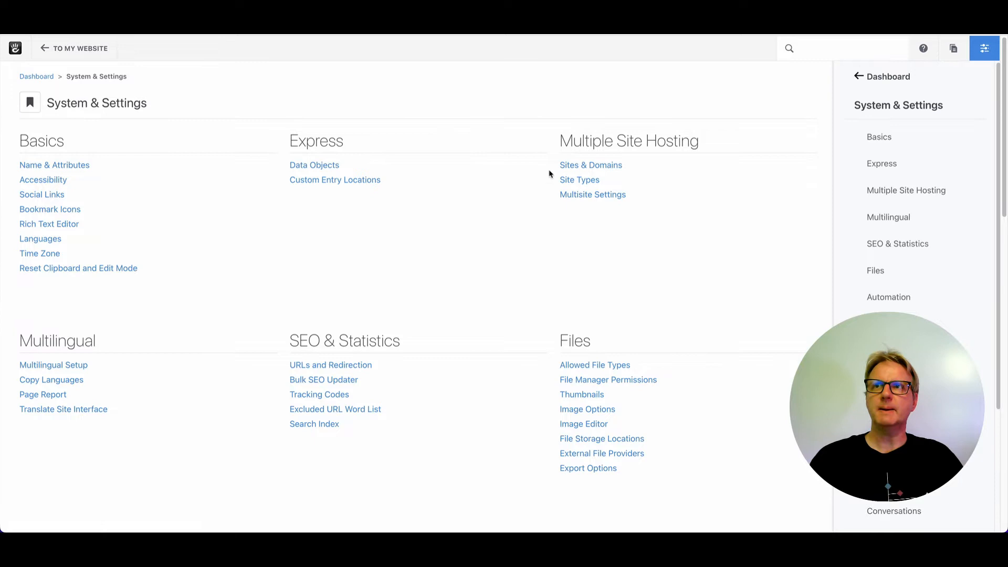
{"action": "mouse_move", "coordinate": [618, 235]}
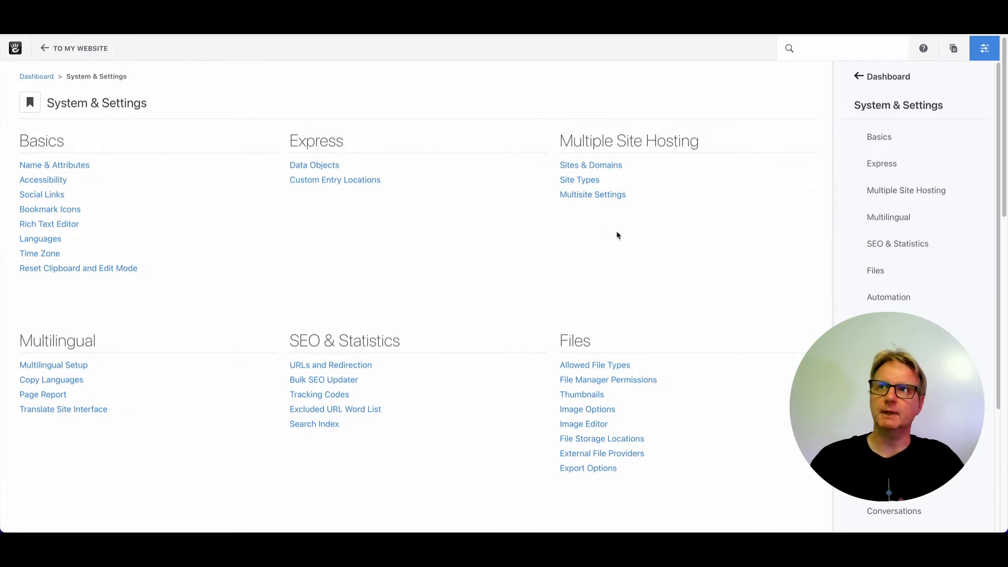
{"action": "mouse_move", "coordinate": [623, 260]}
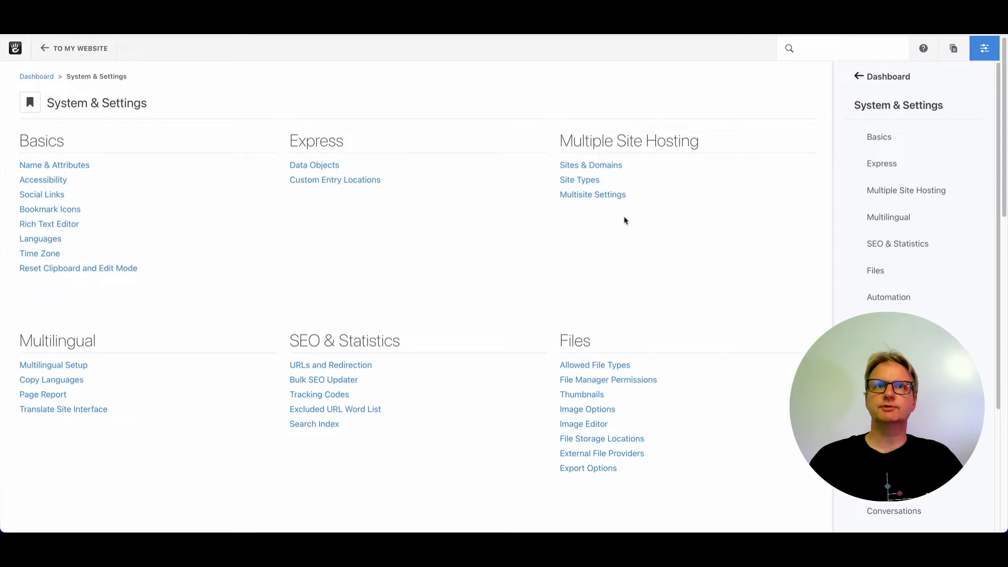
{"action": "mouse_move", "coordinate": [72, 170]}
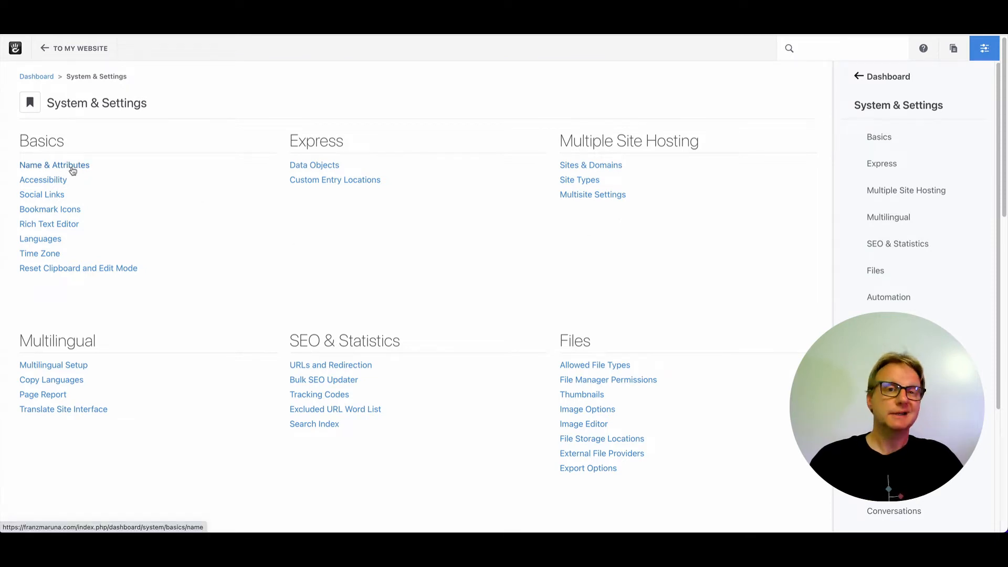
{"action": "mouse_move", "coordinate": [622, 242]}
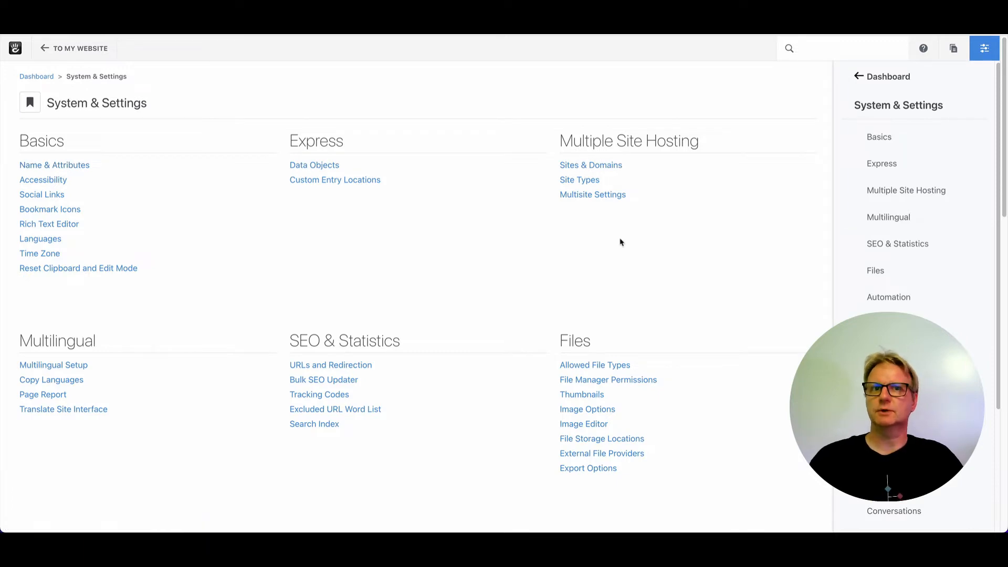
Enable advanced permissions from the Permissions & Access settings.
{"action": "scroll", "scroll_direction": "down", "scroll_amount": 3}
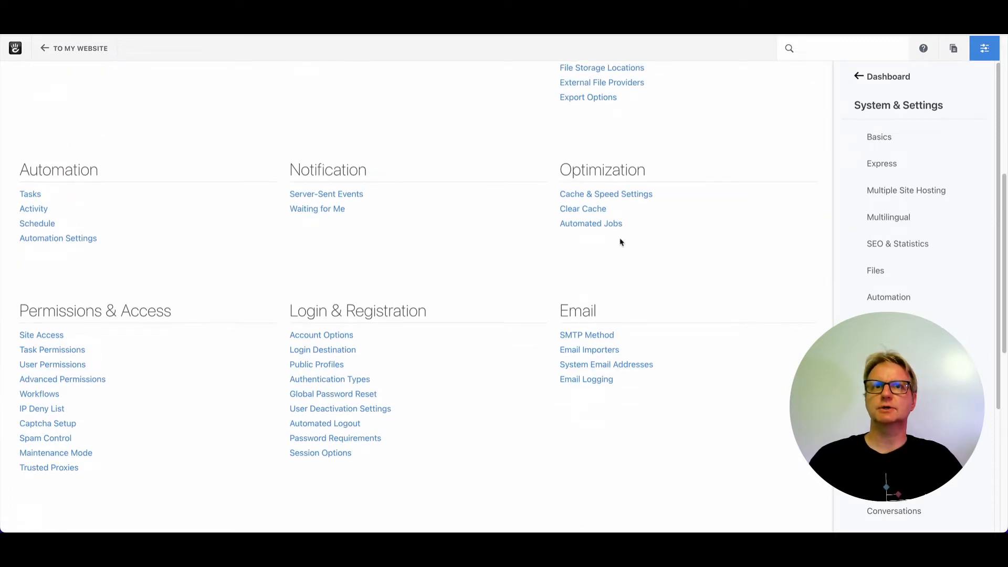
{"action": "scroll", "scroll_direction": "down", "scroll_amount": 3}
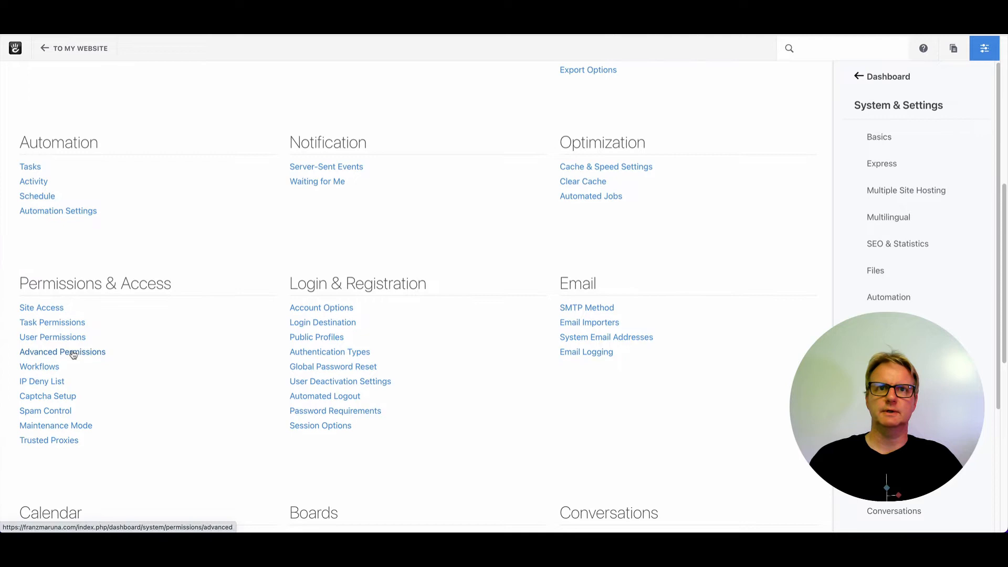
{"action": "left_click", "coordinate": [62, 352]}
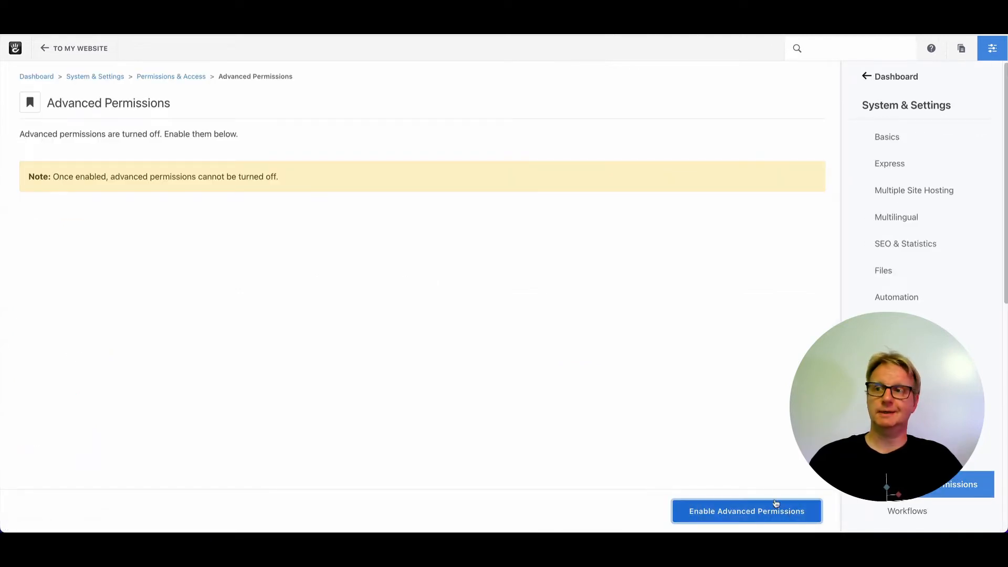
{"action": "left_click", "coordinate": [747, 510]}
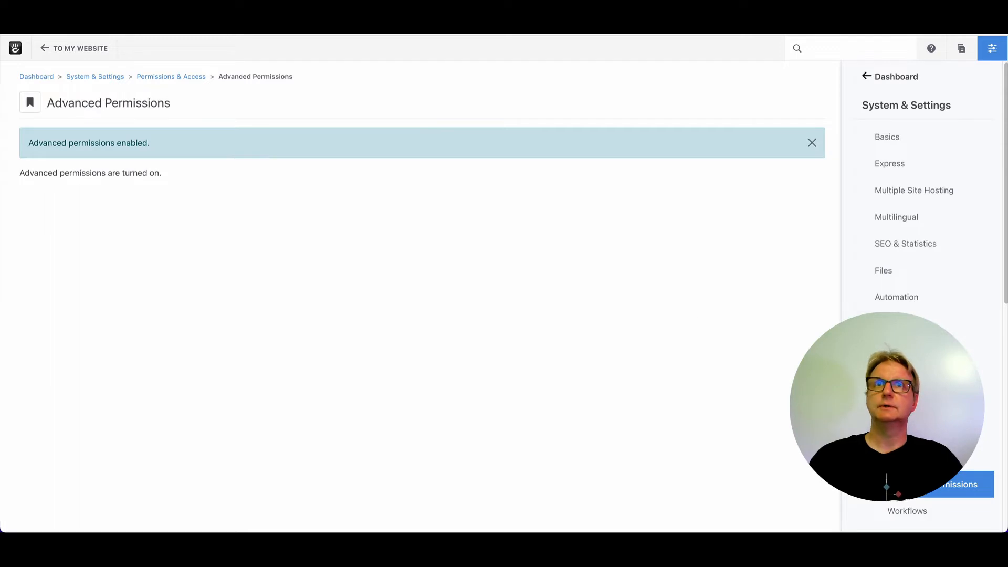
{"action": "mouse_move", "coordinate": [216, 84]}
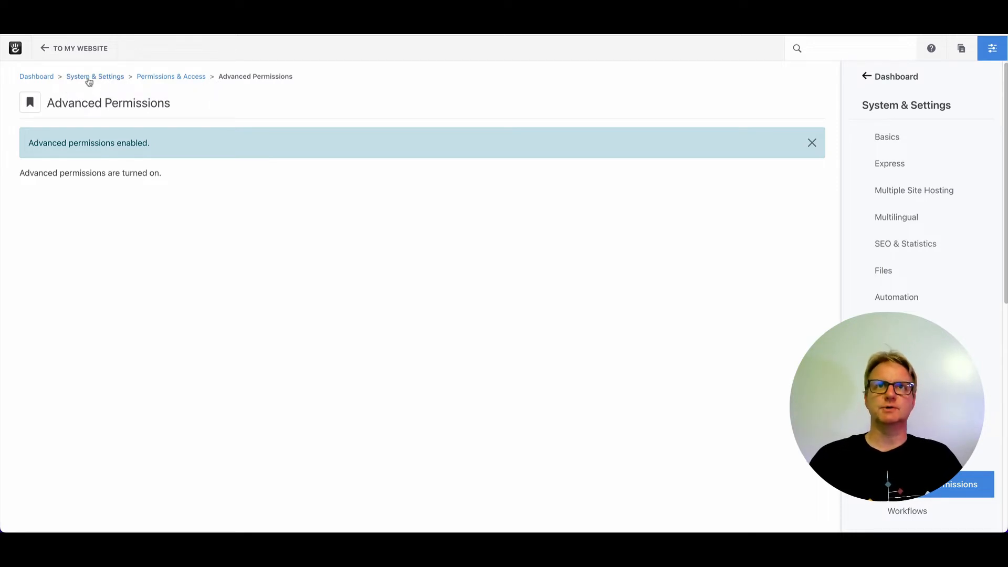
Show the site's custom attributes list with Site Tagline and Main Branch.
{"action": "left_click", "coordinate": [95, 76]}
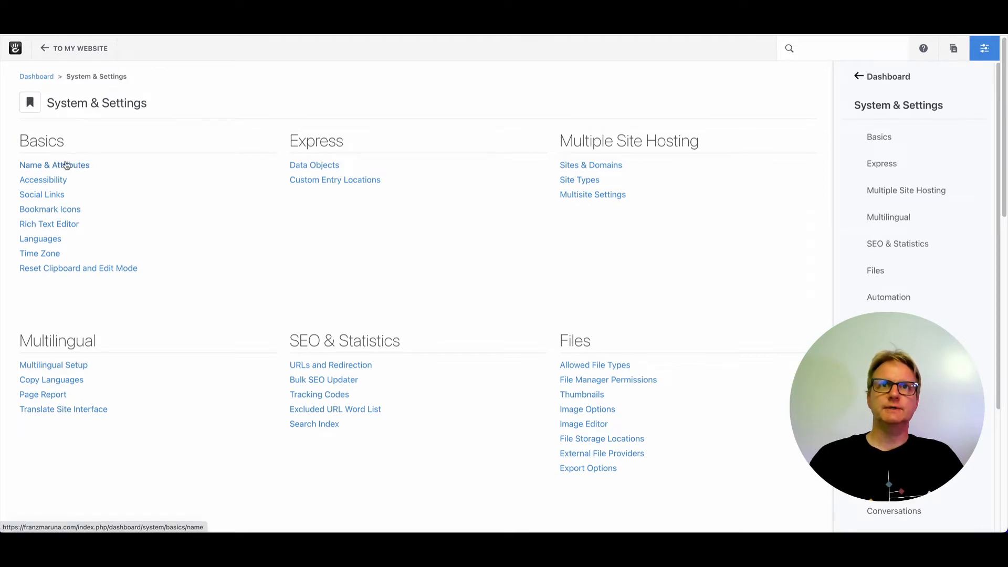
{"action": "mouse_move", "coordinate": [325, 464]}
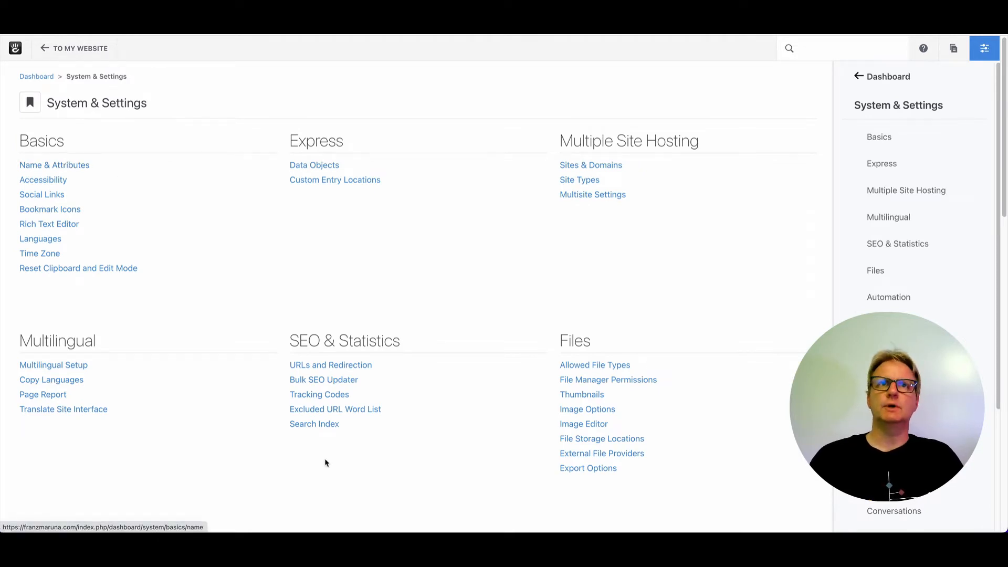
{"action": "left_click", "coordinate": [53, 164]}
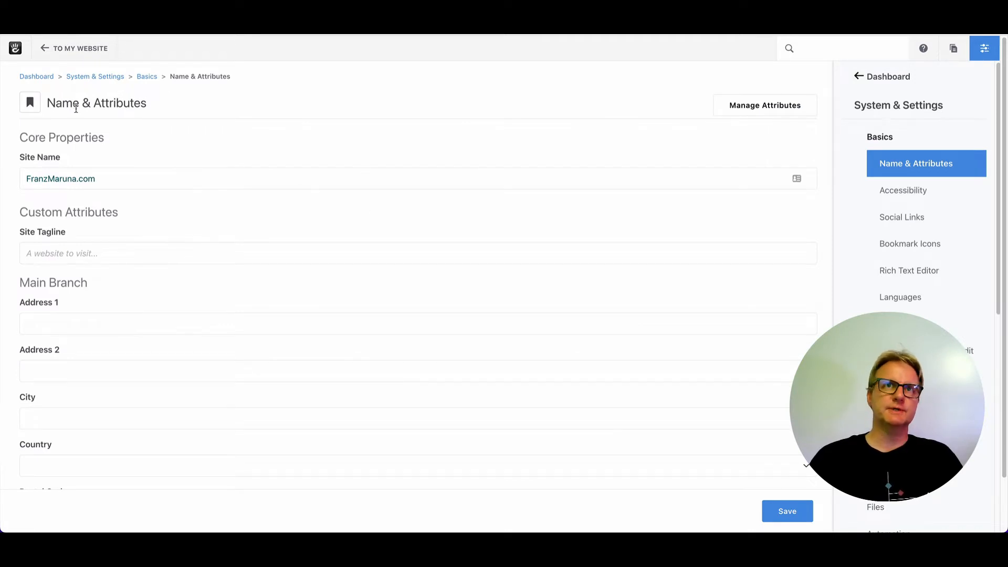
{"action": "mouse_move", "coordinate": [96, 151]}
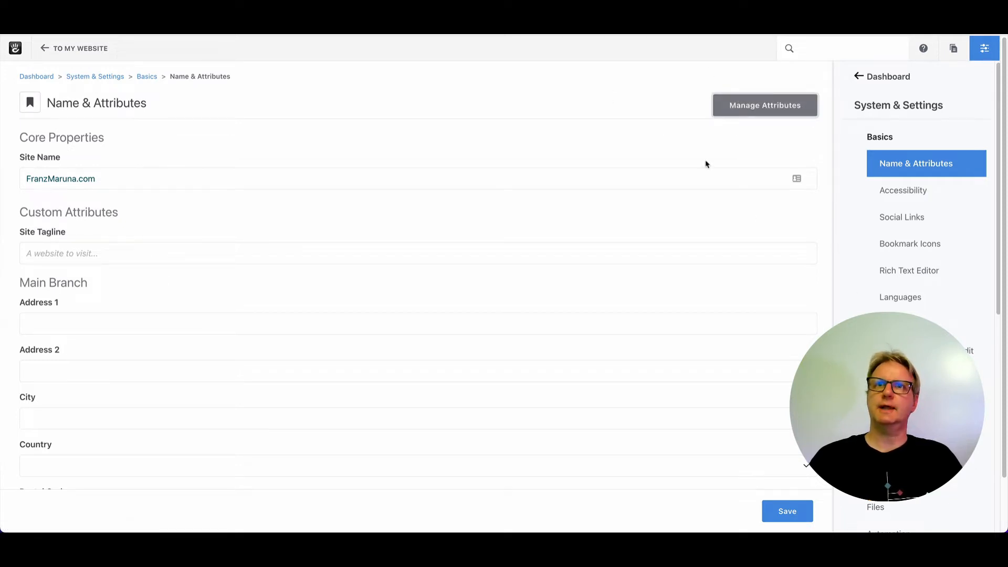
{"action": "left_click", "coordinate": [765, 105]}
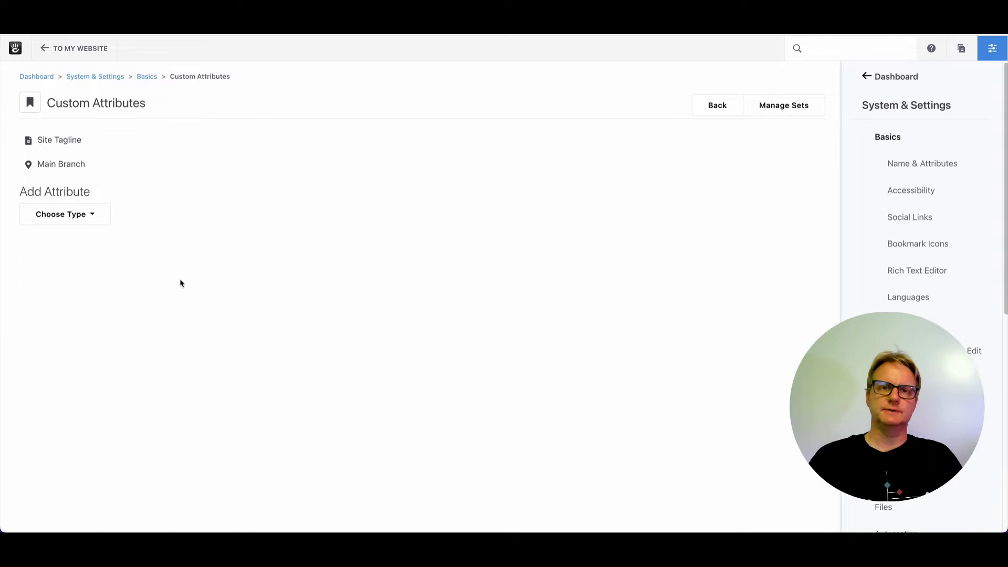
{"action": "mouse_move", "coordinate": [184, 281]}
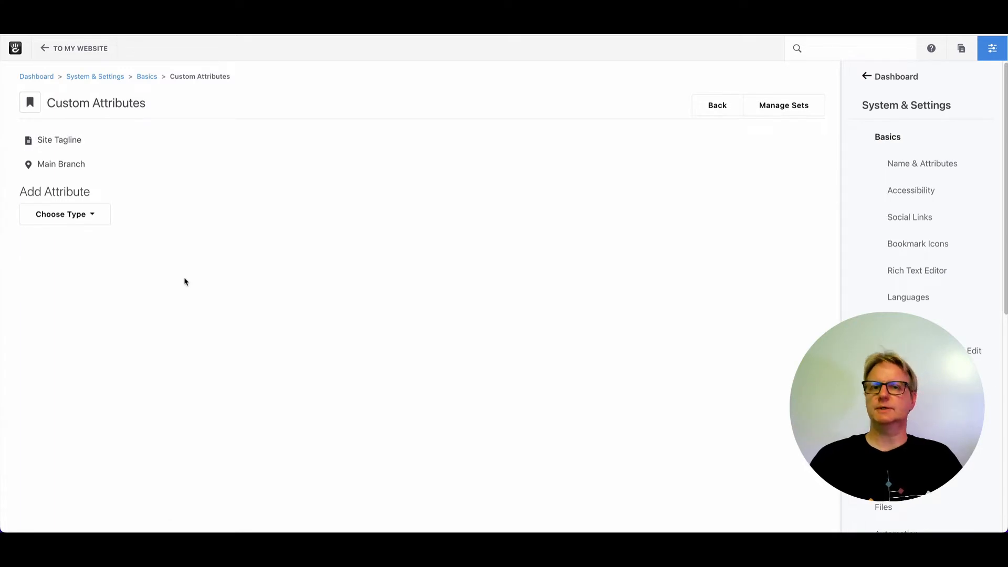
{"action": "mouse_move", "coordinate": [135, 263]}
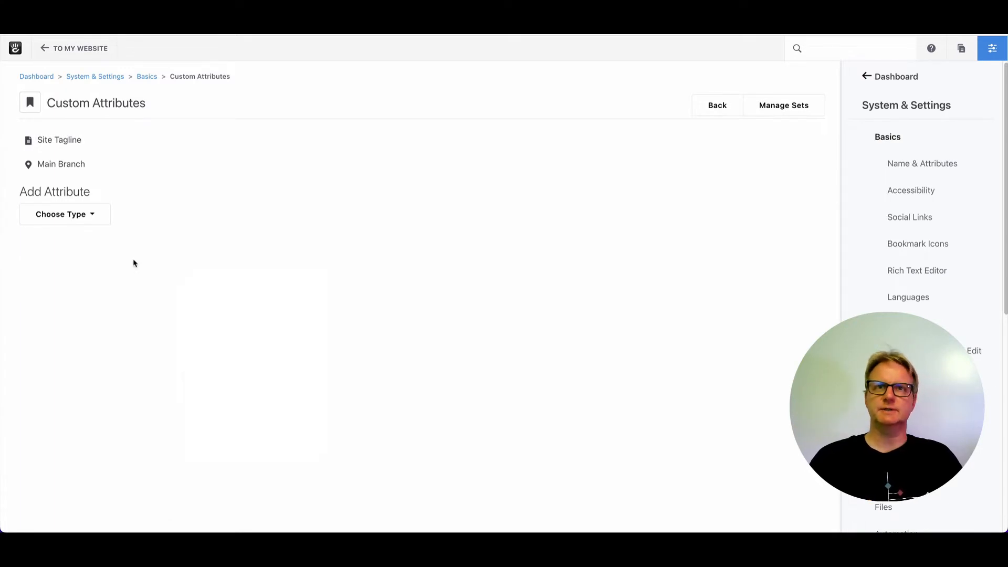
{"action": "mouse_move", "coordinate": [140, 147]}
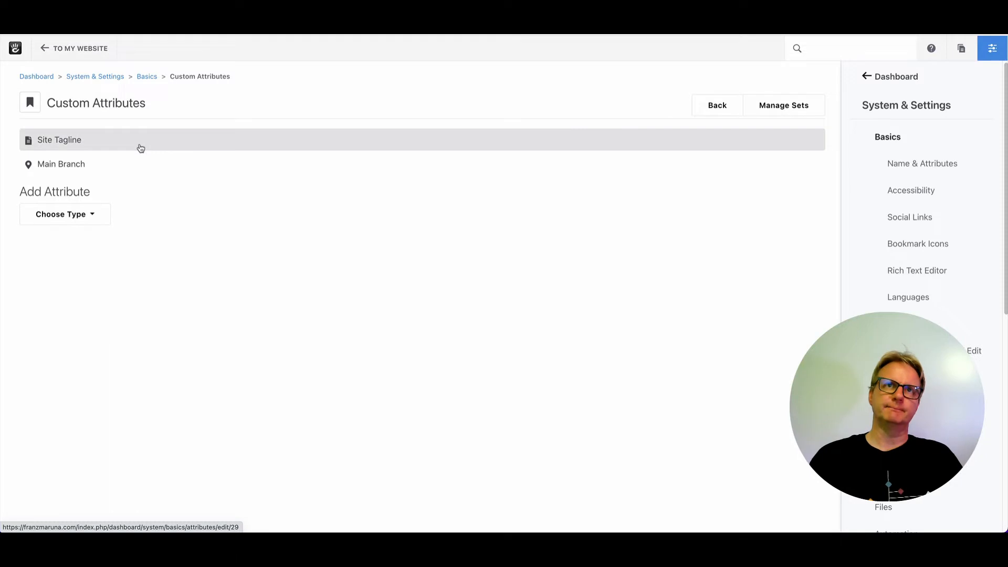
{"action": "mouse_move", "coordinate": [140, 149]}
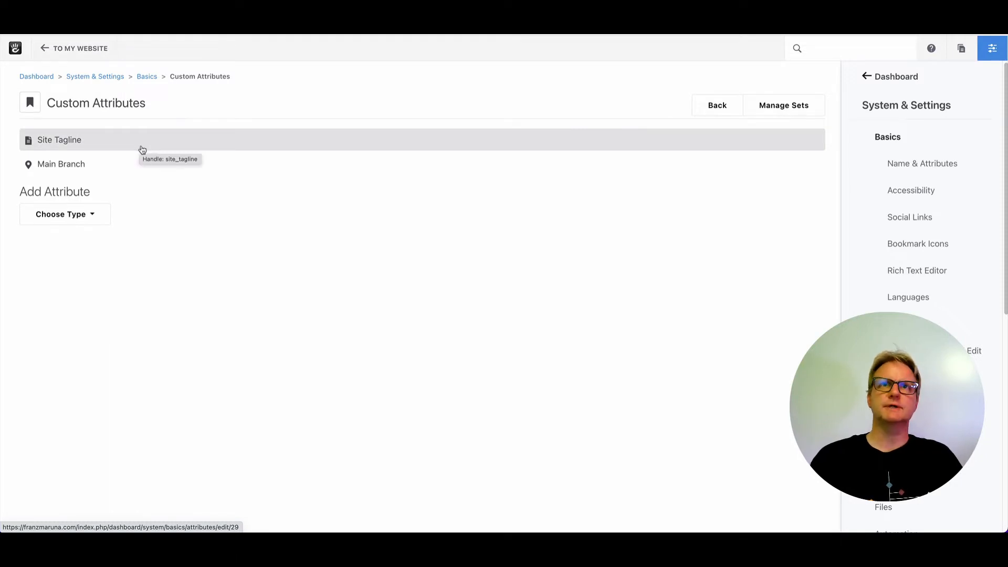
{"action": "mouse_move", "coordinate": [148, 158]}
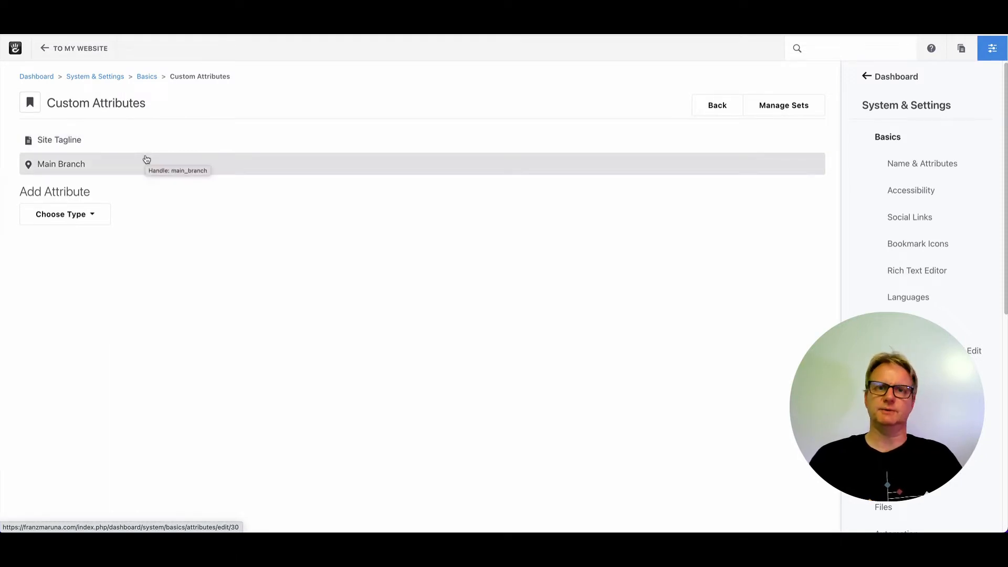
{"action": "mouse_move", "coordinate": [145, 142]}
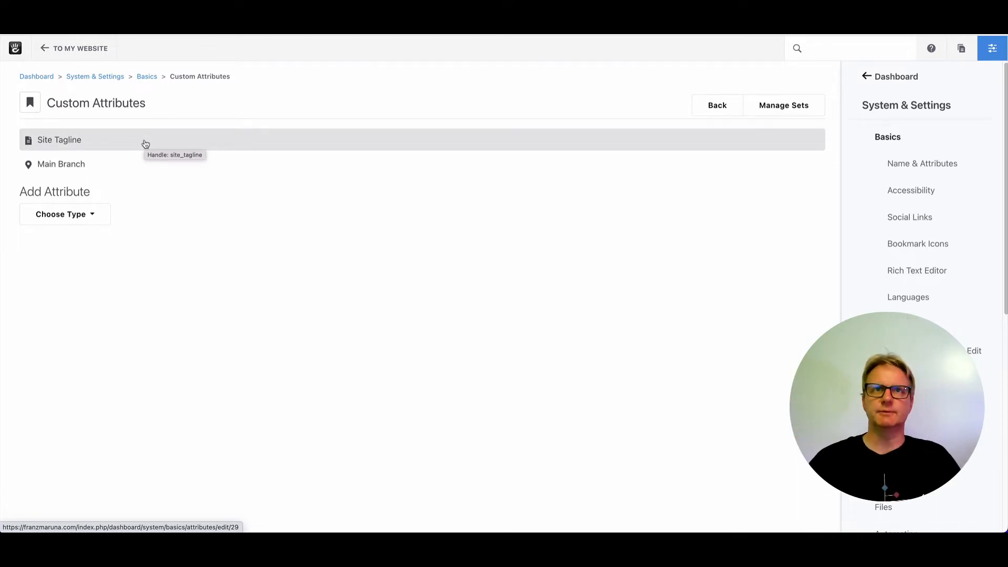
{"action": "mouse_move", "coordinate": [108, 176]}
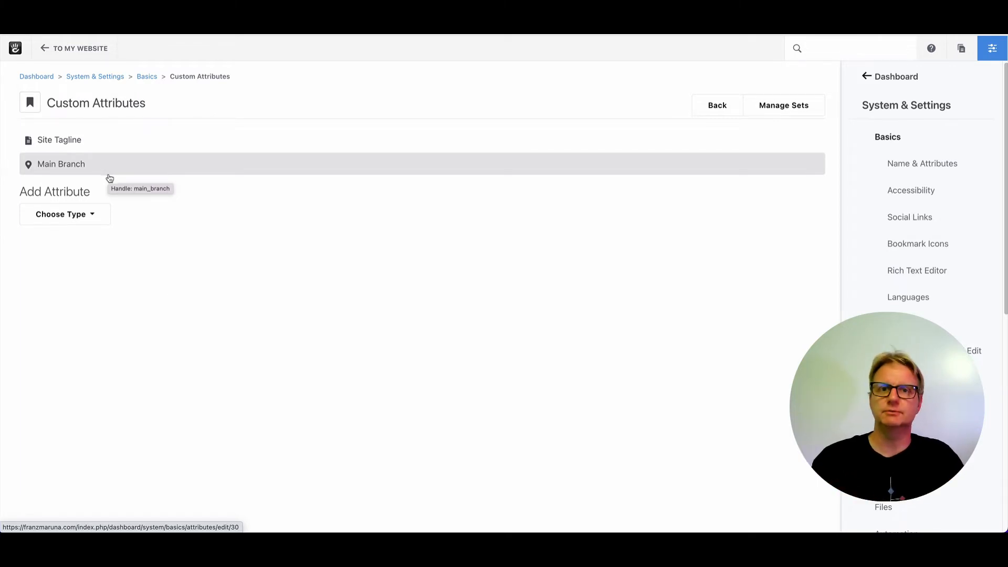
{"action": "mouse_move", "coordinate": [563, 231]}
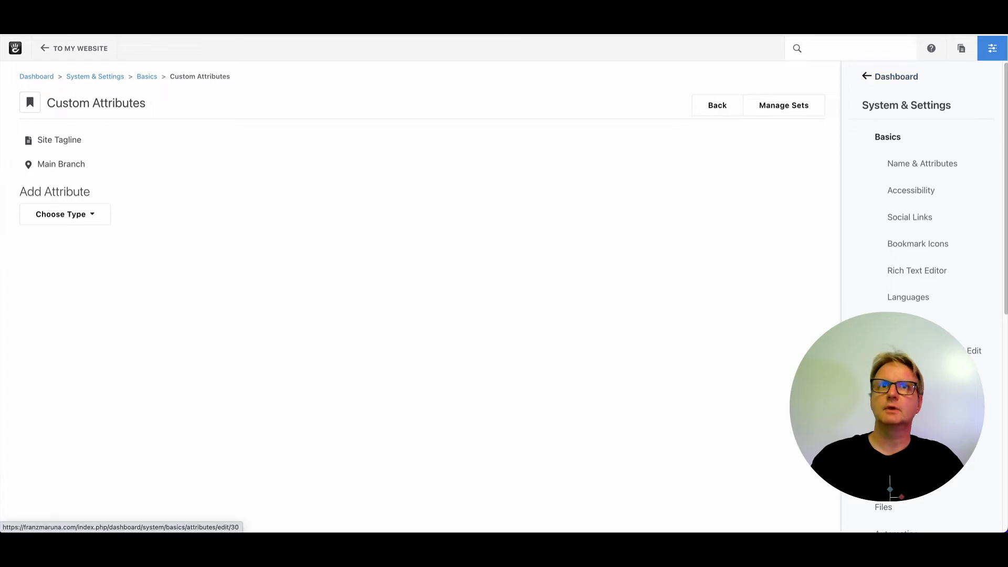
Return to System & Settings and search the dashboard for 'cann'.
{"action": "left_click", "coordinate": [94, 75]}
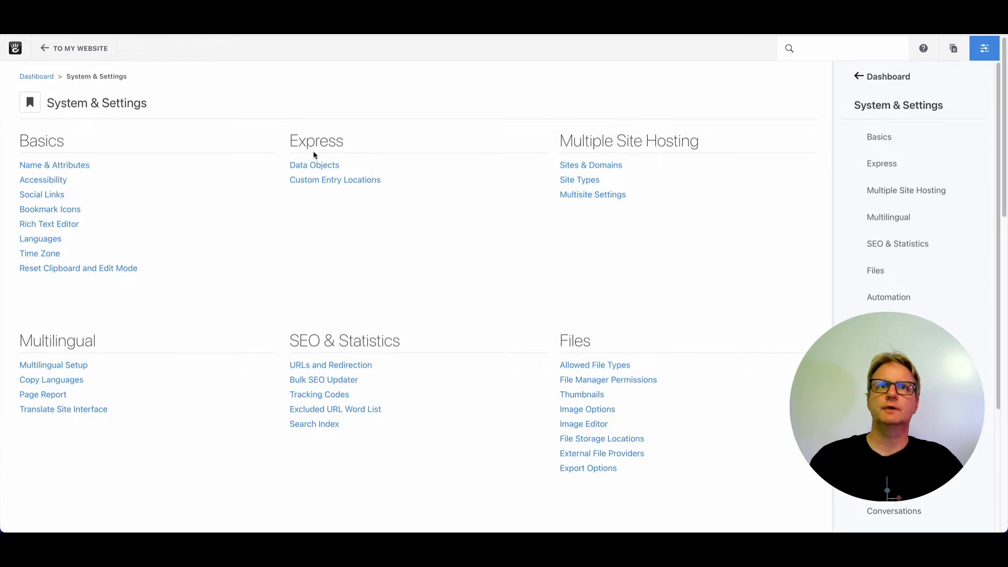
{"action": "mouse_move", "coordinate": [334, 250]}
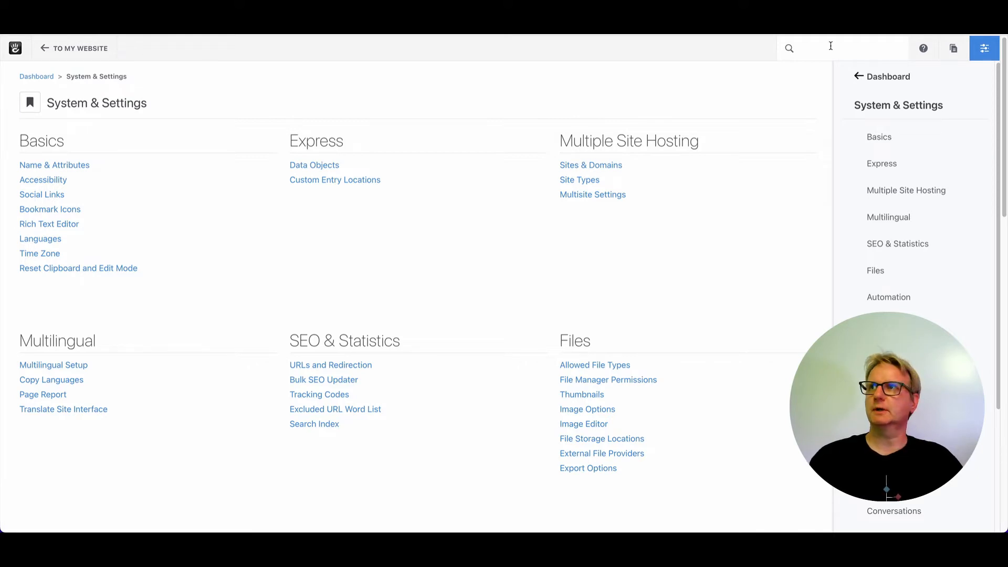
{"action": "type", "text": "c"}
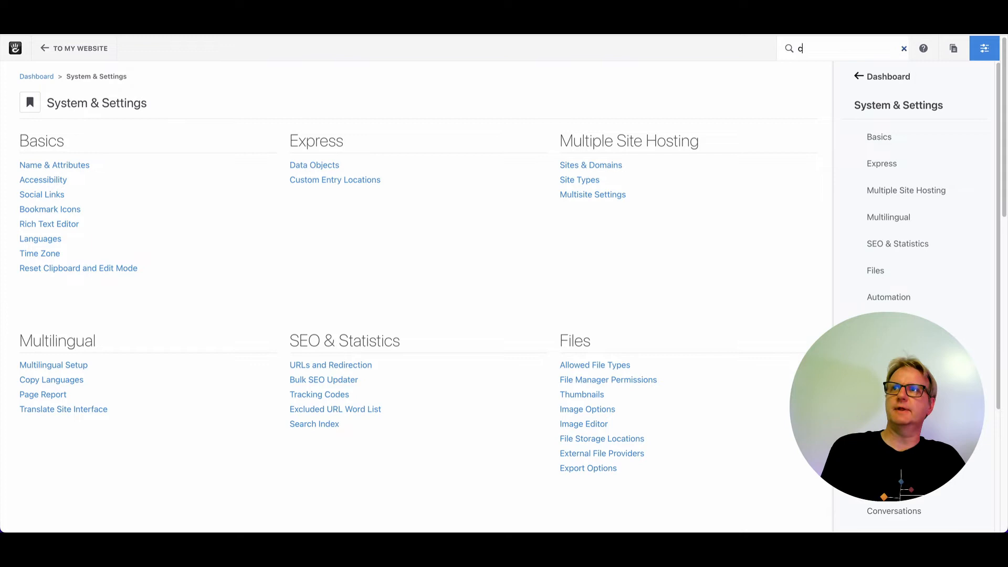
{"action": "type", "text": "ann"}
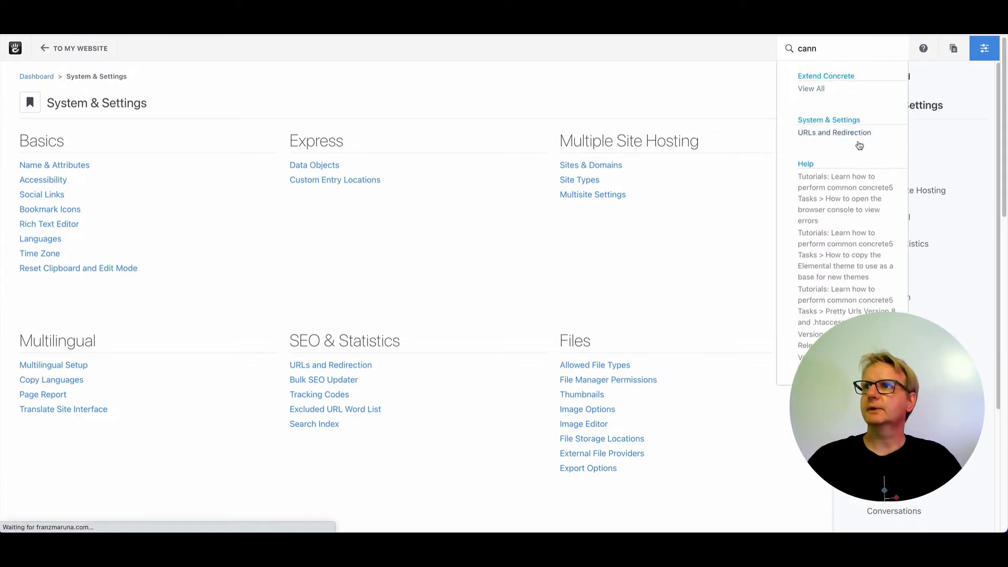
{"action": "left_click", "coordinate": [834, 133]}
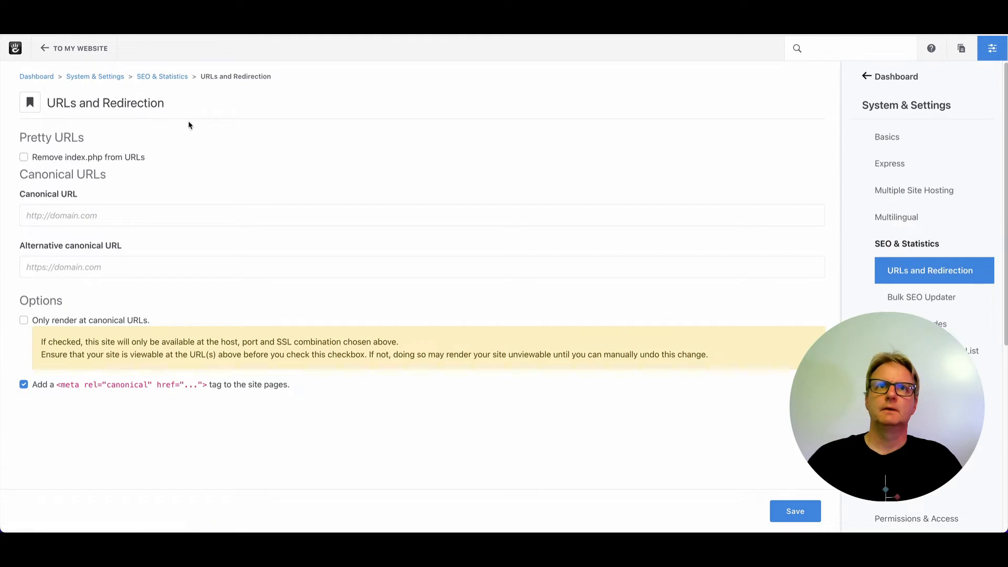
{"action": "left_click", "coordinate": [105, 215]}
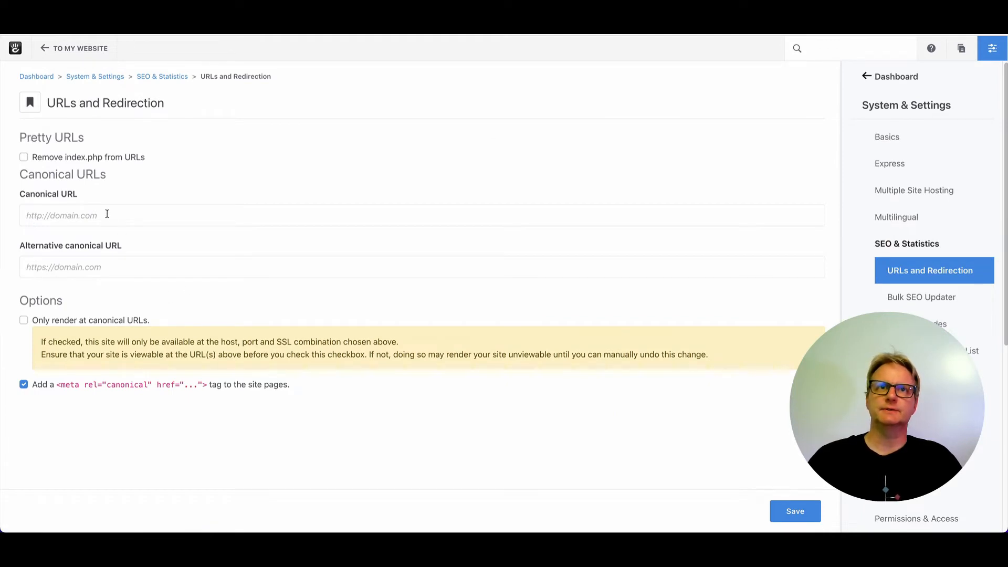
{"action": "left_click", "coordinate": [187, 217]}
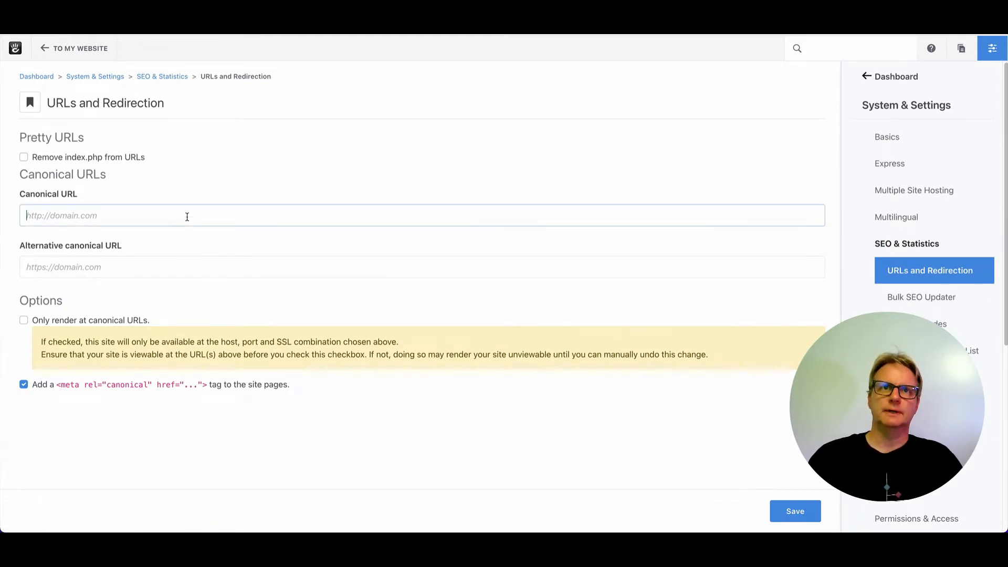
{"action": "type", "text": "https://franzmaruna.com"}
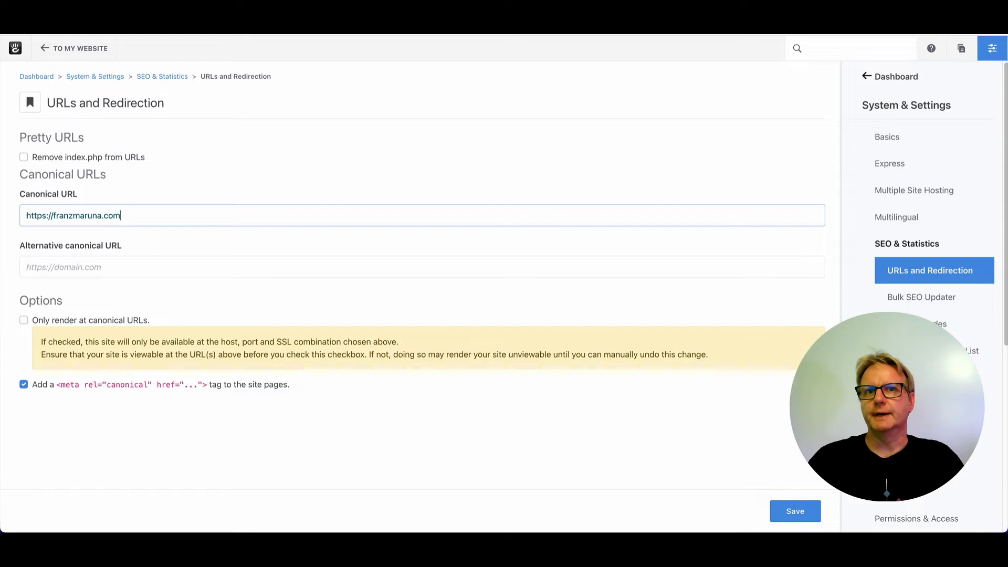
{"action": "left_click", "coordinate": [23, 320]}
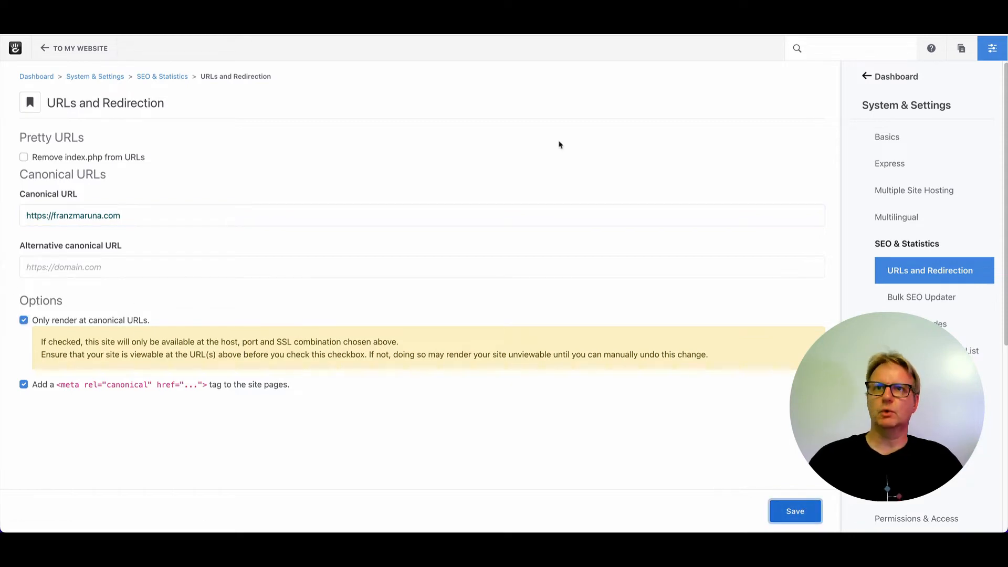
{"action": "left_click", "coordinate": [795, 511]}
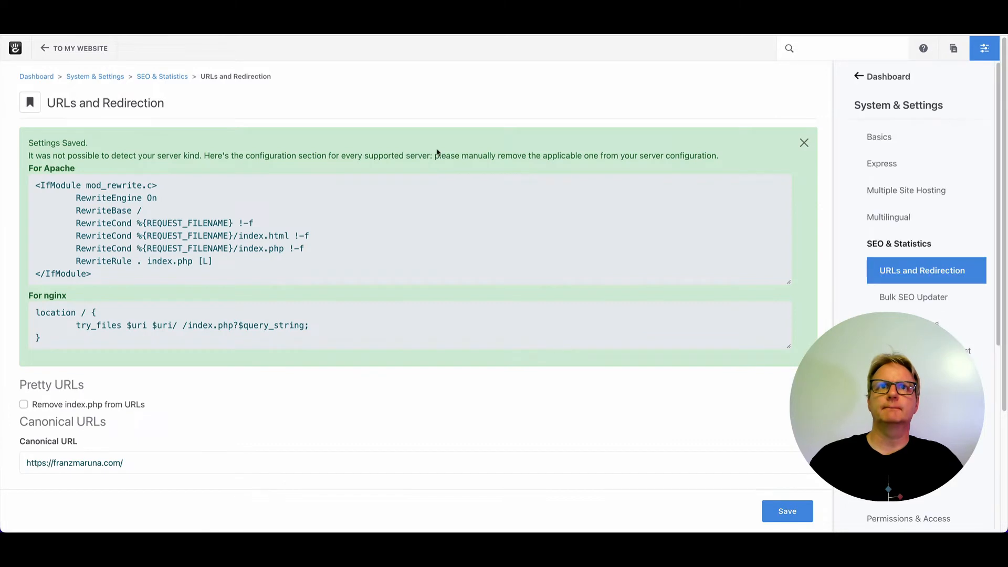
{"action": "mouse_move", "coordinate": [79, 41]}
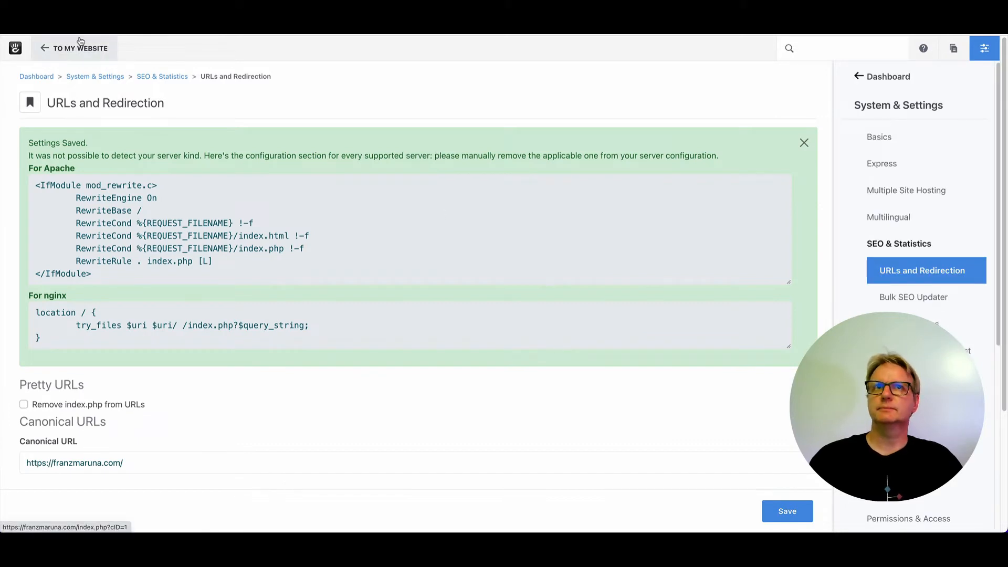
{"action": "left_click", "coordinate": [25, 405]}
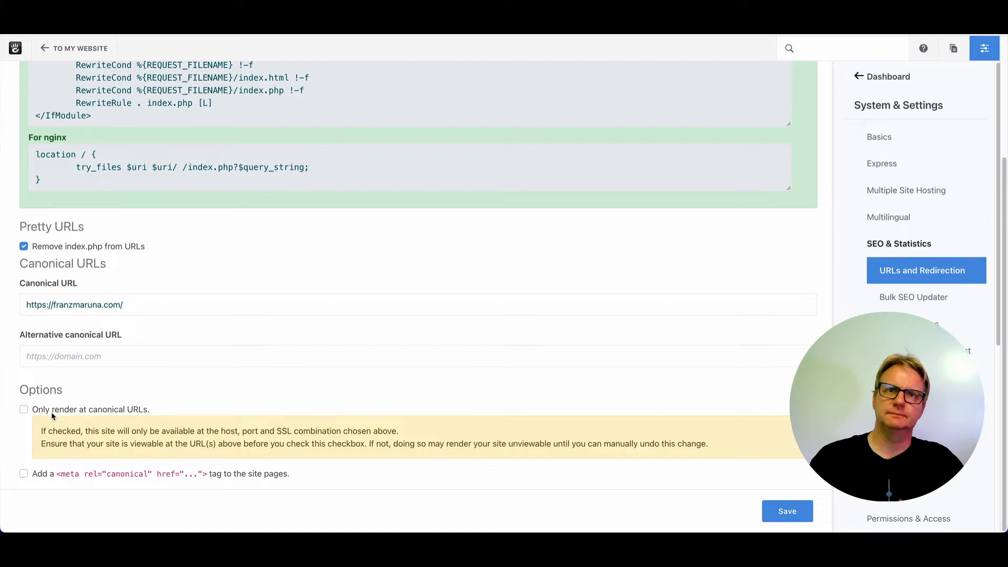
{"action": "mouse_move", "coordinate": [143, 443]}
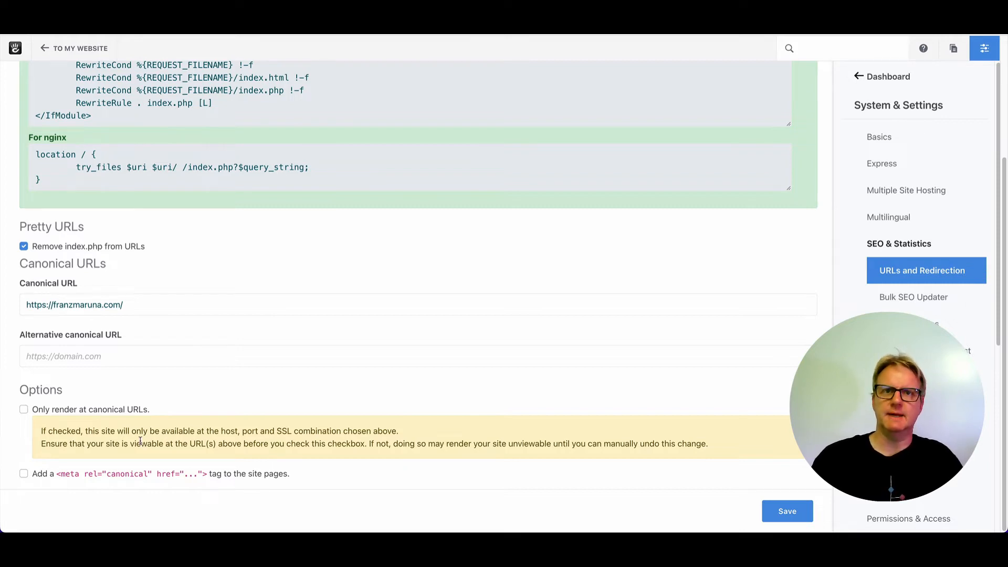
{"action": "mouse_move", "coordinate": [653, 426]}
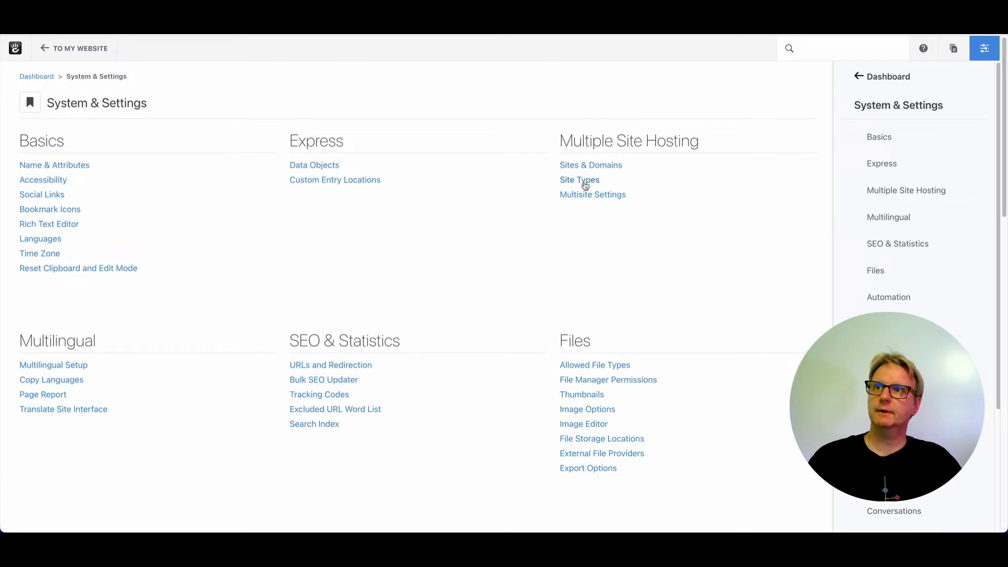
Enable multiple sites in Multisite Settings and list the site types.
{"action": "left_click", "coordinate": [593, 194]}
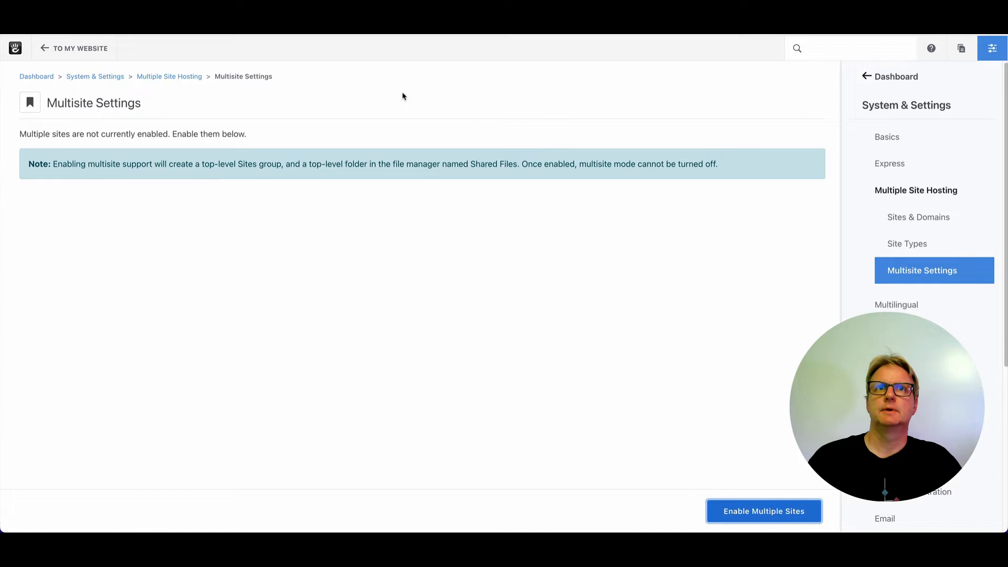
{"action": "left_click", "coordinate": [765, 510]}
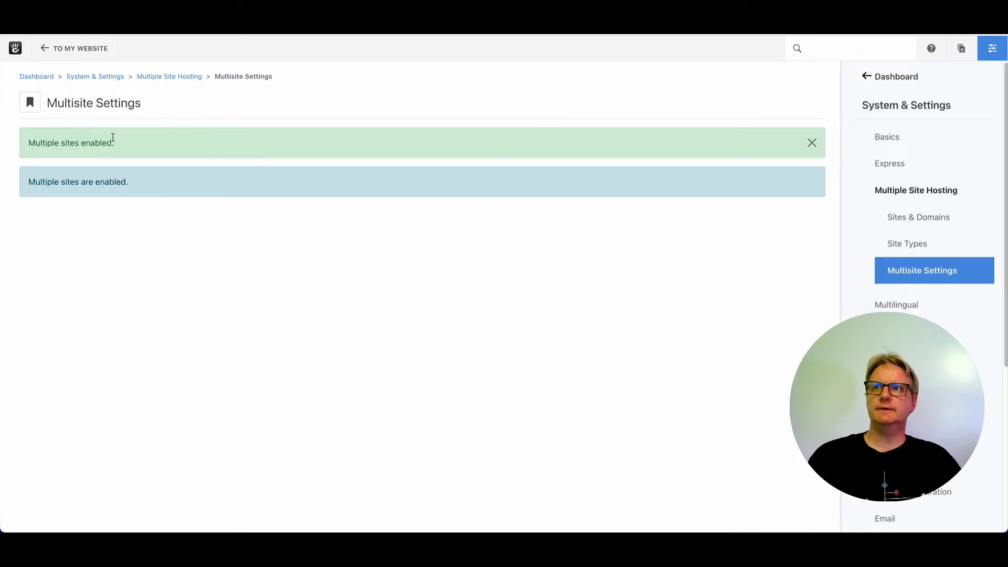
{"action": "mouse_move", "coordinate": [110, 151]}
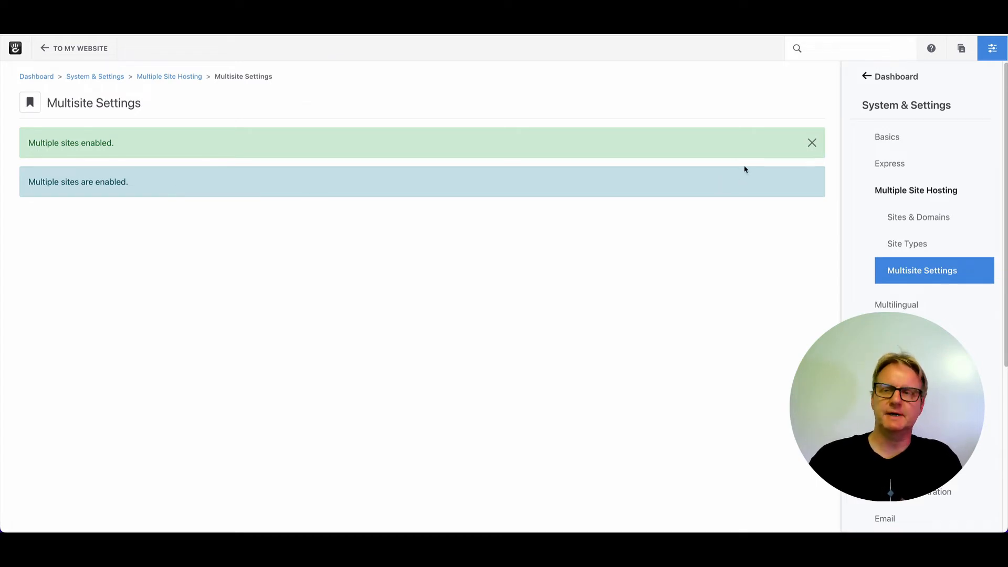
{"action": "mouse_move", "coordinate": [893, 211]}
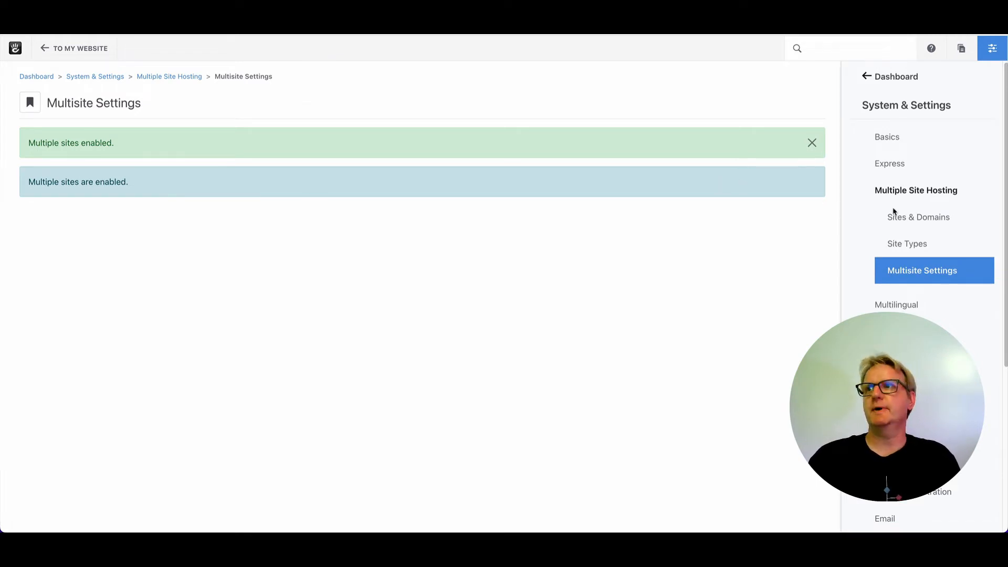
{"action": "left_click", "coordinate": [907, 244]}
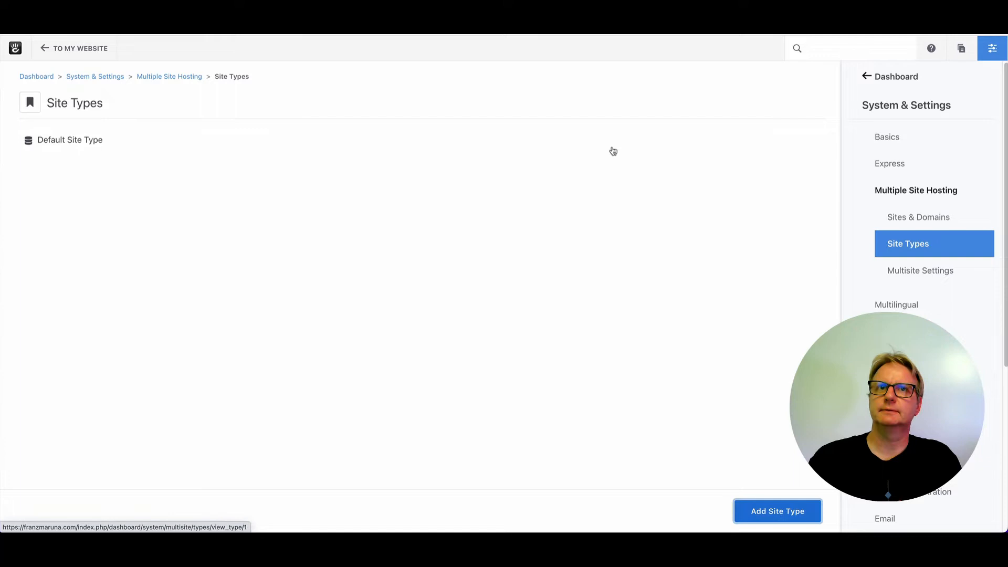
Create a Franchise site type with the Atomik theme and Full home page template.
{"action": "left_click", "coordinate": [778, 510]}
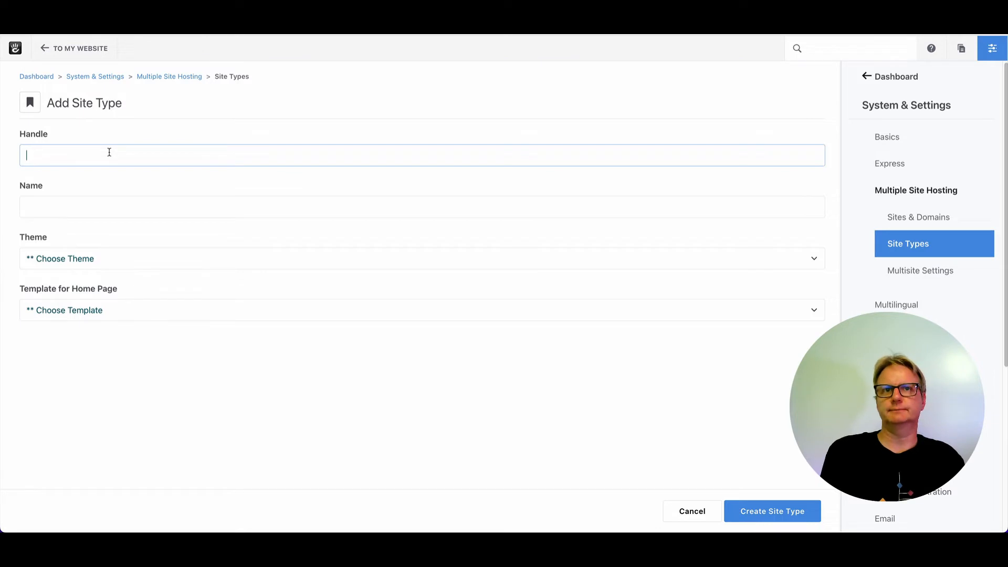
{"action": "type", "text": "franchi"}
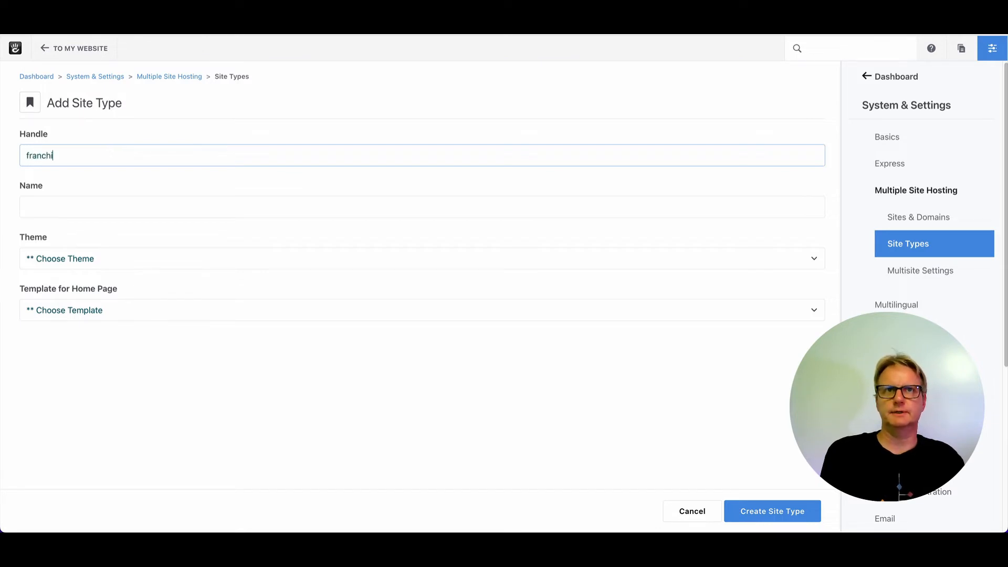
{"action": "type", "text": "F"}
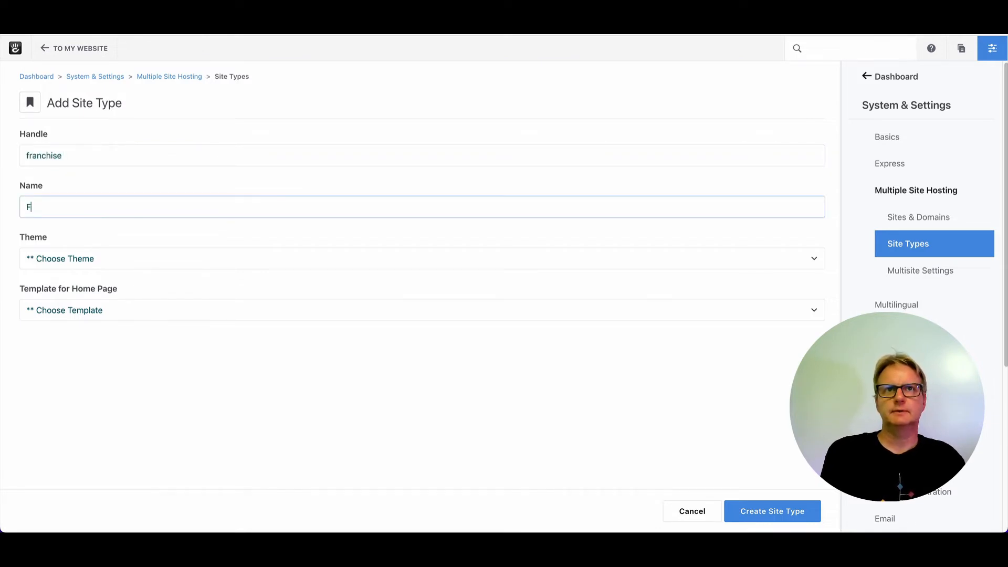
{"action": "type", "text": "ranchise"}
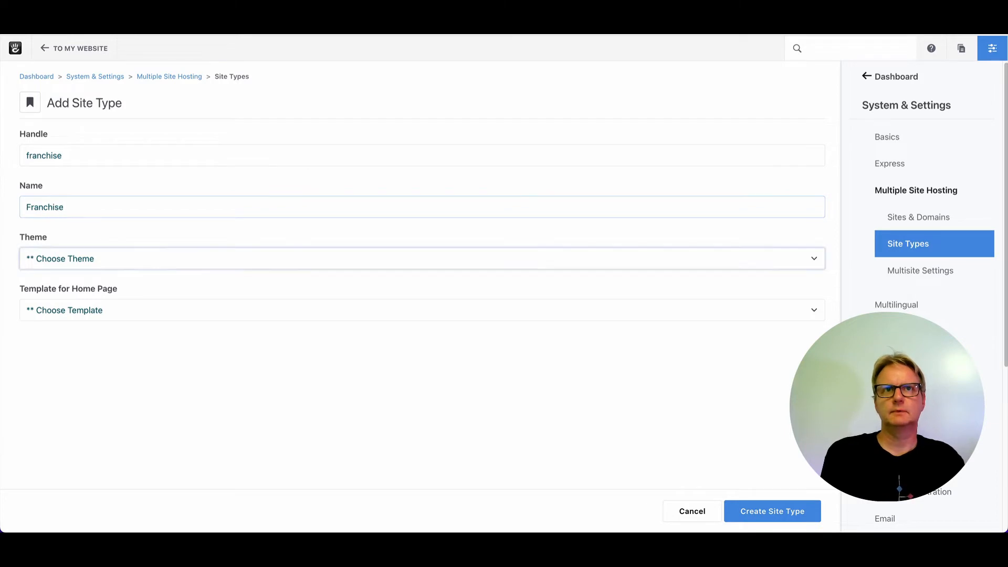
{"action": "mouse_move", "coordinate": [151, 258]}
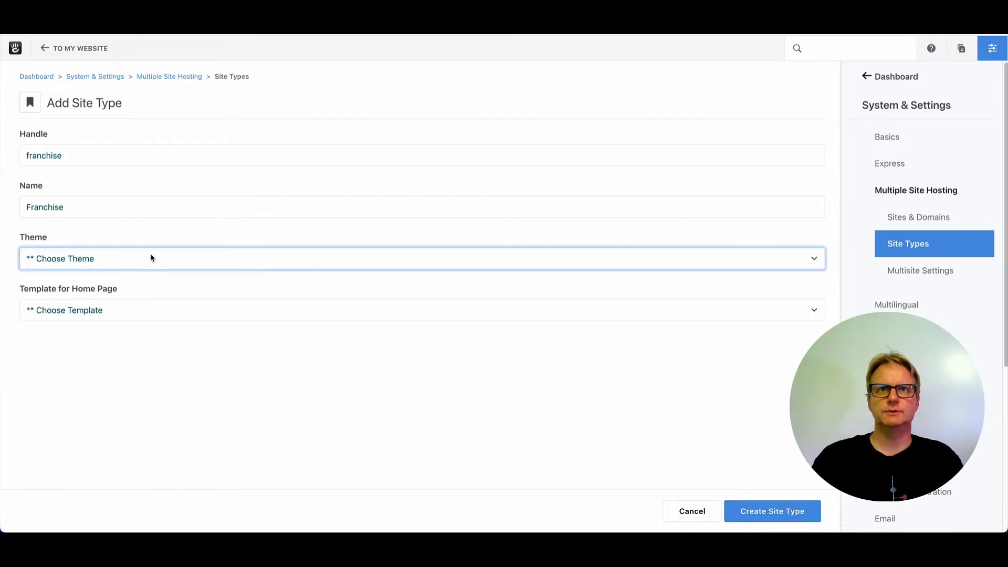
{"action": "left_click", "coordinate": [422, 261]}
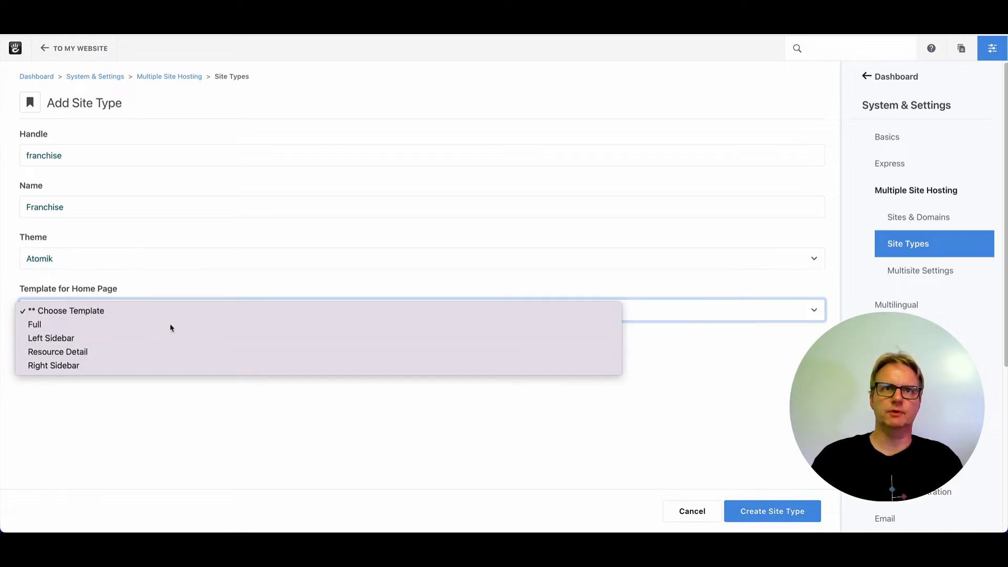
{"action": "left_click", "coordinate": [33, 324]}
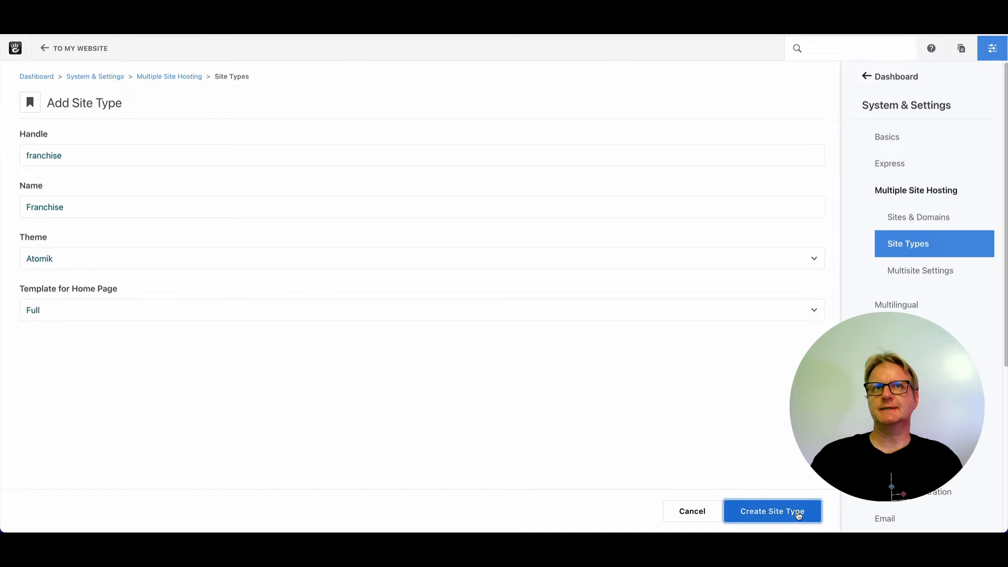
{"action": "left_click", "coordinate": [772, 510]}
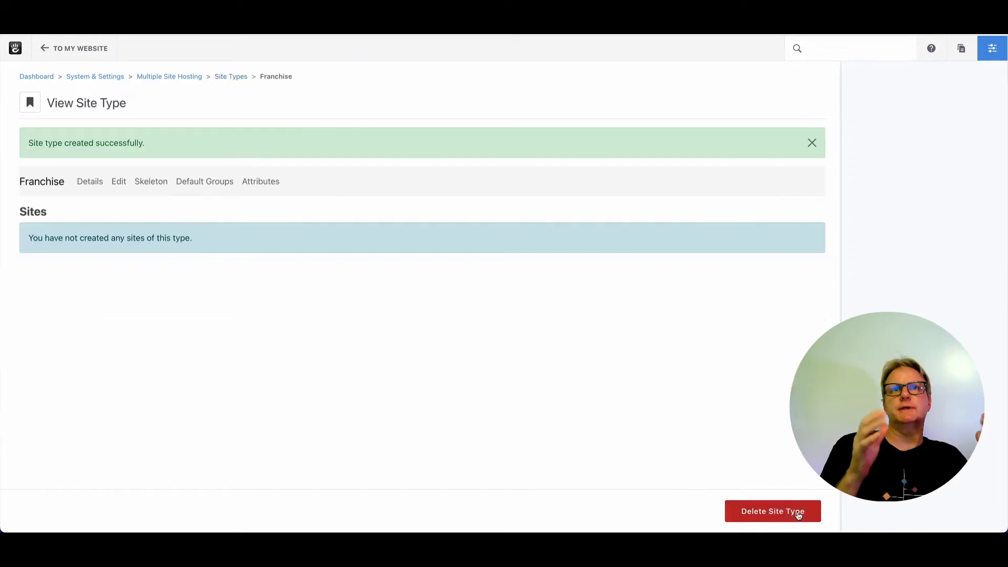
{"action": "left_click", "coordinate": [994, 49]}
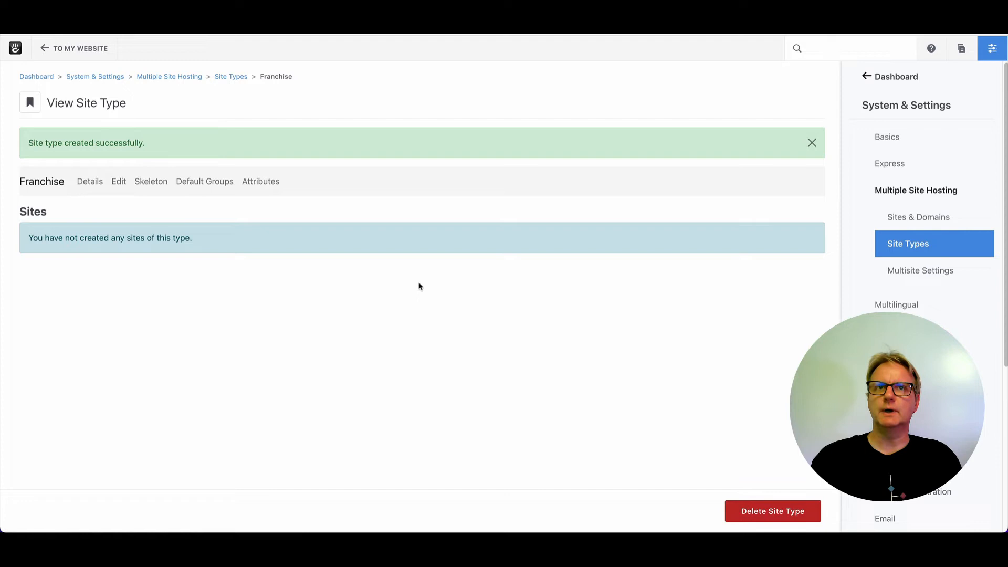
{"action": "mouse_move", "coordinate": [250, 93]}
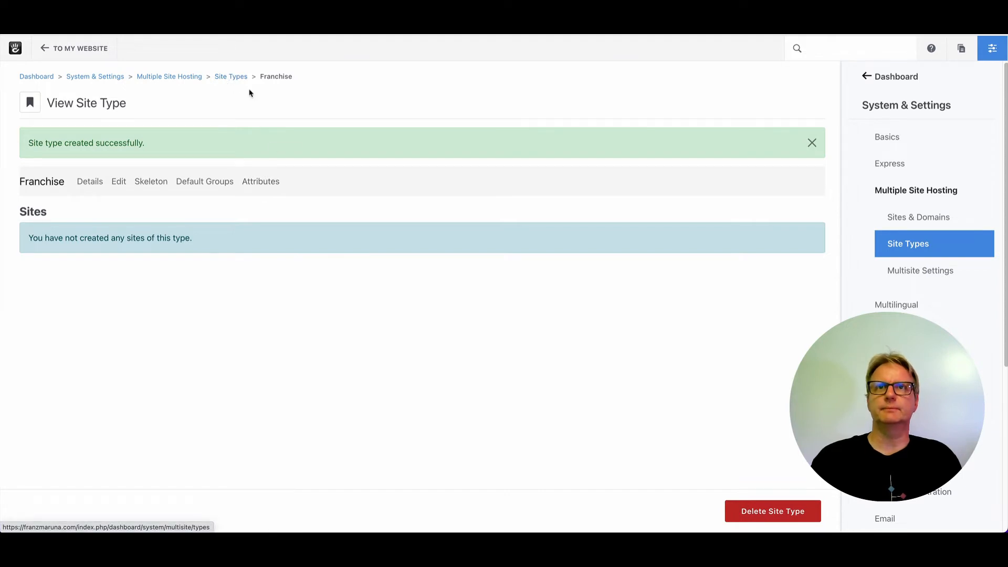
Create a Partner site type with handle and name Partner, Atomik theme and Full template.
{"action": "left_click", "coordinate": [231, 75]}
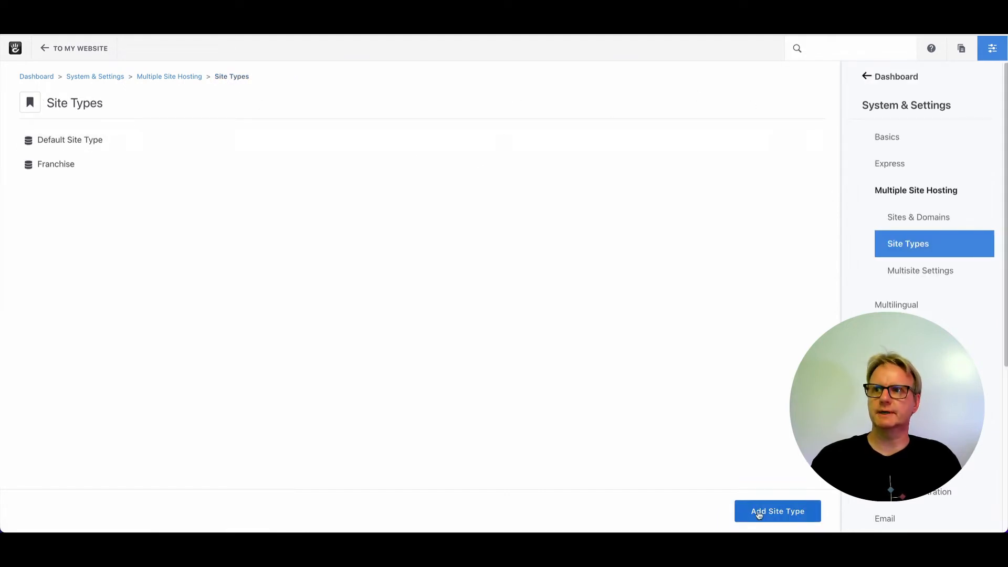
{"action": "left_click", "coordinate": [777, 511]}
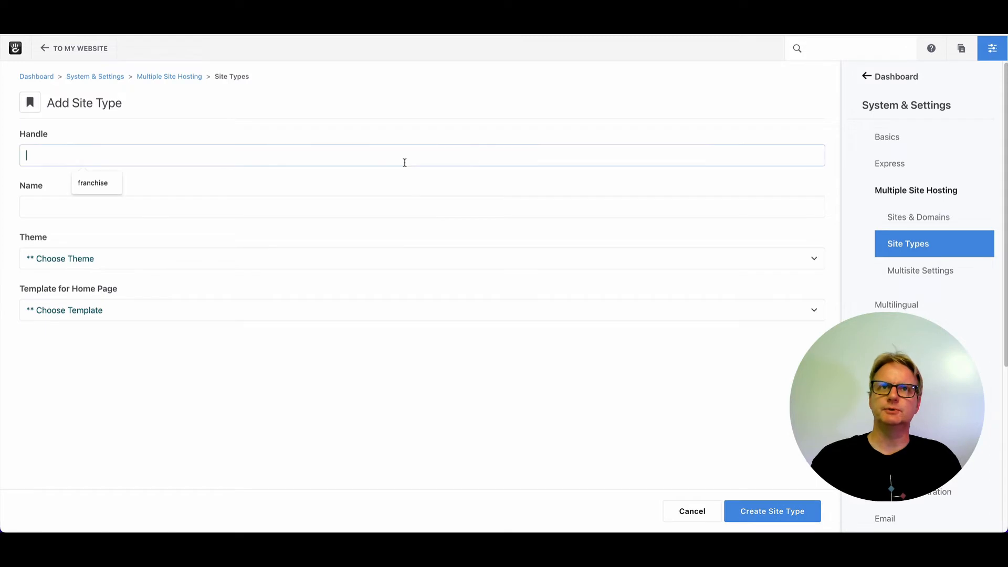
{"action": "type", "text": "Partner"}
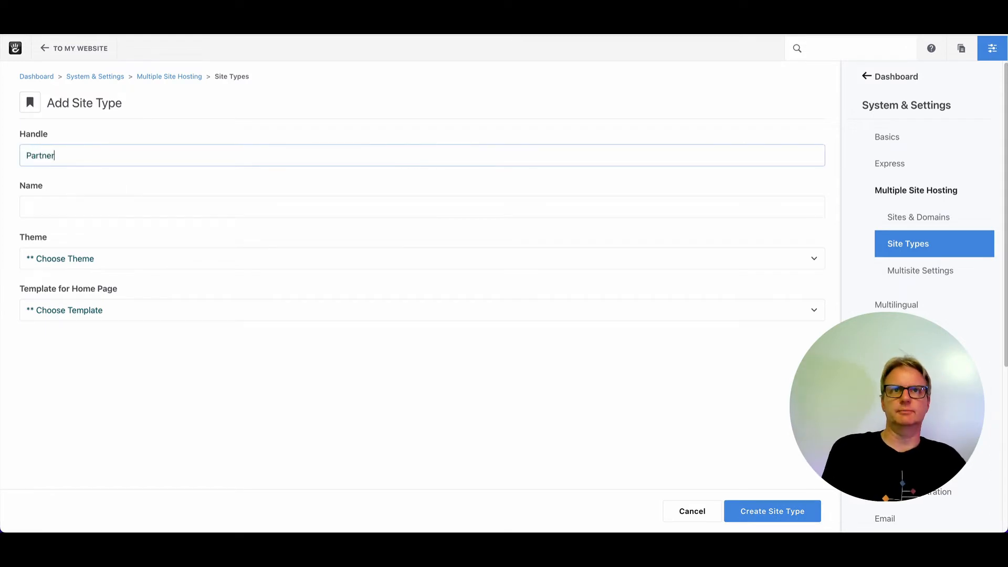
{"action": "type", "text": "Partner"}
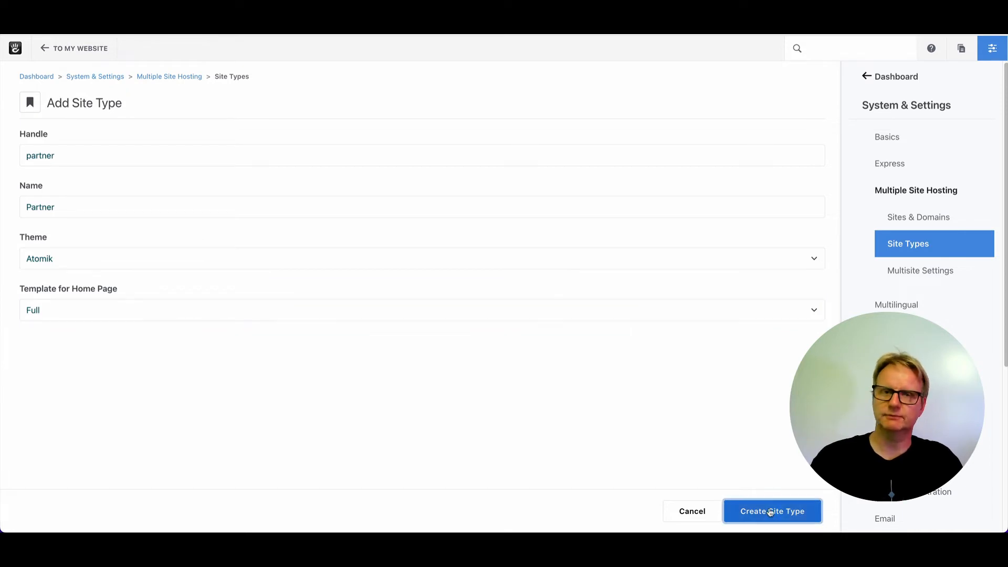
{"action": "left_click", "coordinate": [773, 512]}
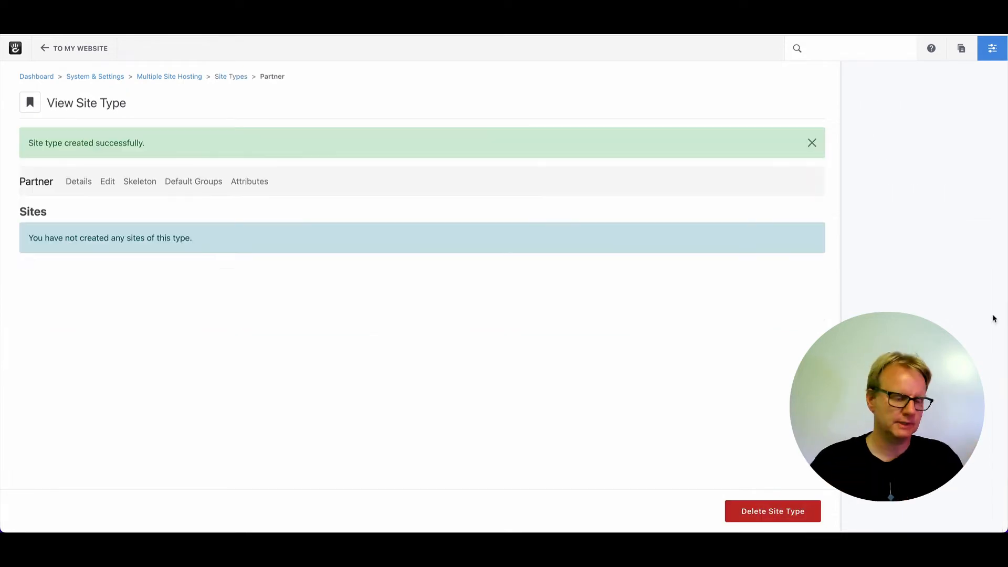
{"action": "left_click", "coordinate": [992, 51]}
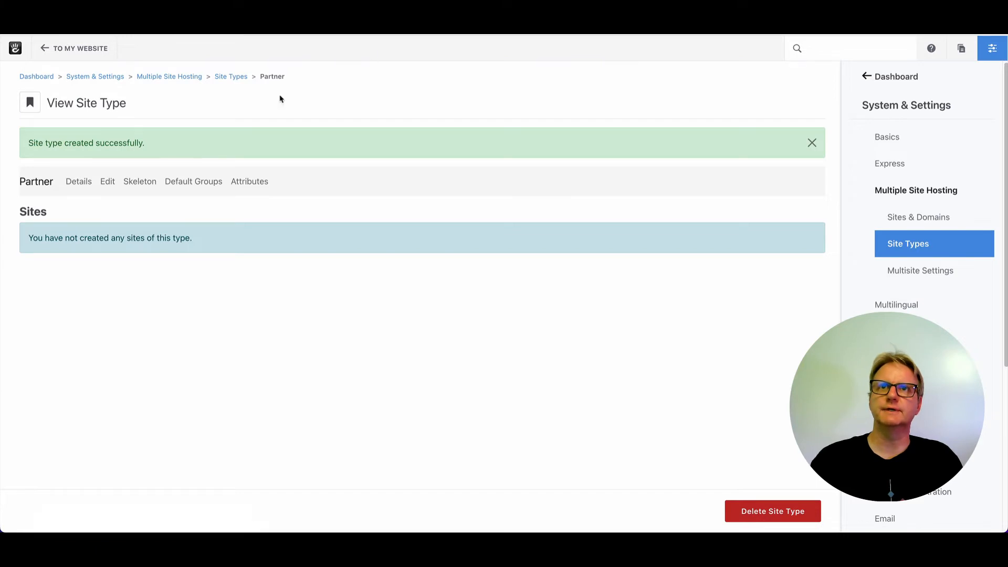
{"action": "mouse_move", "coordinate": [48, 198]}
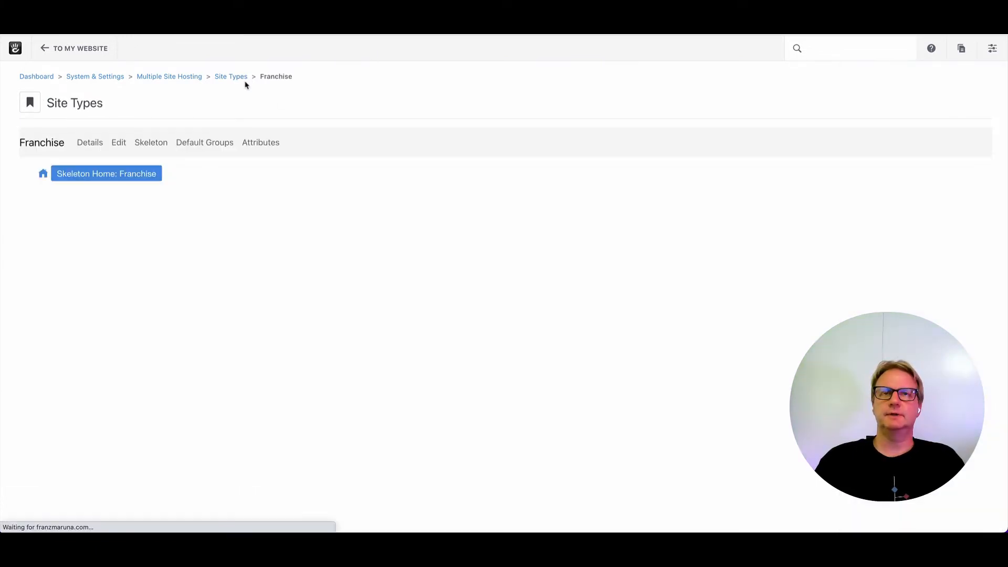
Show the Skeleton page of the Franchise site type.
{"action": "left_click", "coordinate": [231, 76]}
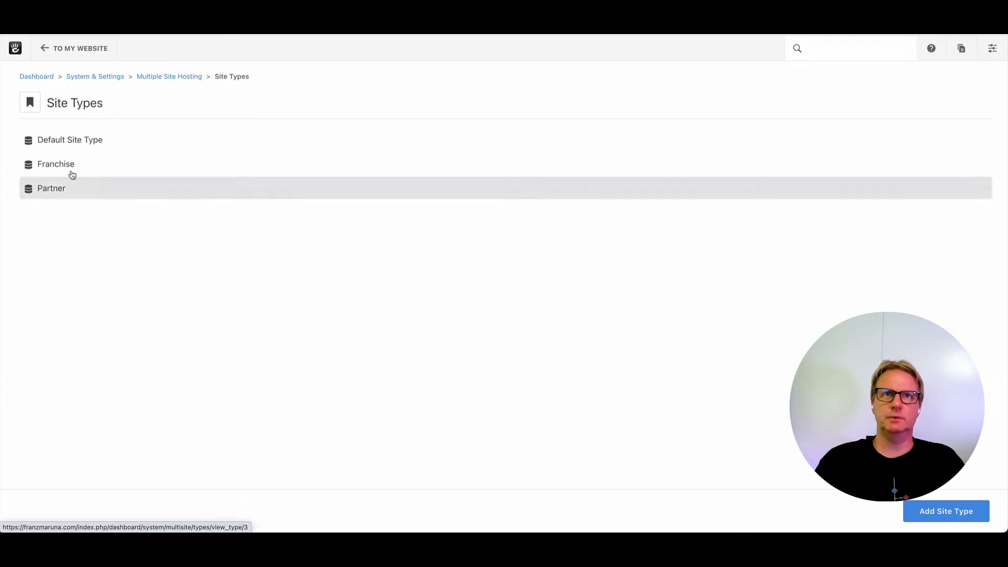
{"action": "left_click", "coordinate": [55, 164]}
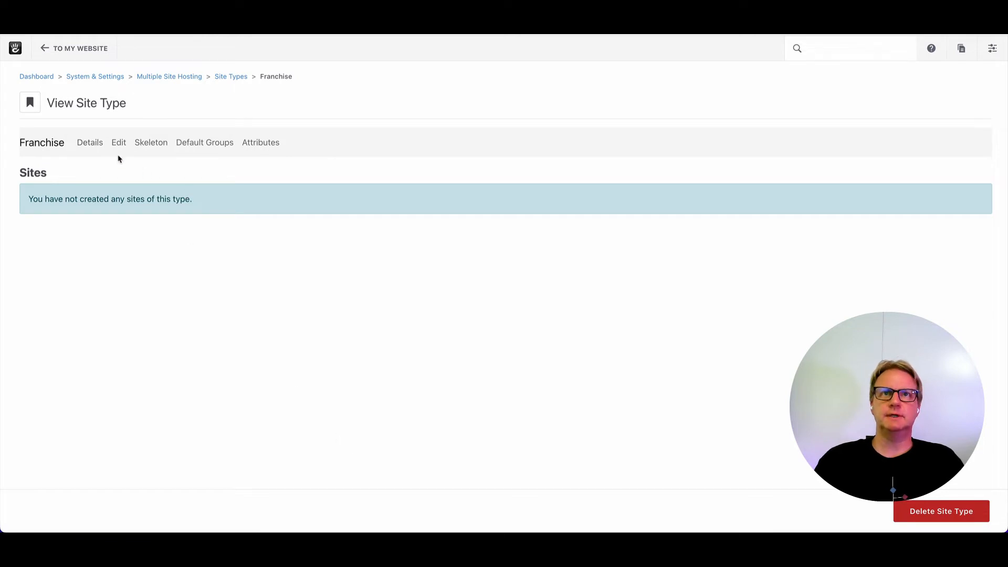
{"action": "mouse_move", "coordinate": [120, 151]}
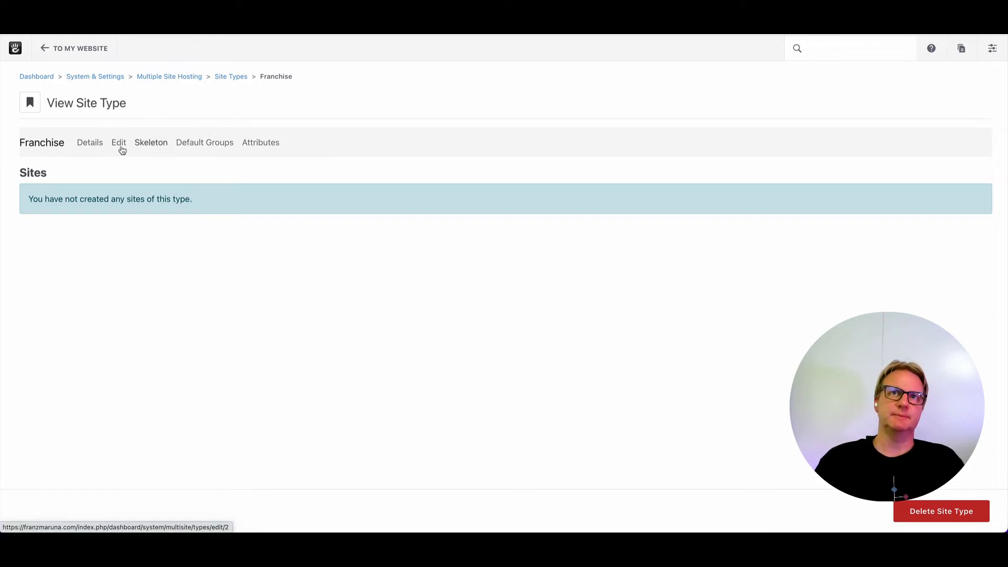
{"action": "left_click", "coordinate": [118, 143]}
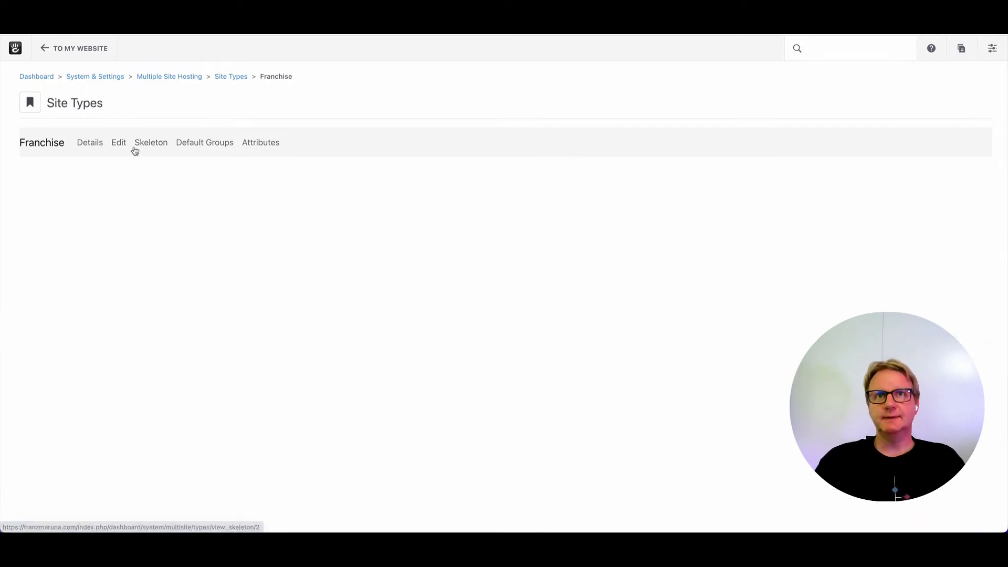
{"action": "left_click", "coordinate": [151, 142]}
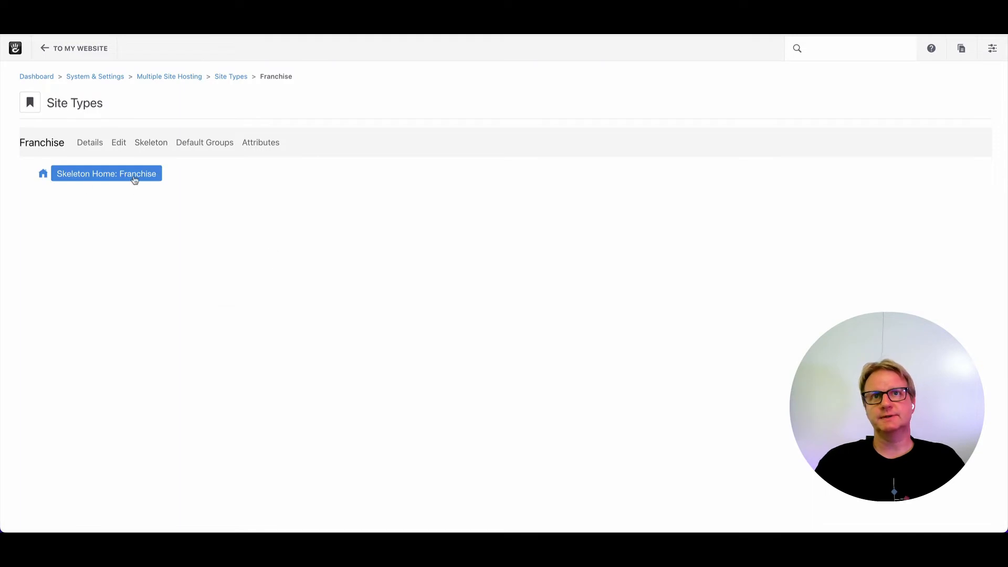
{"action": "left_click", "coordinate": [107, 173]}
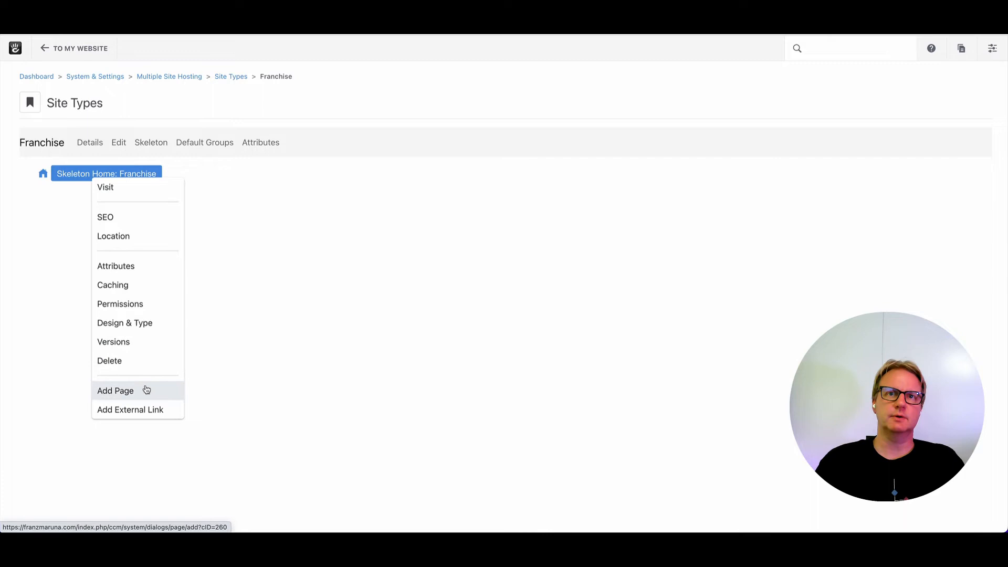
{"action": "left_click", "coordinate": [116, 390]}
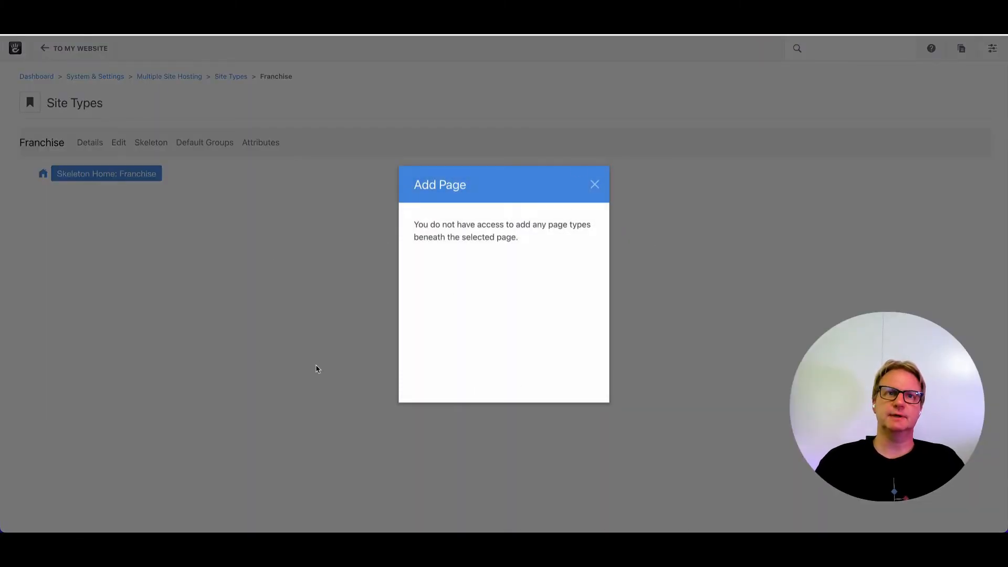
{"action": "mouse_move", "coordinate": [271, 342]}
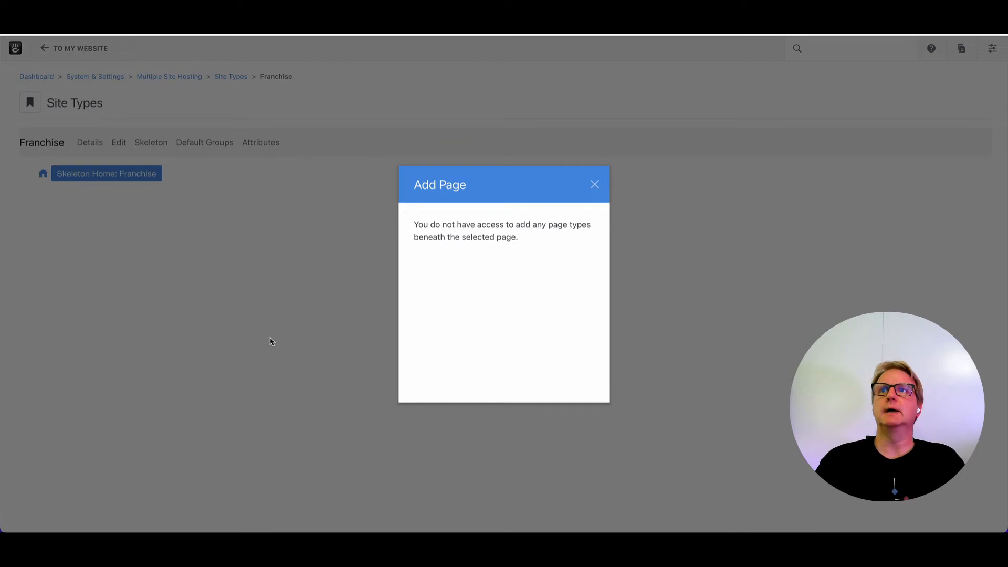
{"action": "mouse_move", "coordinate": [50, 147]}
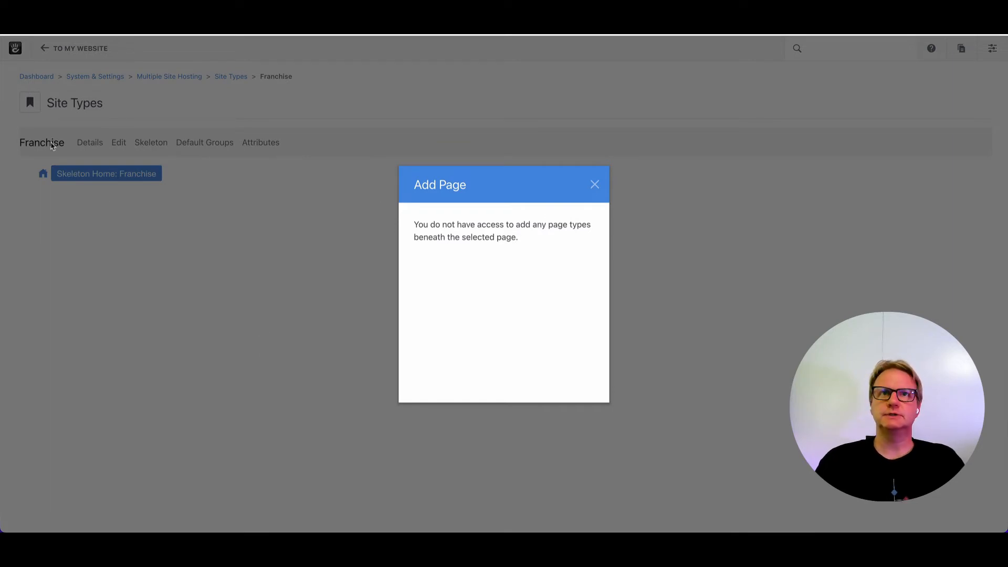
{"action": "left_click", "coordinate": [595, 184]}
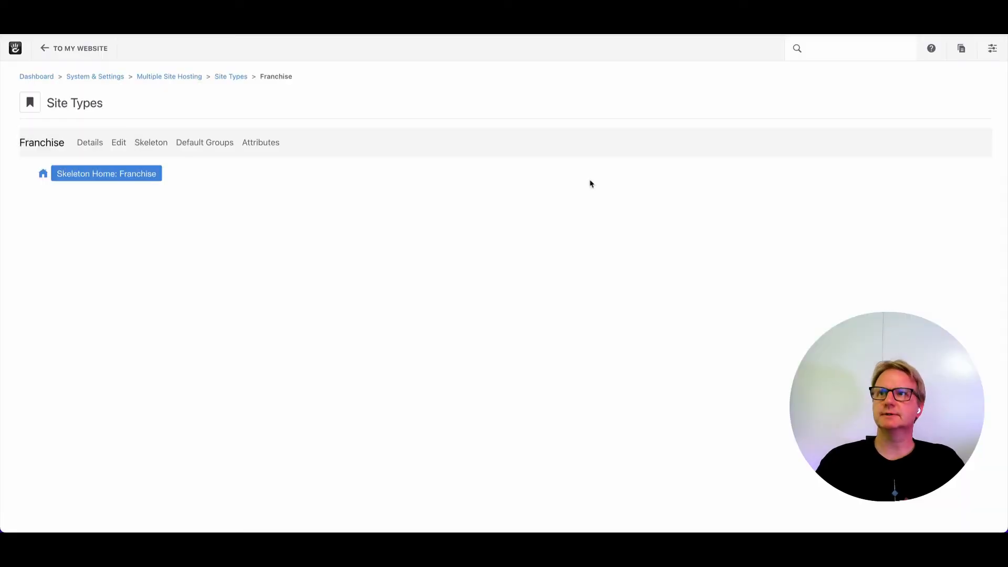
{"action": "left_click", "coordinate": [107, 173]}
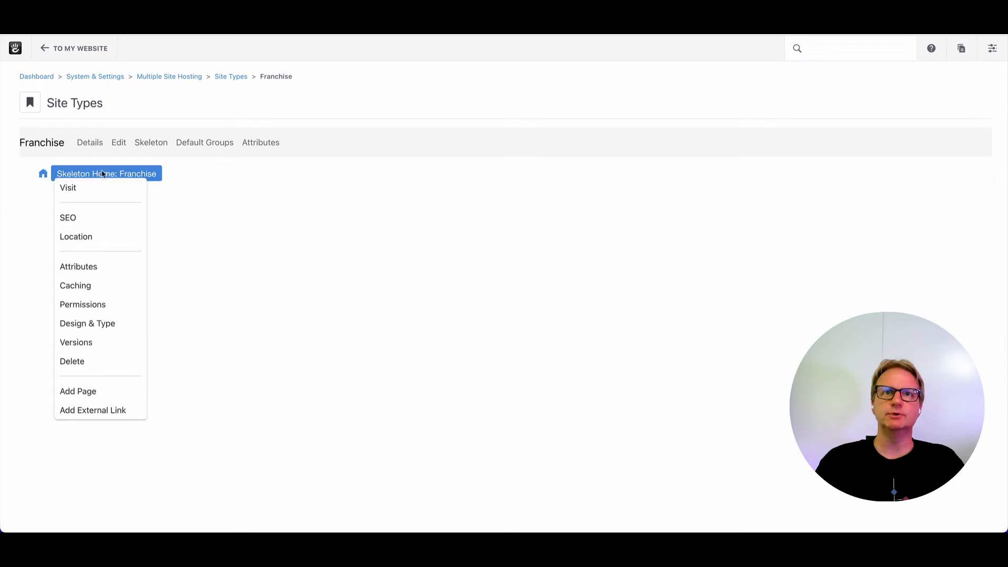
{"action": "left_click", "coordinate": [449, 218]}
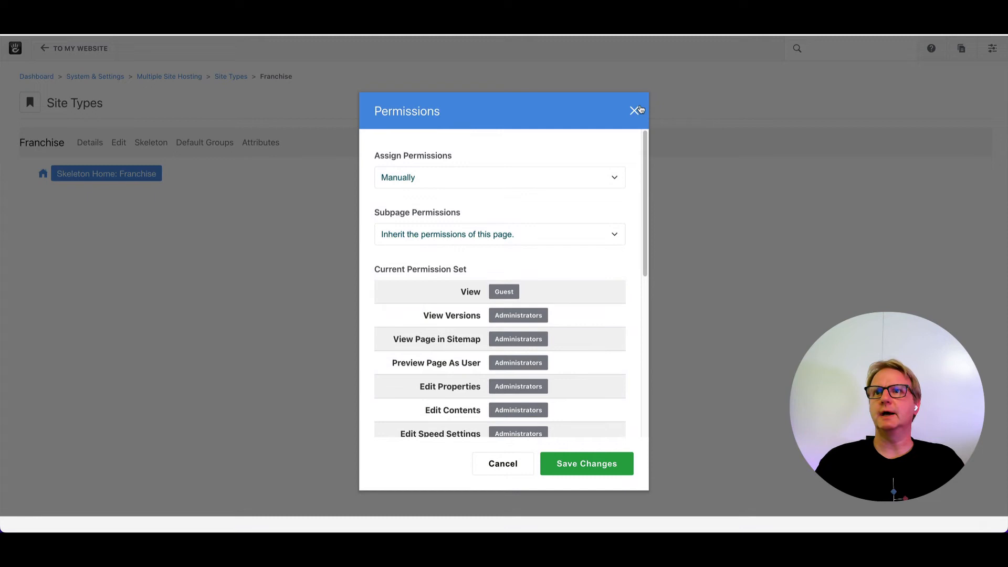
{"action": "left_click", "coordinate": [634, 111]}
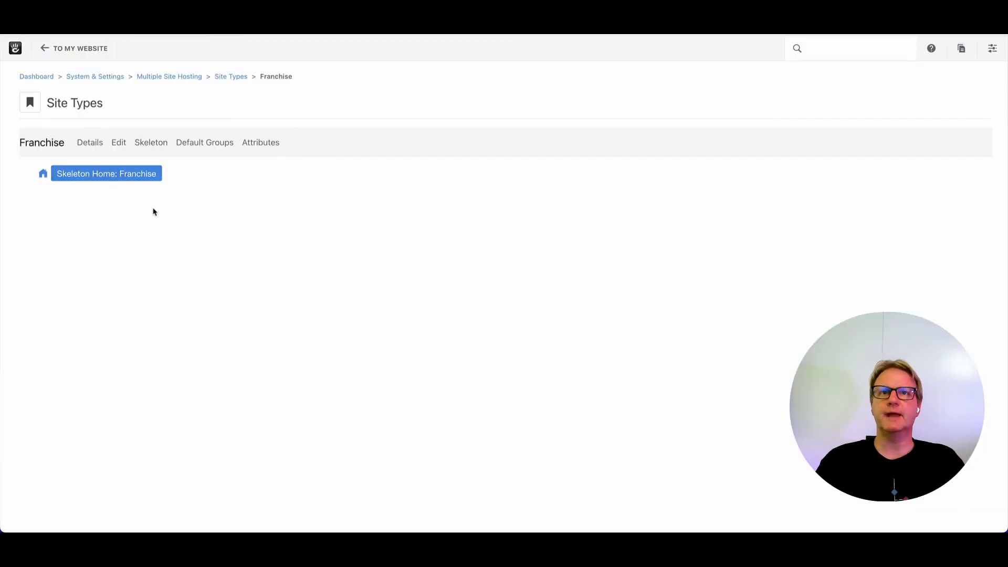
{"action": "mouse_move", "coordinate": [277, 387]}
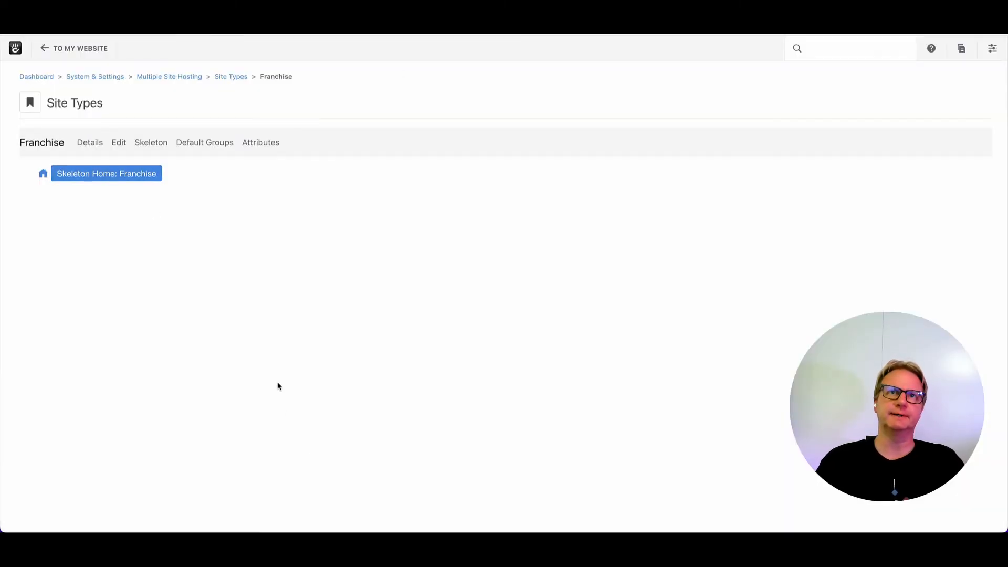
{"action": "mouse_move", "coordinate": [269, 321]}
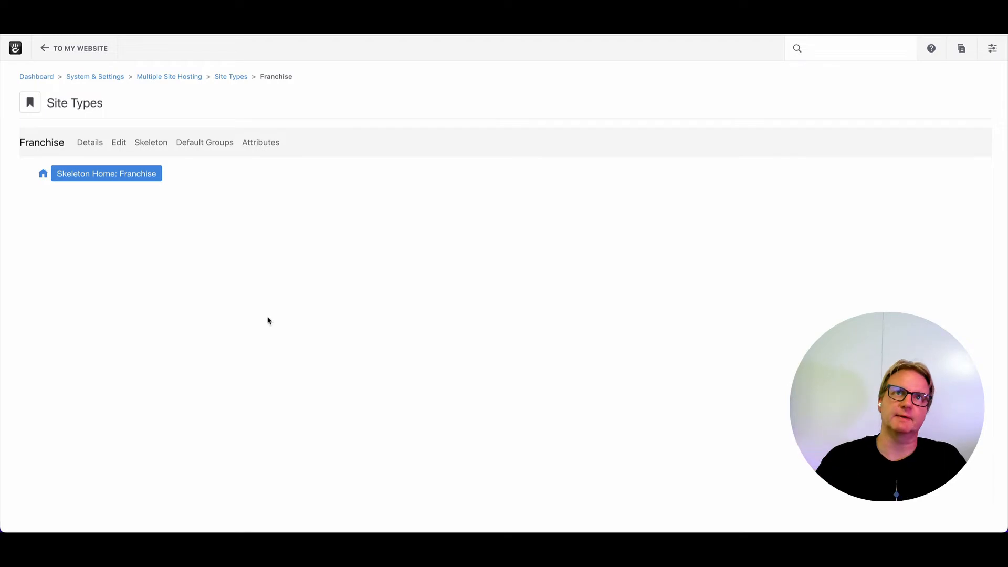
{"action": "mouse_move", "coordinate": [214, 149]}
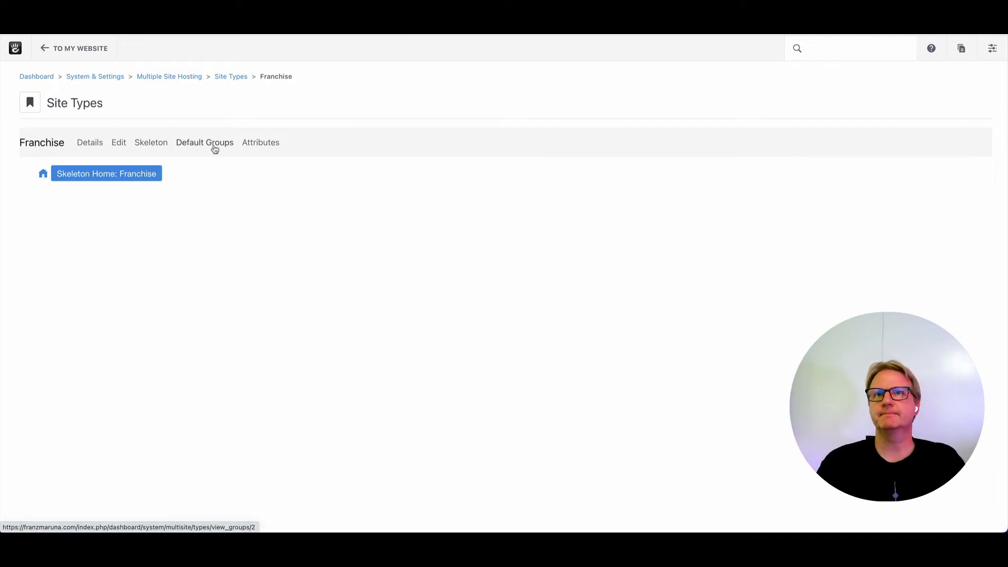
Add Site Editor as a default group for Franchise sites.
{"action": "left_click", "coordinate": [204, 143]}
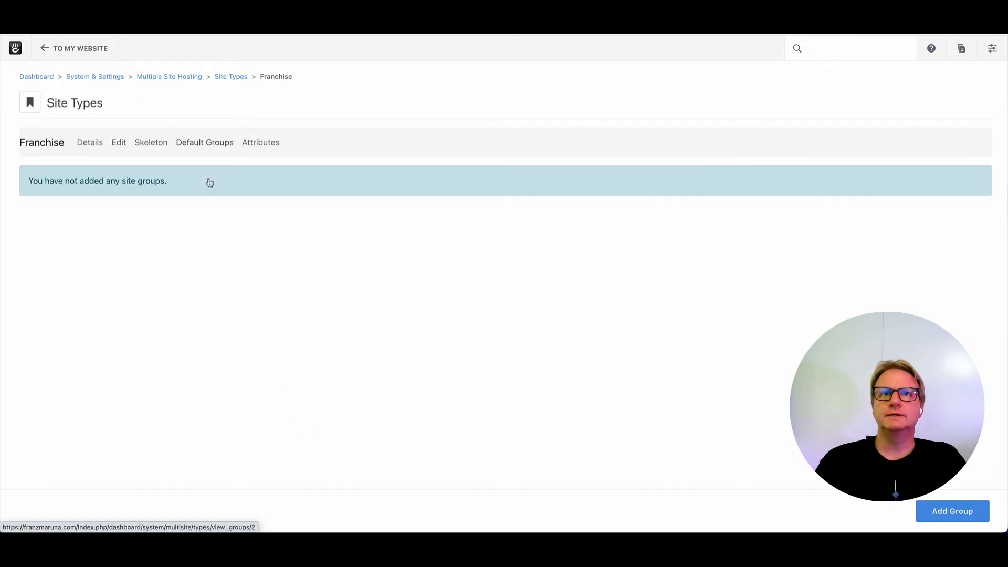
{"action": "left_click", "coordinate": [952, 510]}
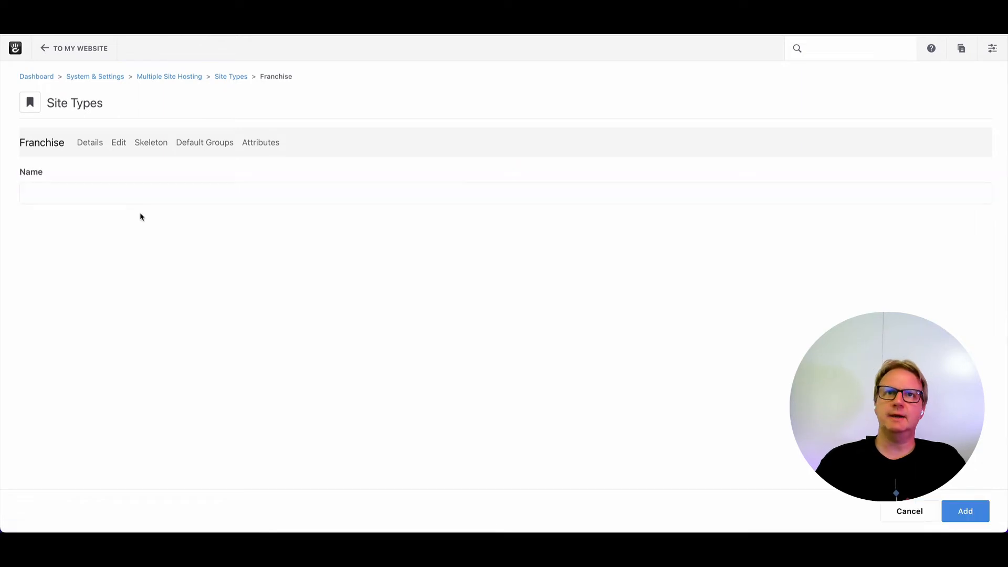
{"action": "left_click", "coordinate": [149, 193]}
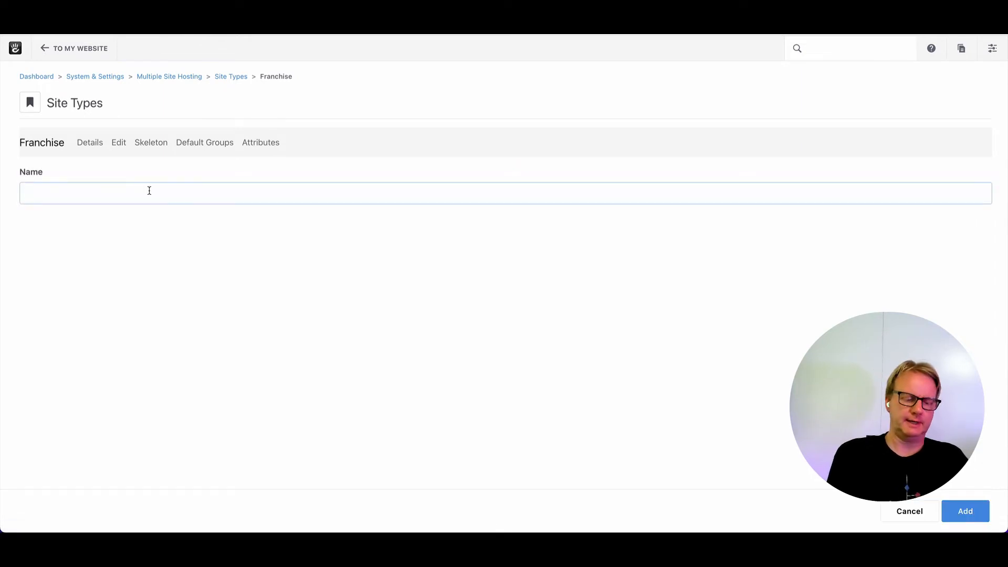
{"action": "type", "text": "Site Editor"}
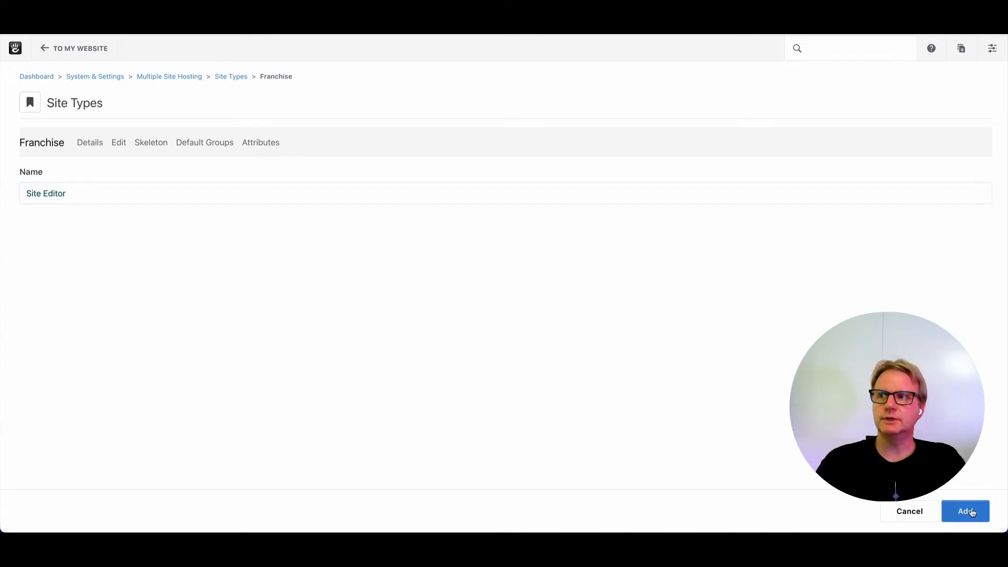
{"action": "left_click", "coordinate": [966, 511]}
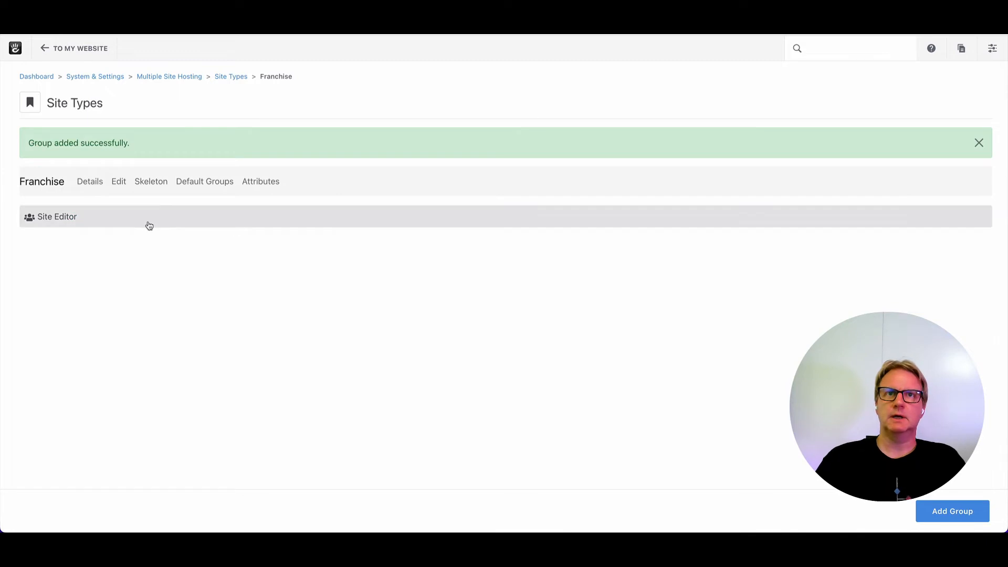
{"action": "mouse_move", "coordinate": [189, 265]}
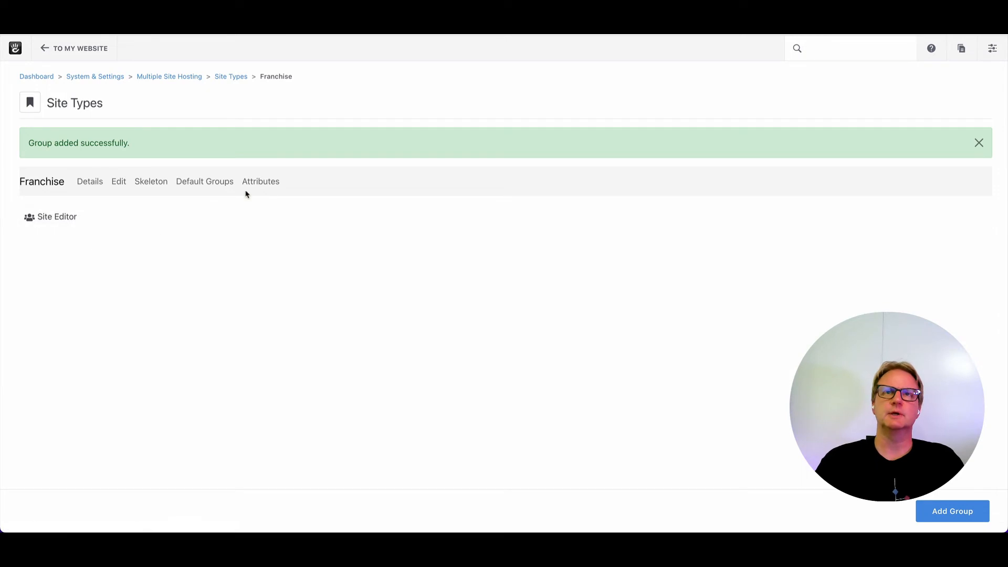
{"action": "mouse_move", "coordinate": [200, 238]}
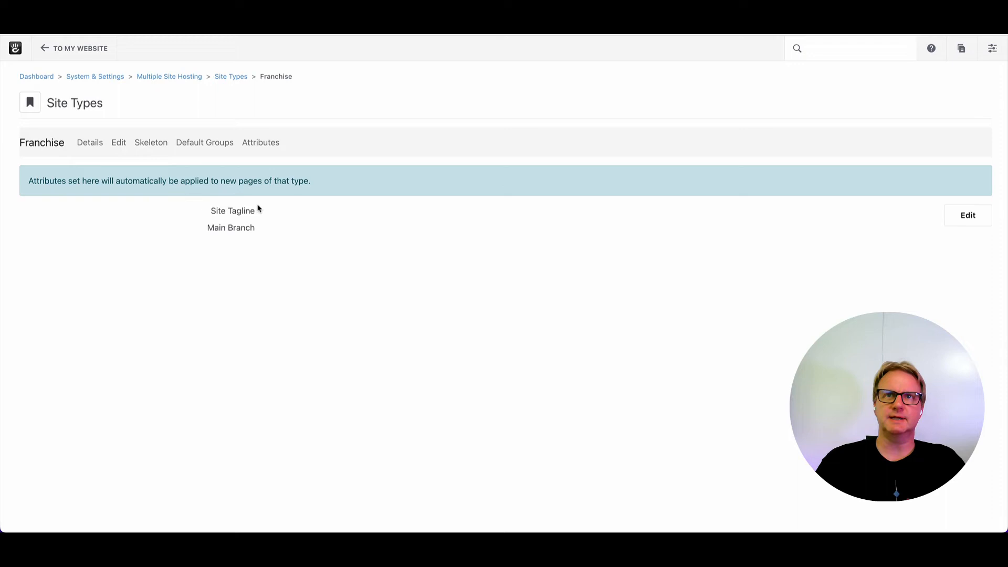
{"action": "mouse_move", "coordinate": [101, 178]}
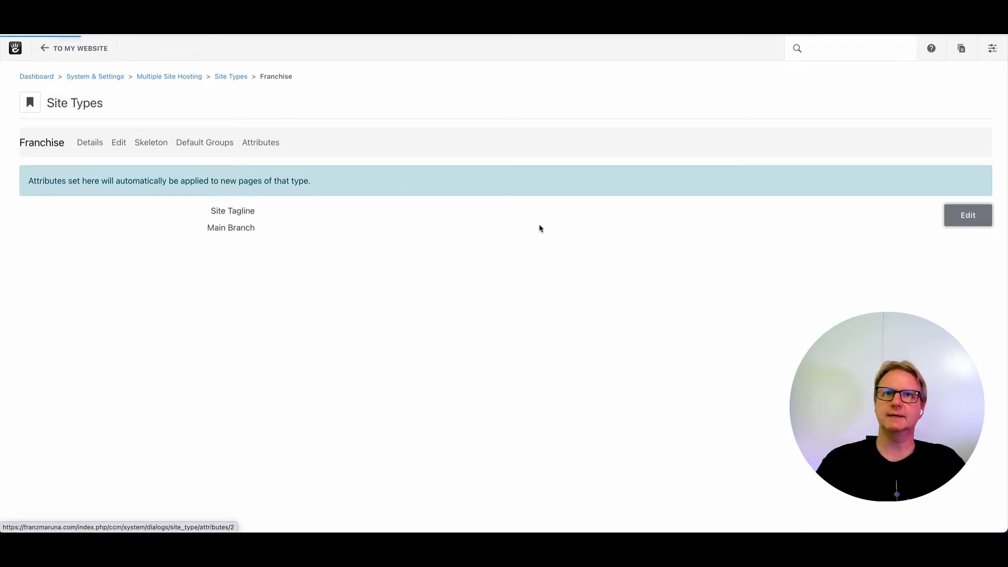
Save Site Tagline as a Franchise type attribute, then list Sites & Domains.
{"action": "left_click", "coordinate": [969, 214]}
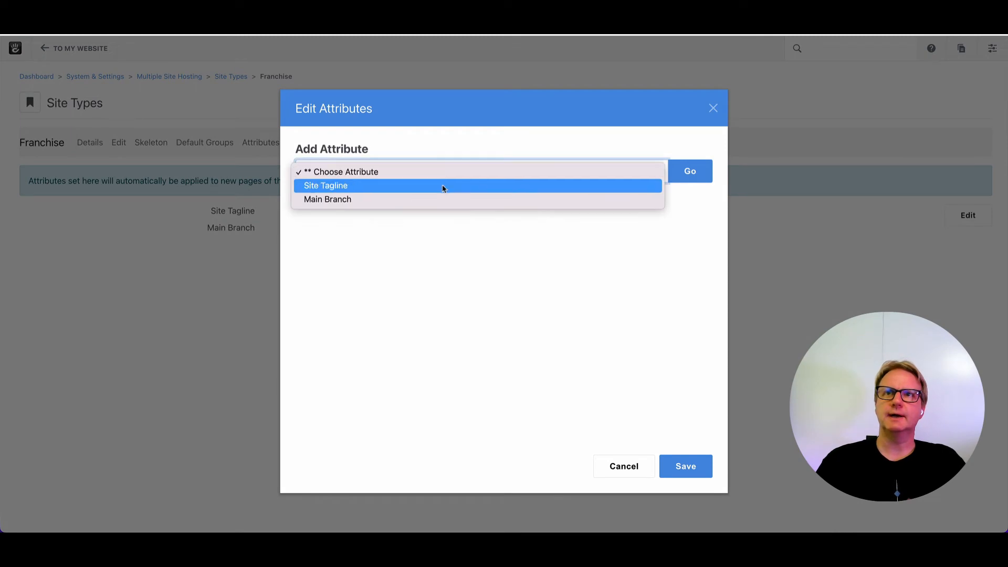
{"action": "left_click", "coordinate": [325, 185]}
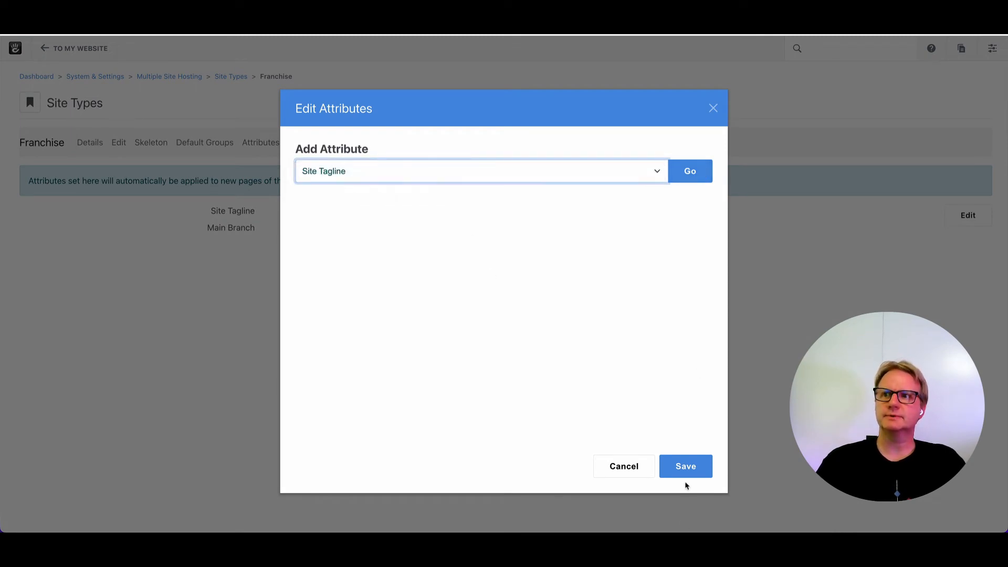
{"action": "left_click", "coordinate": [686, 467]}
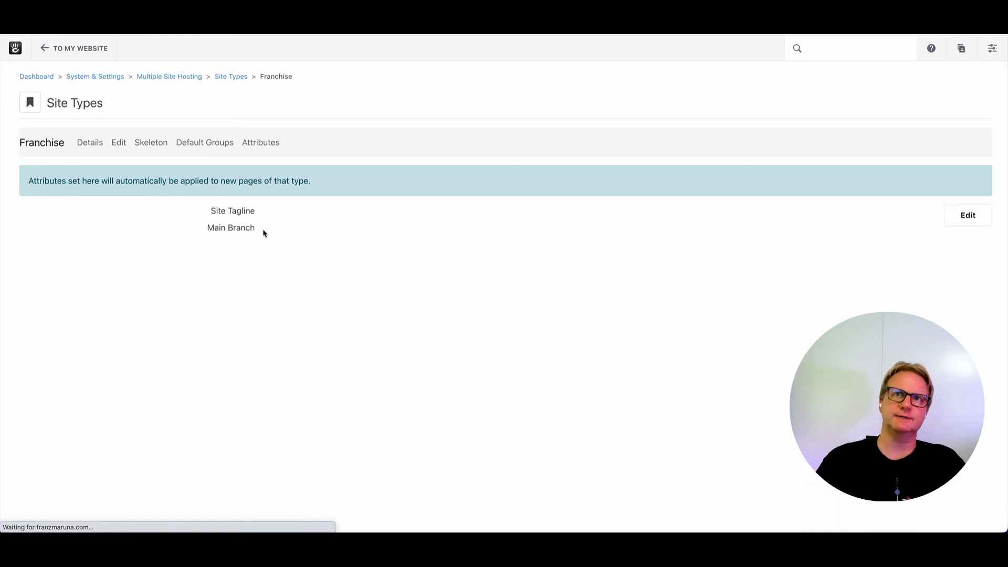
{"action": "mouse_move", "coordinate": [238, 214]}
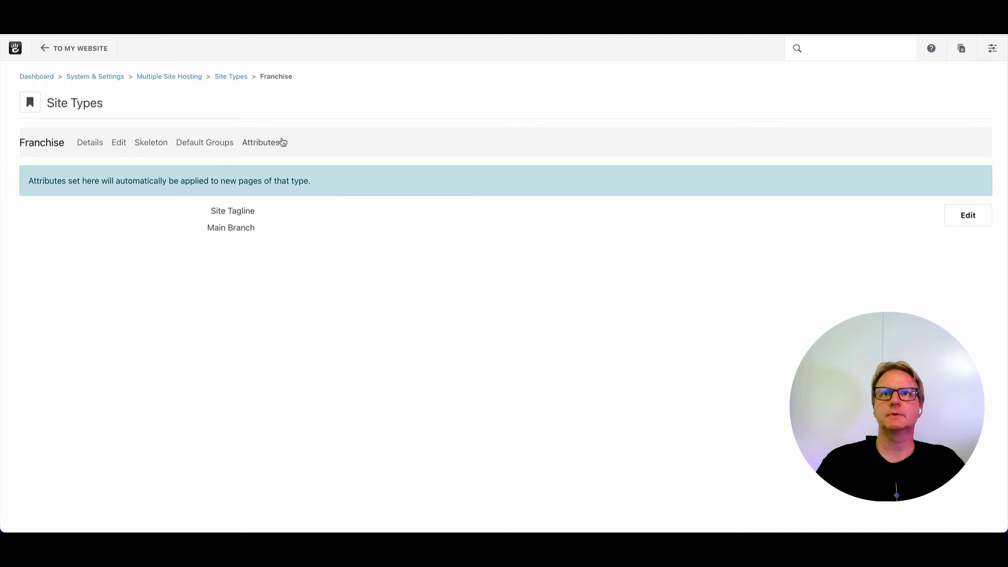
{"action": "mouse_move", "coordinate": [189, 142]}
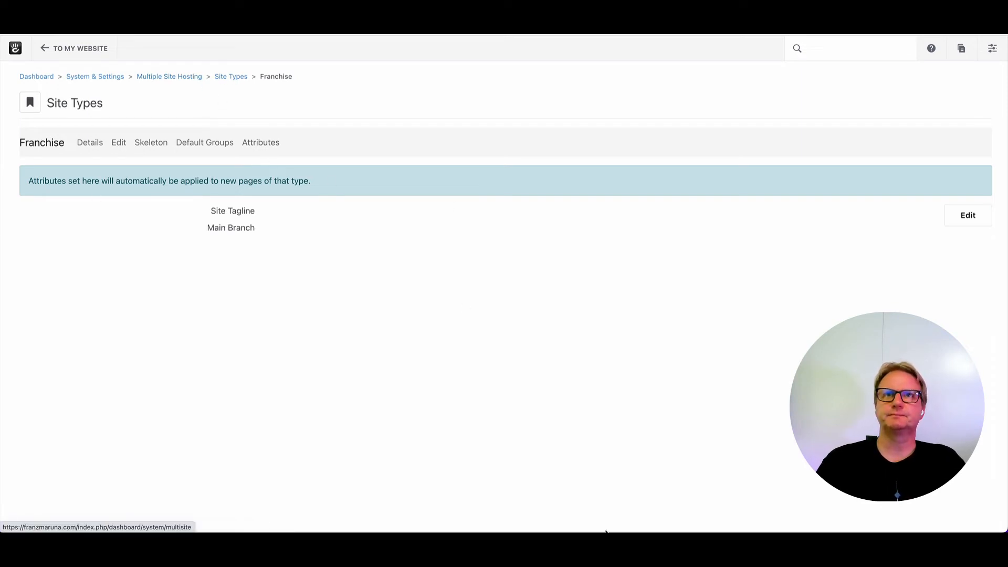
{"action": "left_click", "coordinate": [169, 76]}
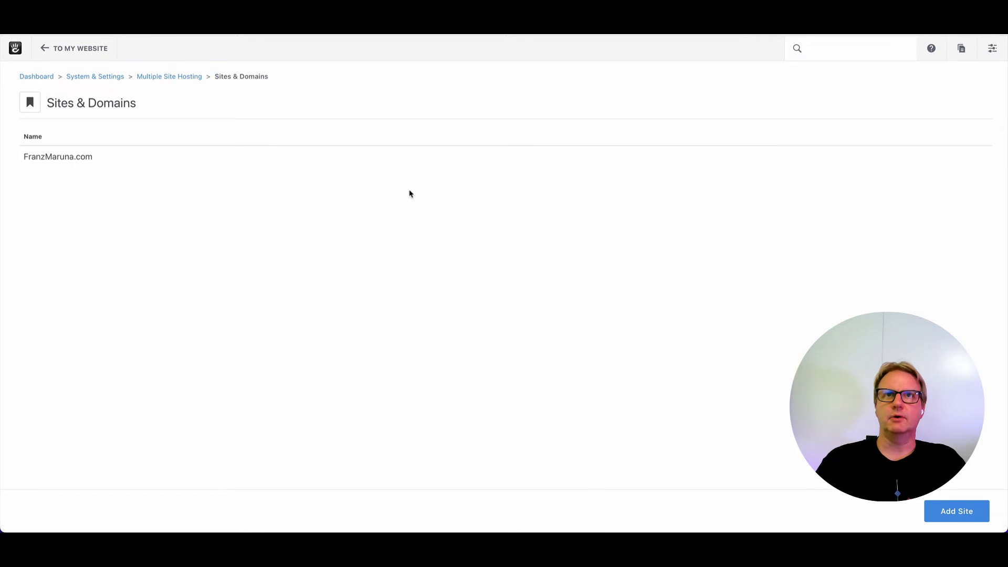
{"action": "mouse_move", "coordinate": [147, 82]}
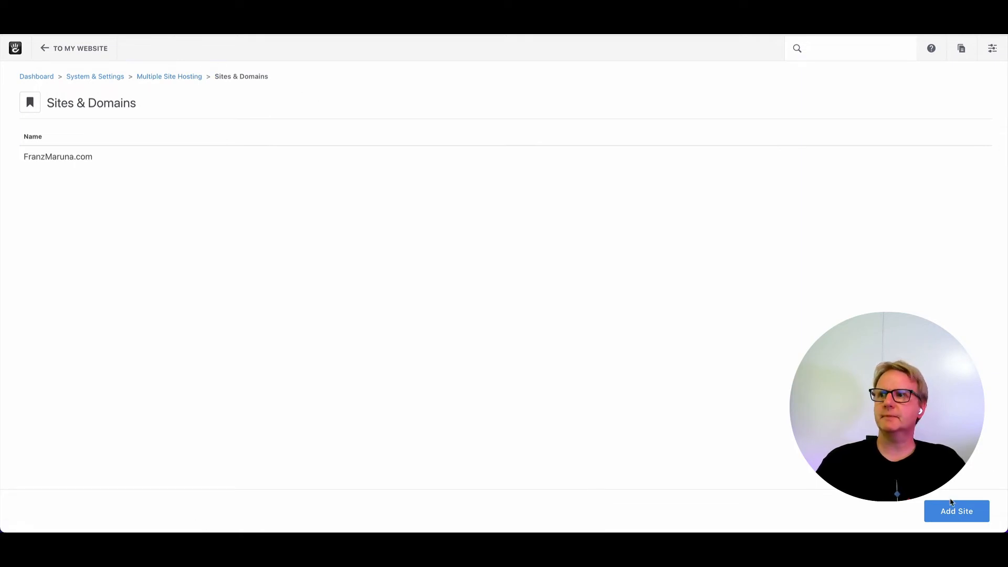
{"action": "left_click", "coordinate": [58, 157]}
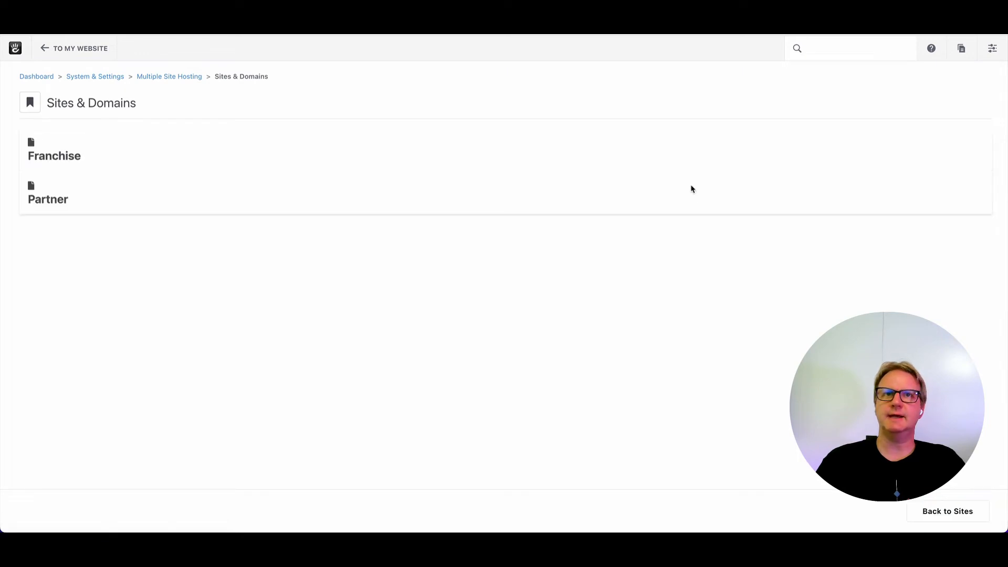
{"action": "mouse_move", "coordinate": [52, 202]}
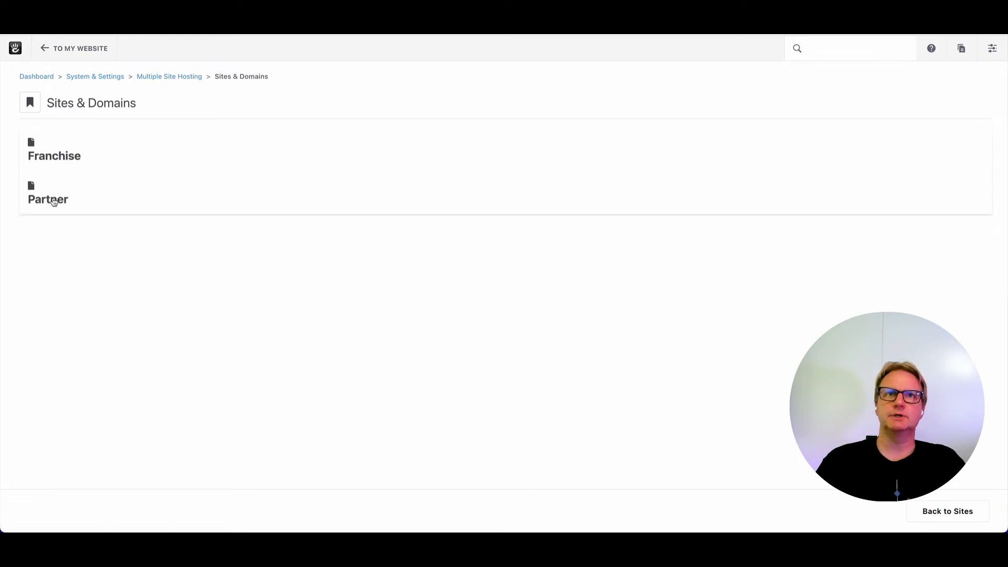
{"action": "mouse_move", "coordinate": [49, 157]}
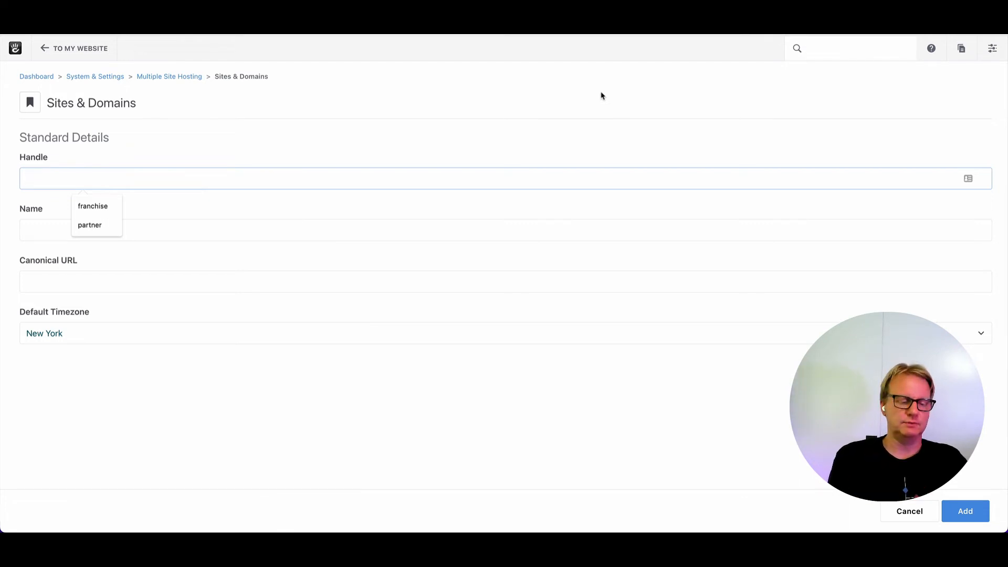
{"action": "type", "text": "portland"}
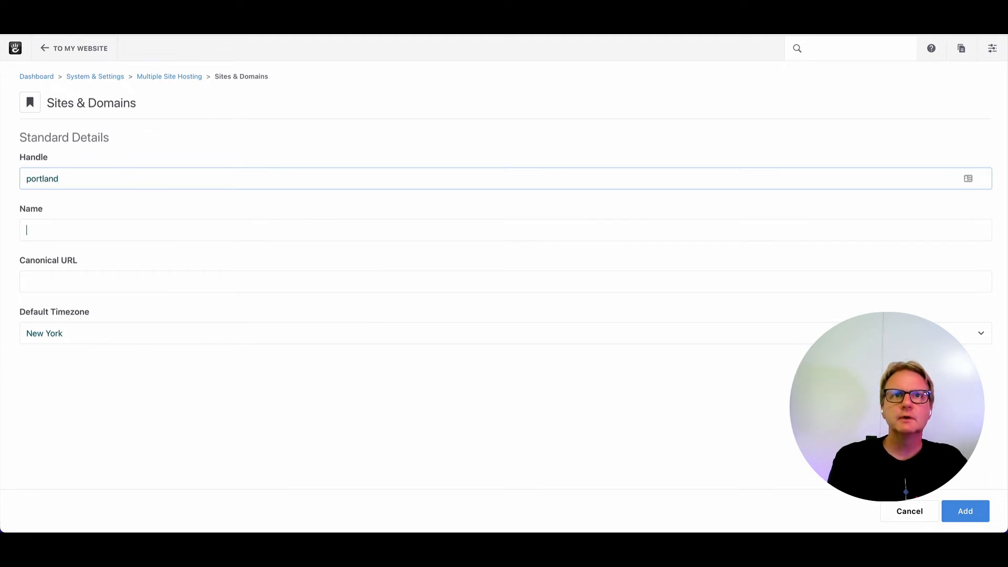
{"action": "type", "text": "Portland"}
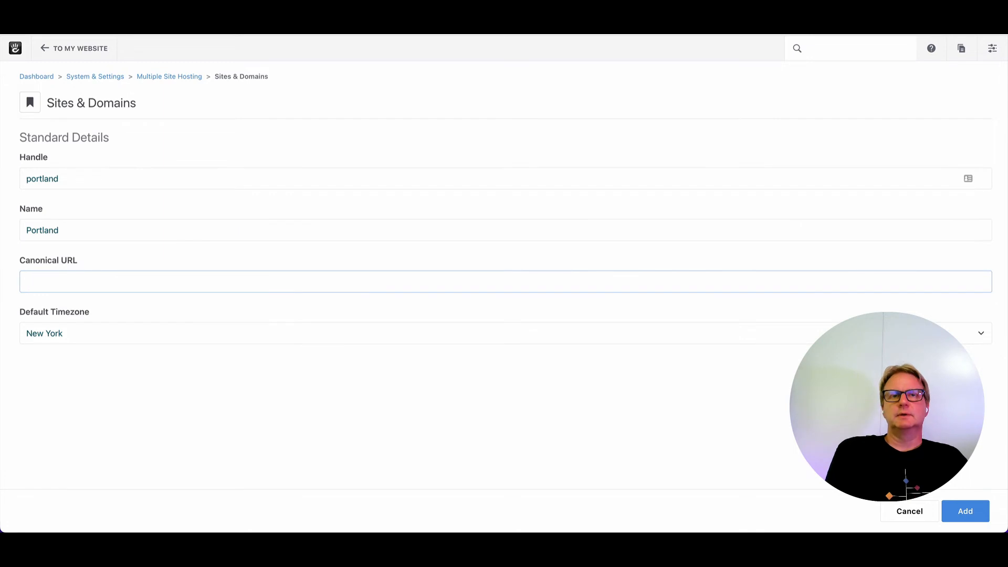
{"action": "type", "text": "hty"}
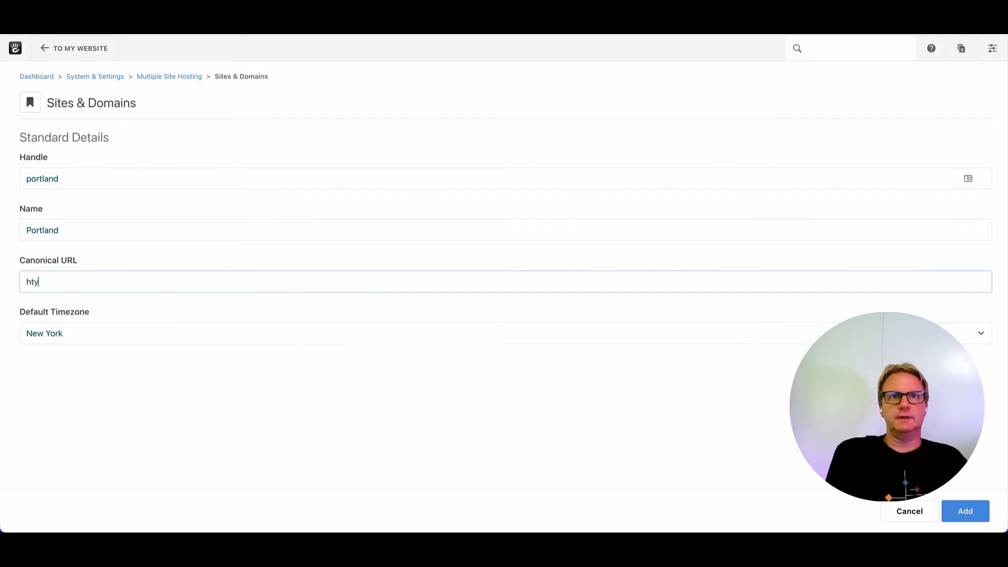
{"action": "type", "text": "https://portland."}
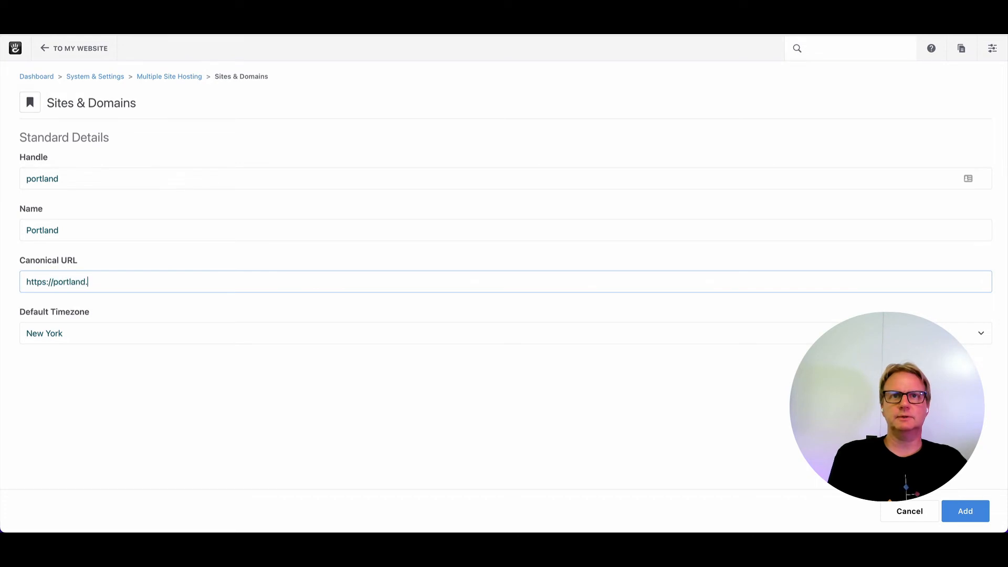
{"action": "type", "text": "franzmaruna.com"}
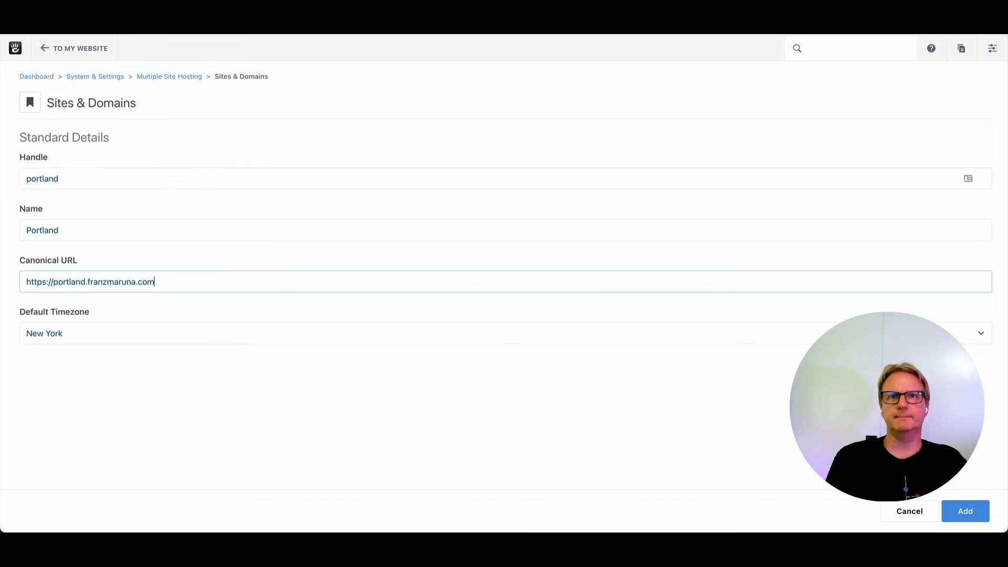
{"action": "mouse_move", "coordinate": [146, 343]}
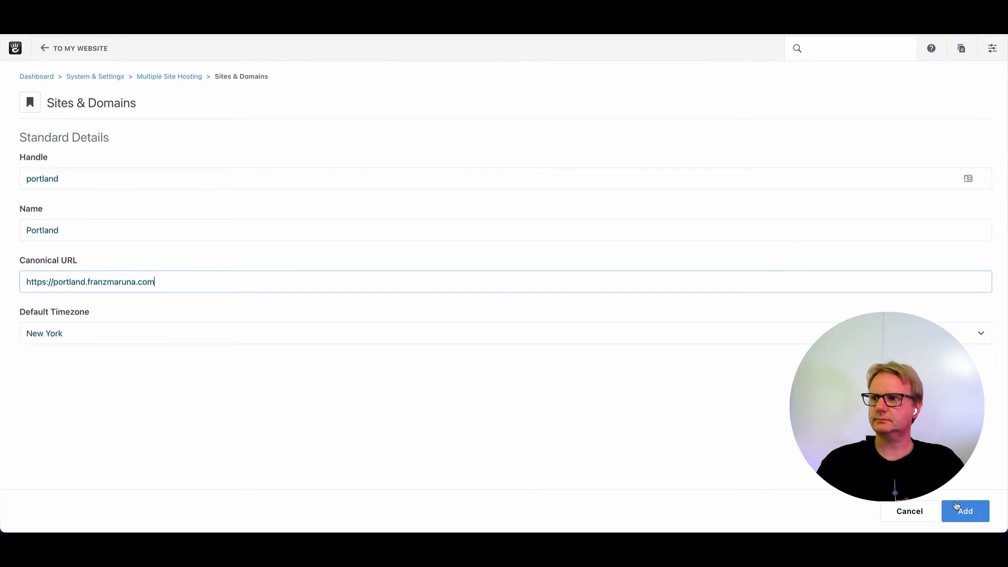
{"action": "left_click", "coordinate": [966, 510]}
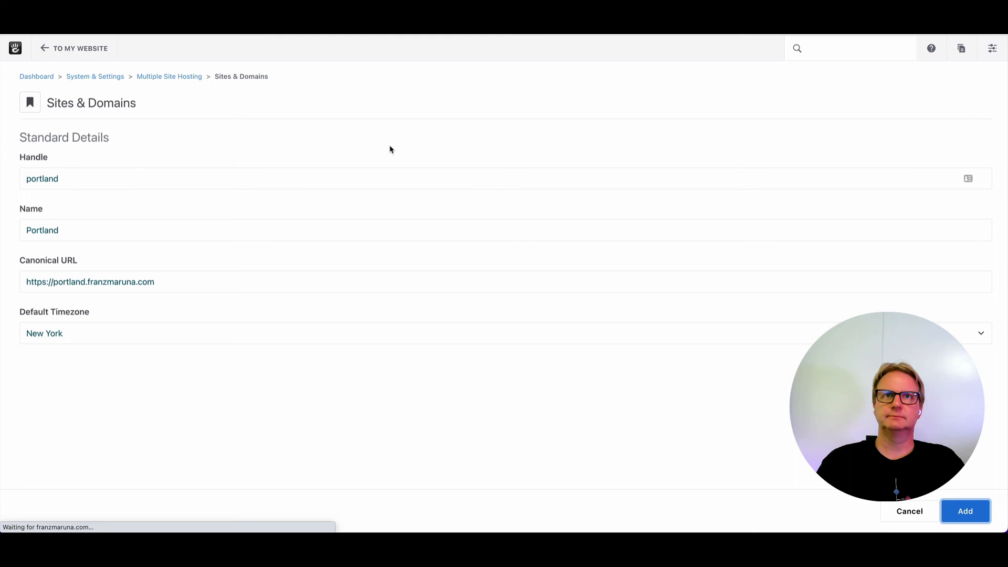
View the Portland site's details and its Domains list, showing portland.franzmaruna.com as canonical.
{"action": "left_click", "coordinate": [966, 511]}
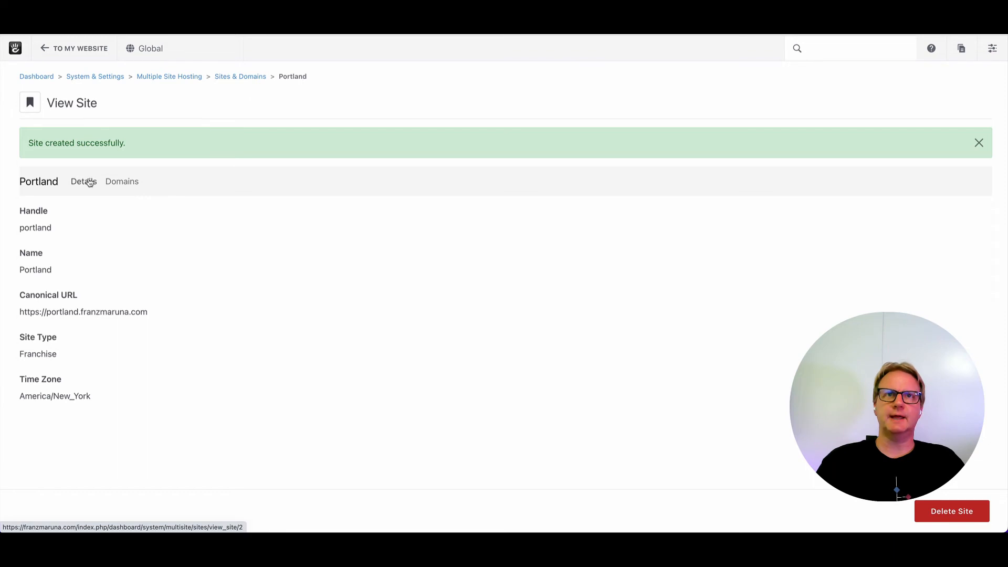
{"action": "left_click", "coordinate": [979, 143]}
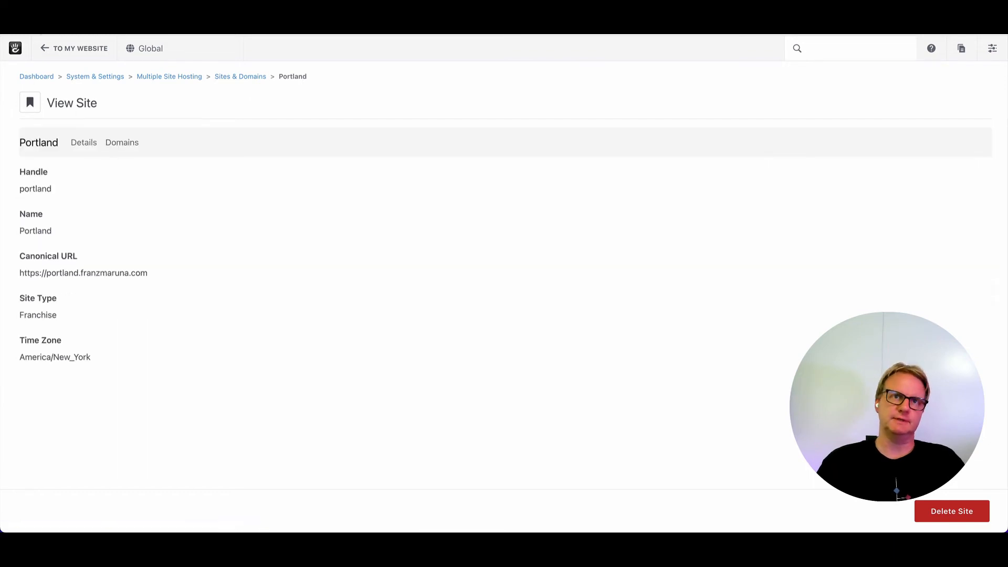
{"action": "mouse_move", "coordinate": [125, 179]}
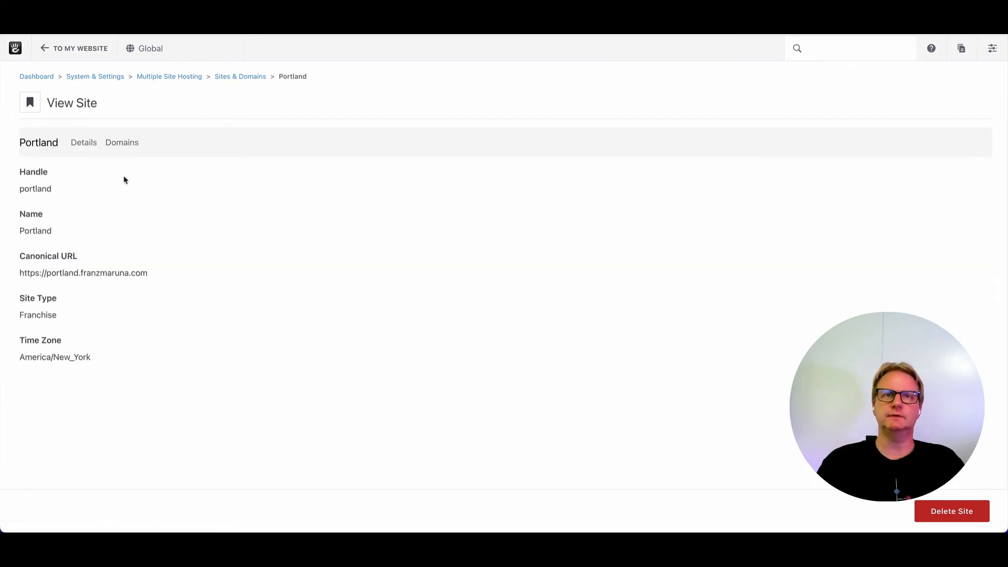
{"action": "mouse_move", "coordinate": [54, 197]}
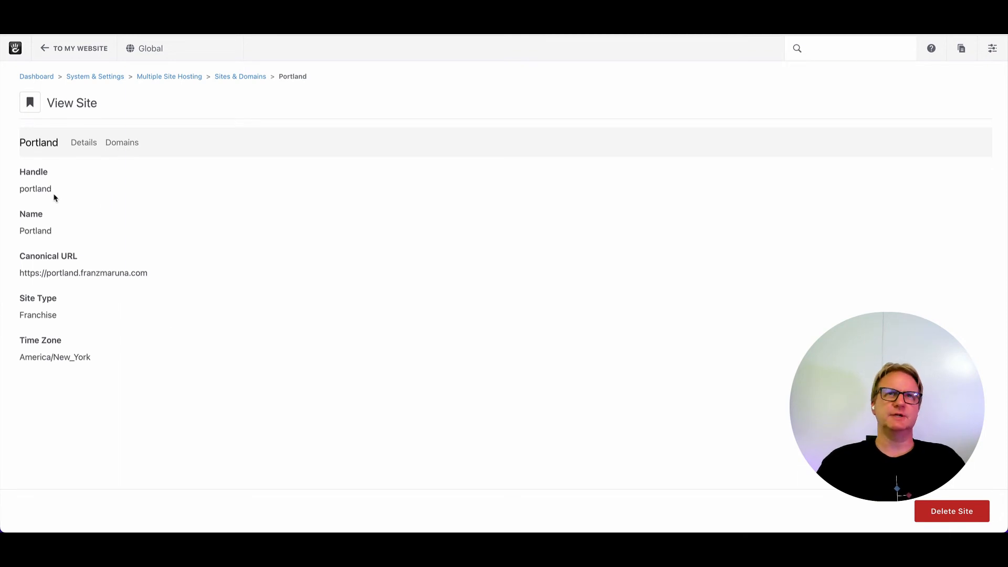
{"action": "mouse_move", "coordinate": [111, 168]}
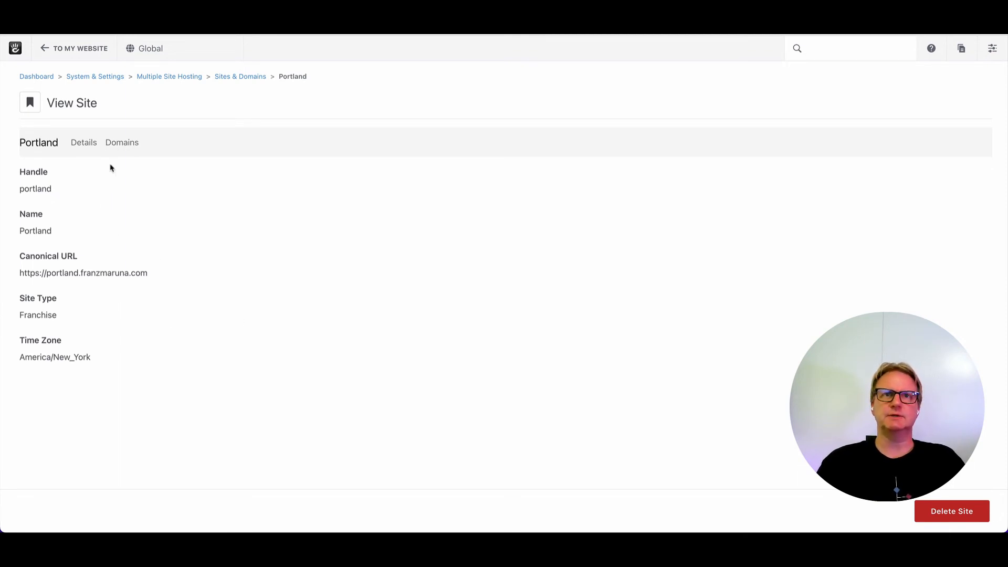
{"action": "mouse_move", "coordinate": [353, 252]}
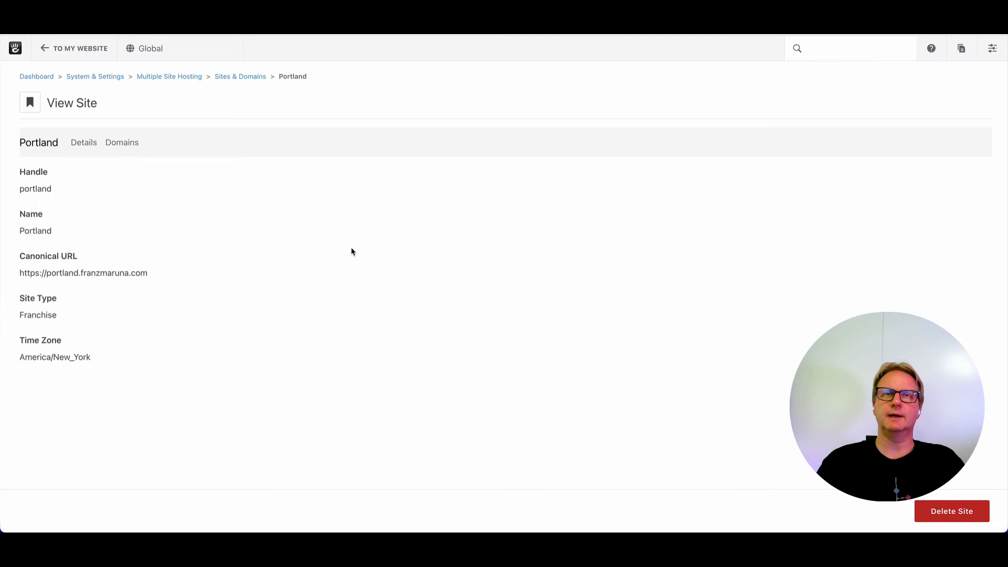
{"action": "mouse_move", "coordinate": [124, 150]}
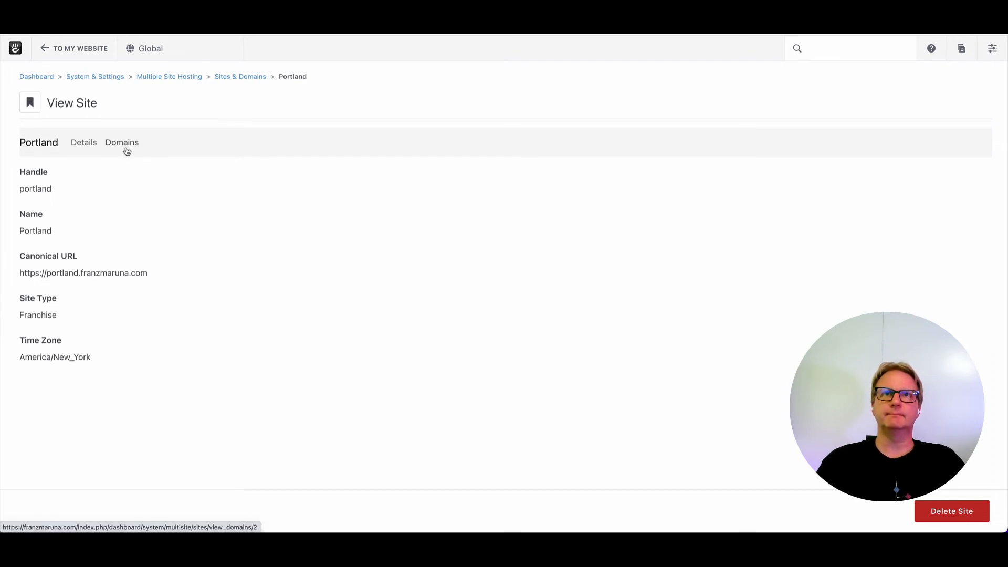
{"action": "left_click", "coordinate": [122, 143]}
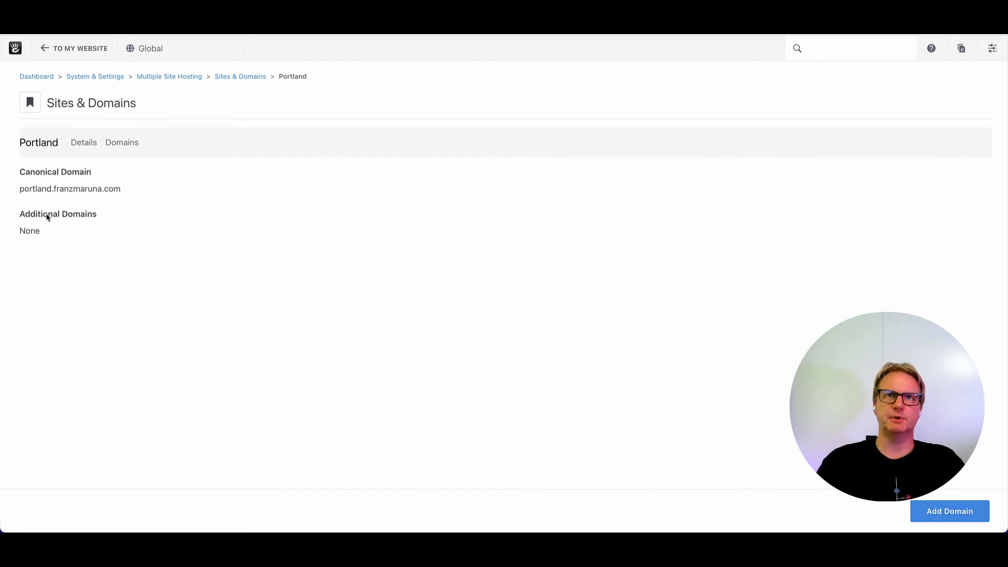
{"action": "mouse_move", "coordinate": [151, 219]}
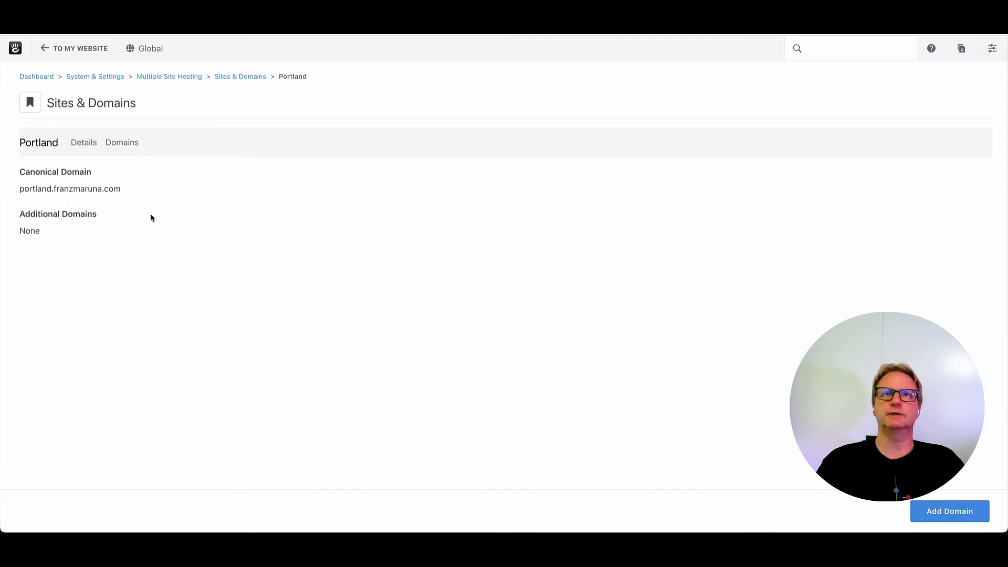
{"action": "mouse_move", "coordinate": [543, 195]}
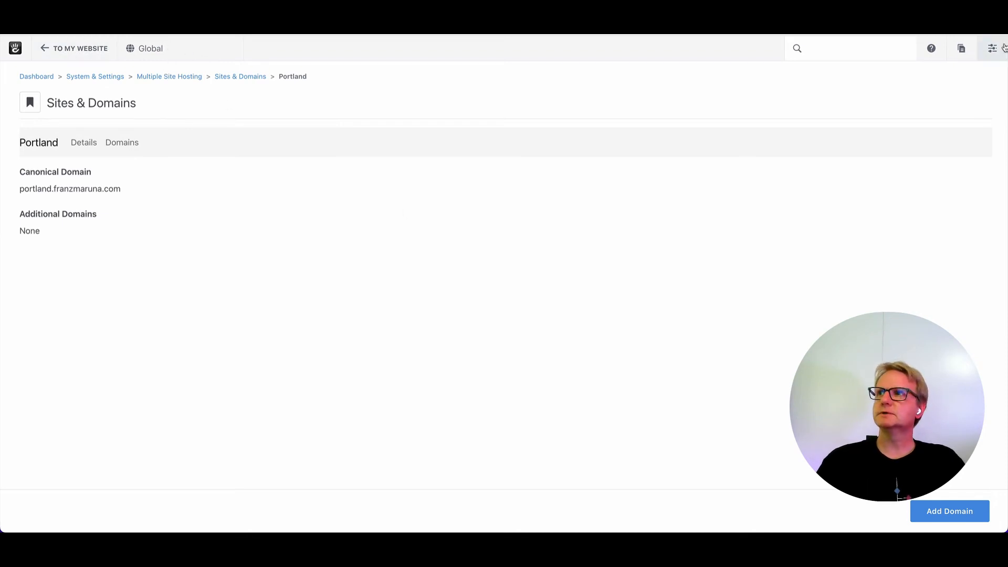
Find the Name & Attributes settings via the dashboard search and switch the site selector to Portland.
{"action": "left_click", "coordinate": [992, 49]}
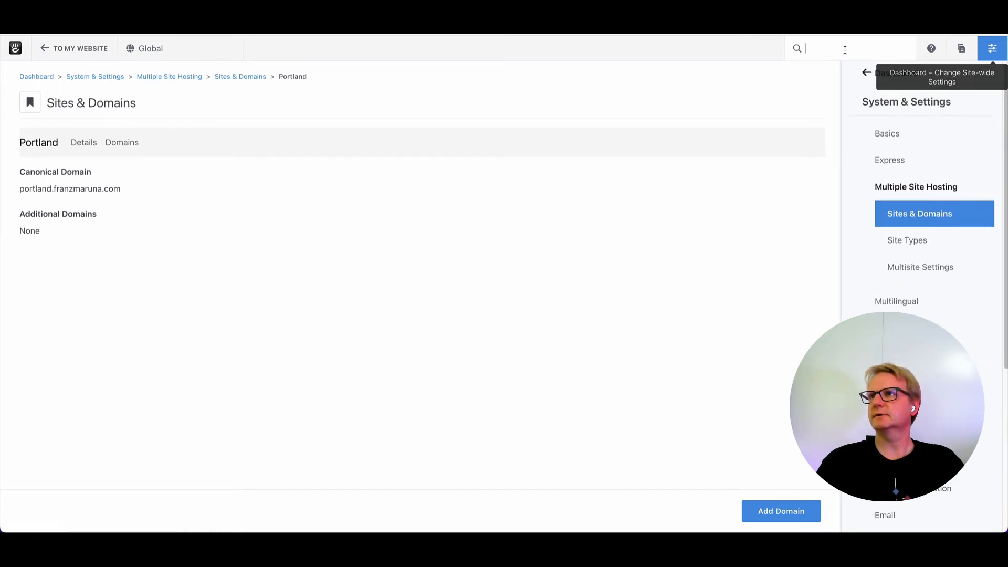
{"action": "type", "text": "site name"}
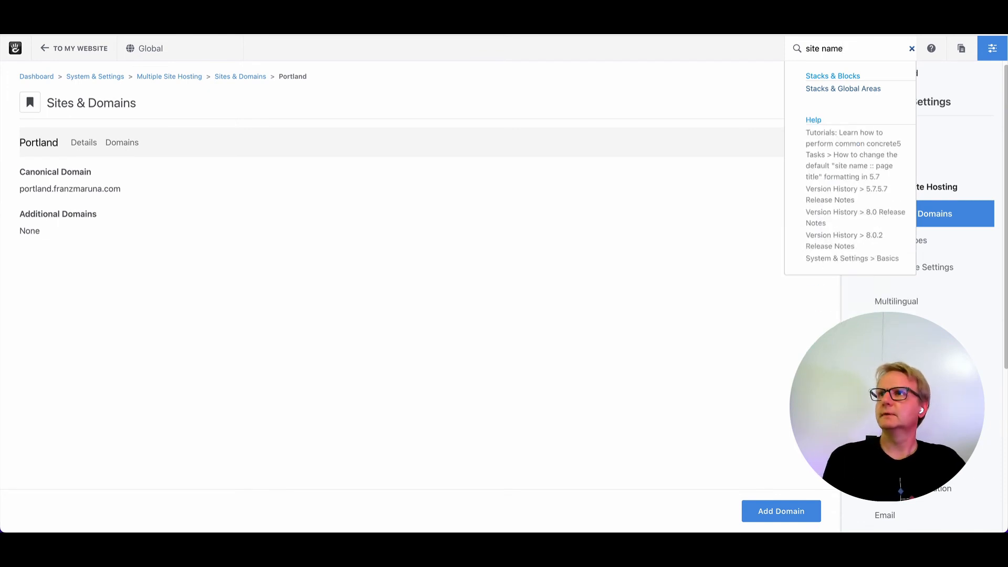
{"action": "type", "text": "name"}
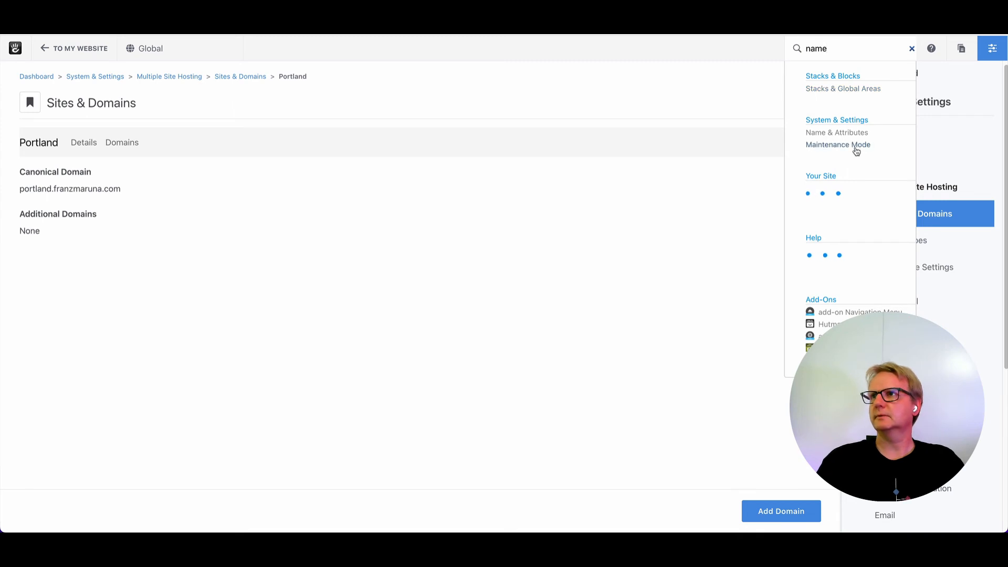
{"action": "left_click", "coordinate": [836, 132]}
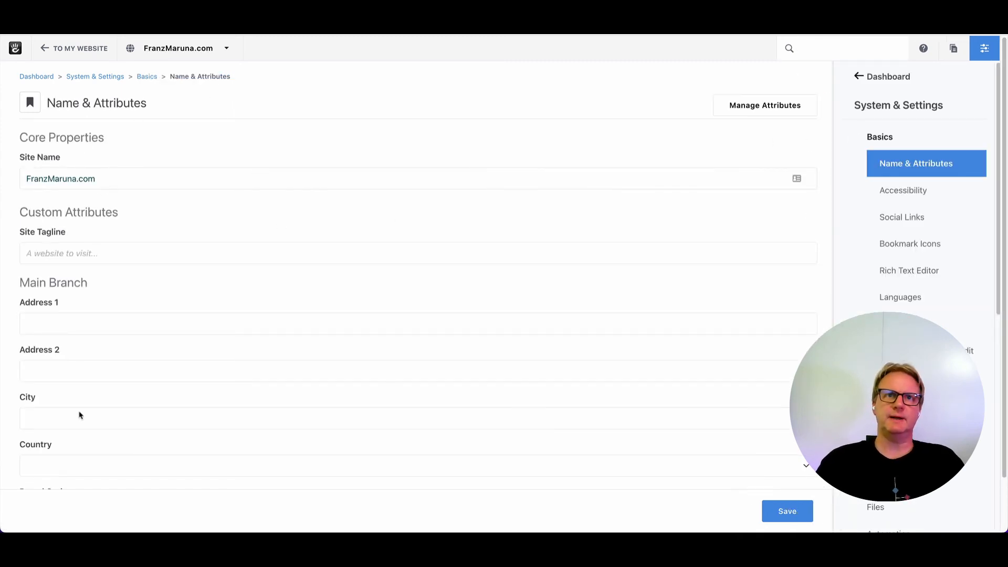
{"action": "left_click", "coordinate": [187, 49]}
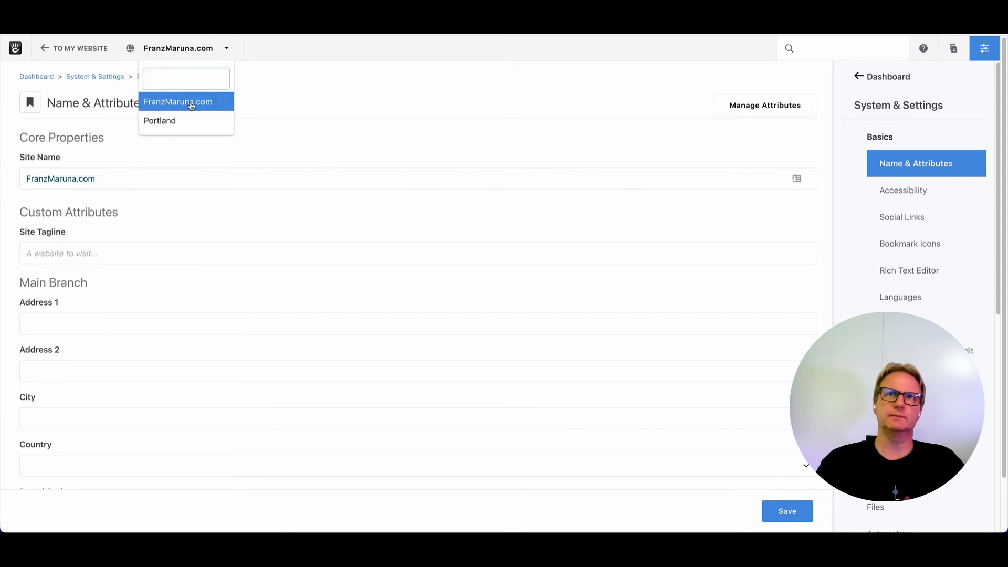
{"action": "left_click", "coordinate": [160, 120]}
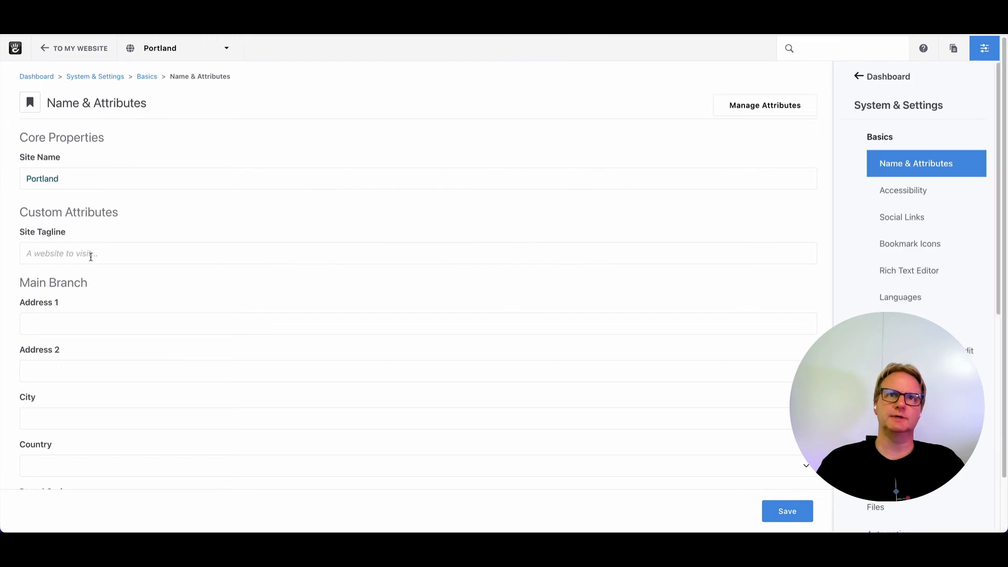
Save the tagline "Another website to visit" for Portland and return to the dashboard navigation.
{"action": "type", "text": "Another web"}
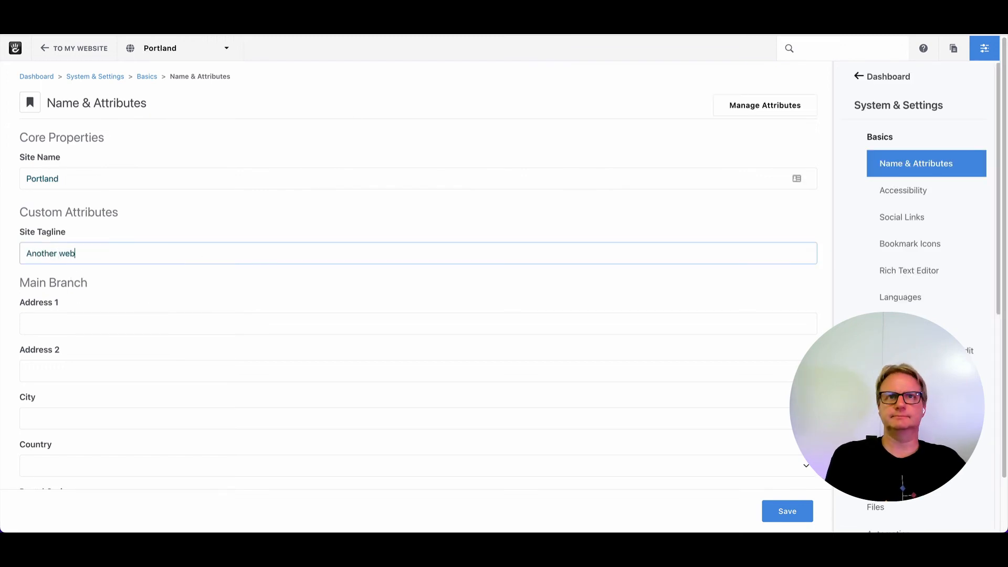
{"action": "type", "text": "site to visit"}
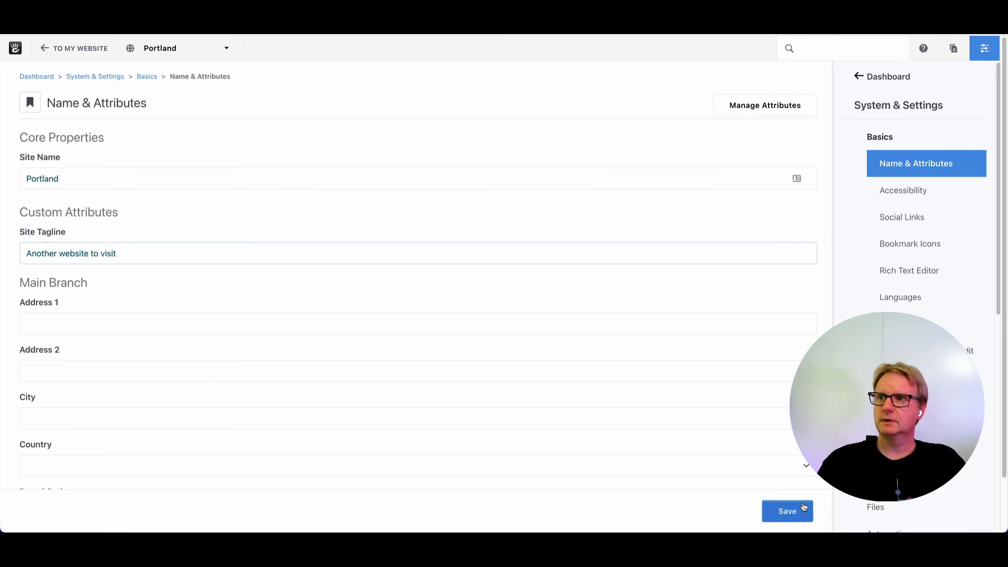
{"action": "left_click", "coordinate": [788, 511]}
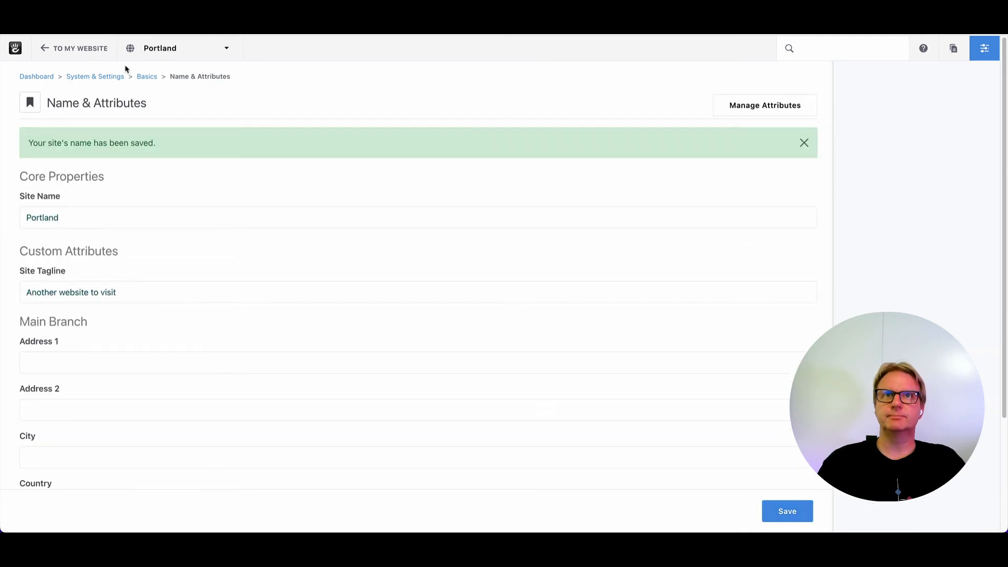
{"action": "left_click", "coordinate": [983, 49]}
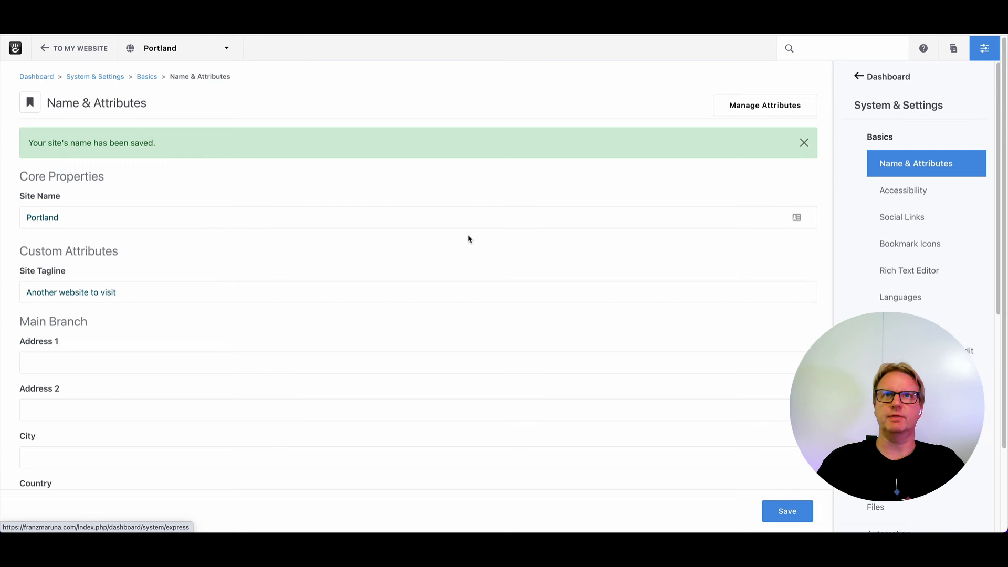
{"action": "mouse_move", "coordinate": [650, 136]}
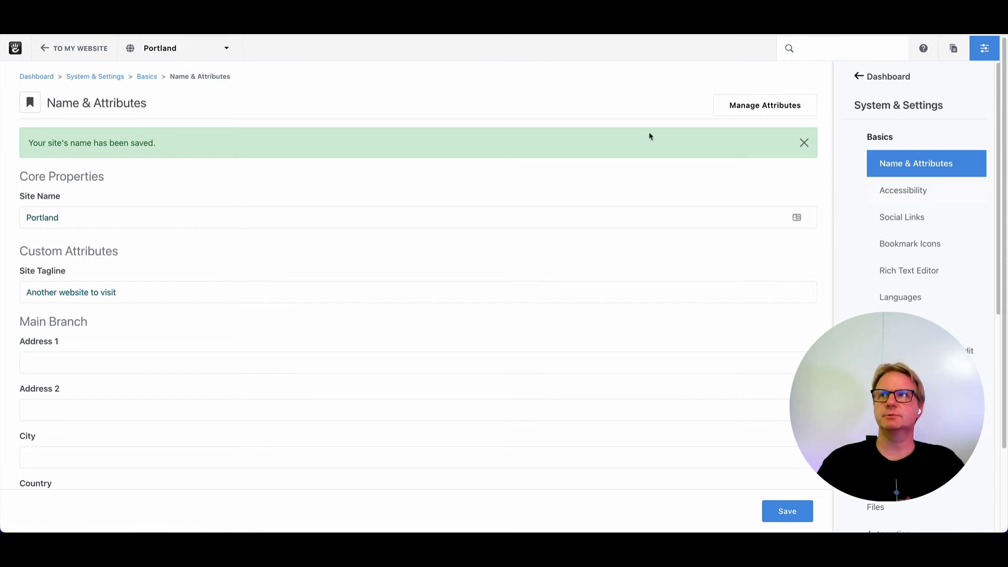
{"action": "mouse_move", "coordinate": [906, 80]}
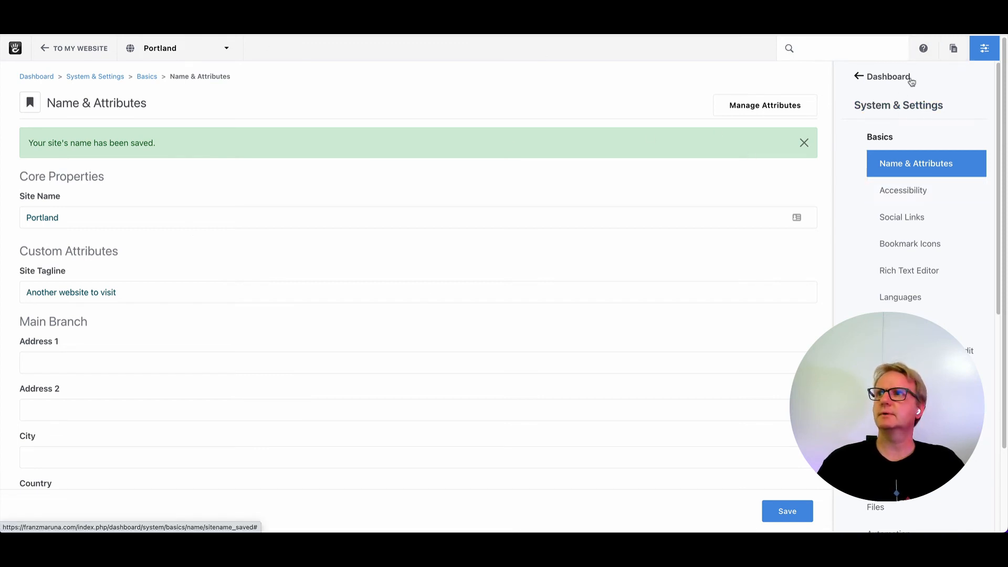
{"action": "left_click", "coordinate": [884, 75]}
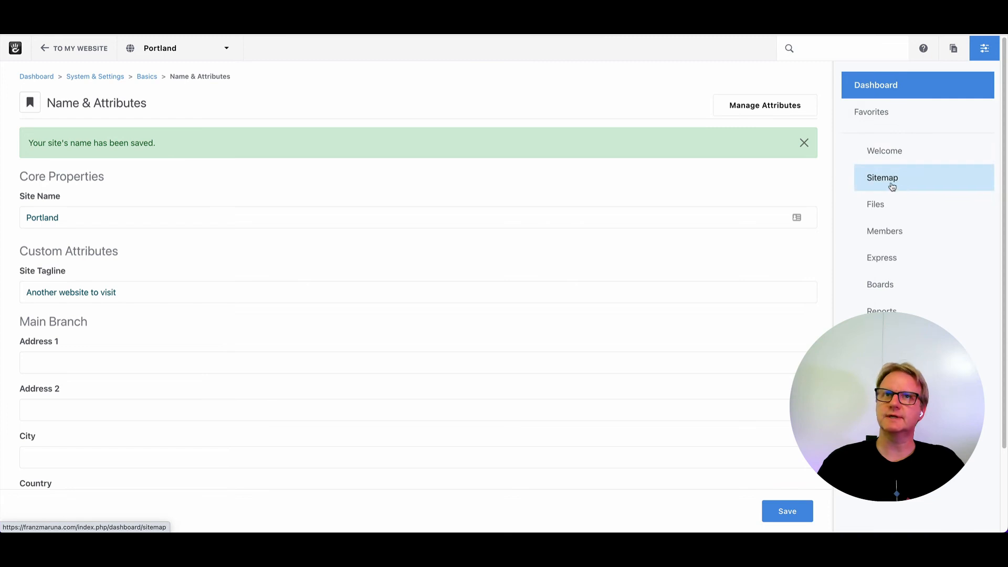
In the Sitemap, copy the About page beneath the Portland site's home page.
{"action": "left_click", "coordinate": [882, 178]}
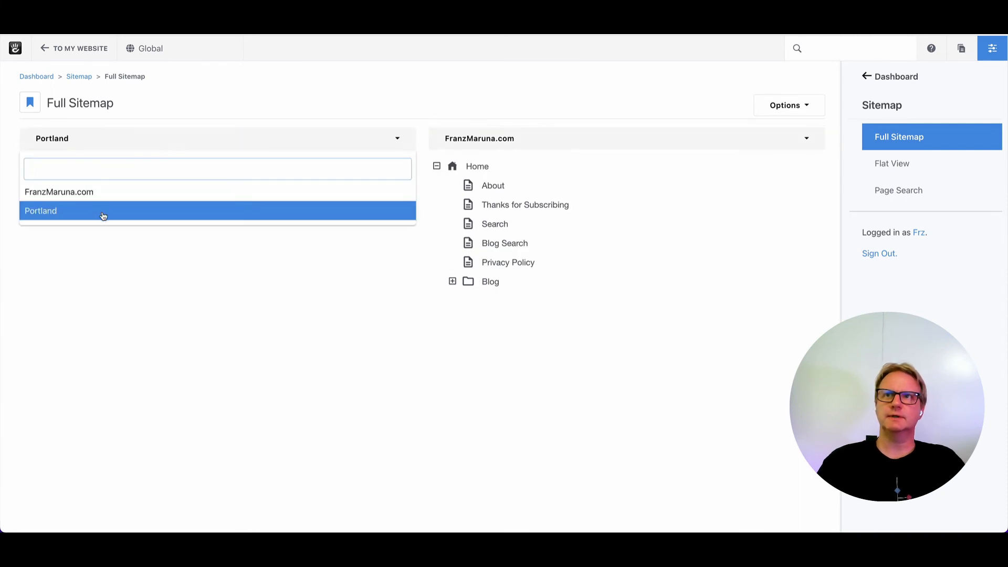
{"action": "left_click", "coordinate": [40, 210]}
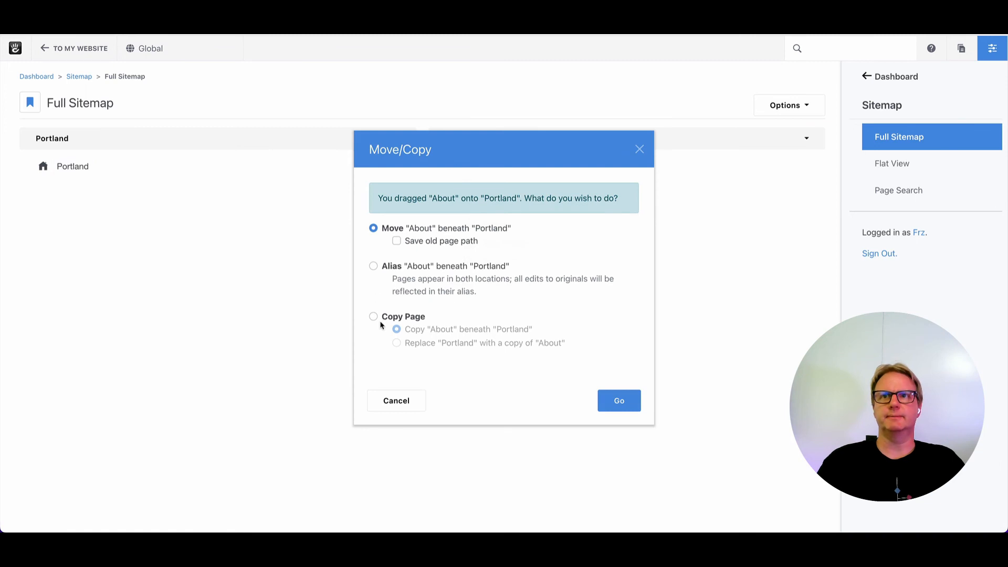
{"action": "left_click", "coordinate": [373, 317]}
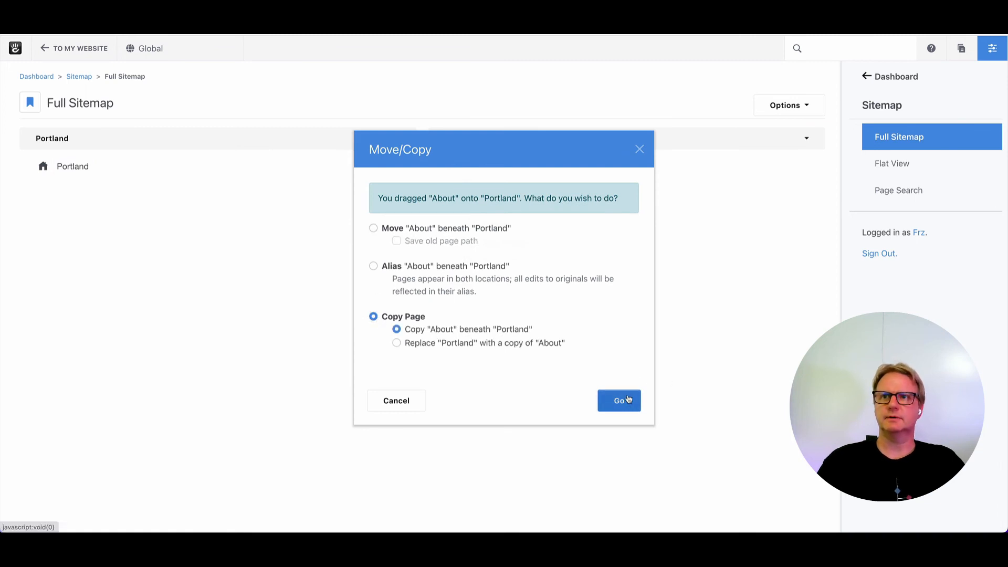
{"action": "left_click", "coordinate": [619, 401]}
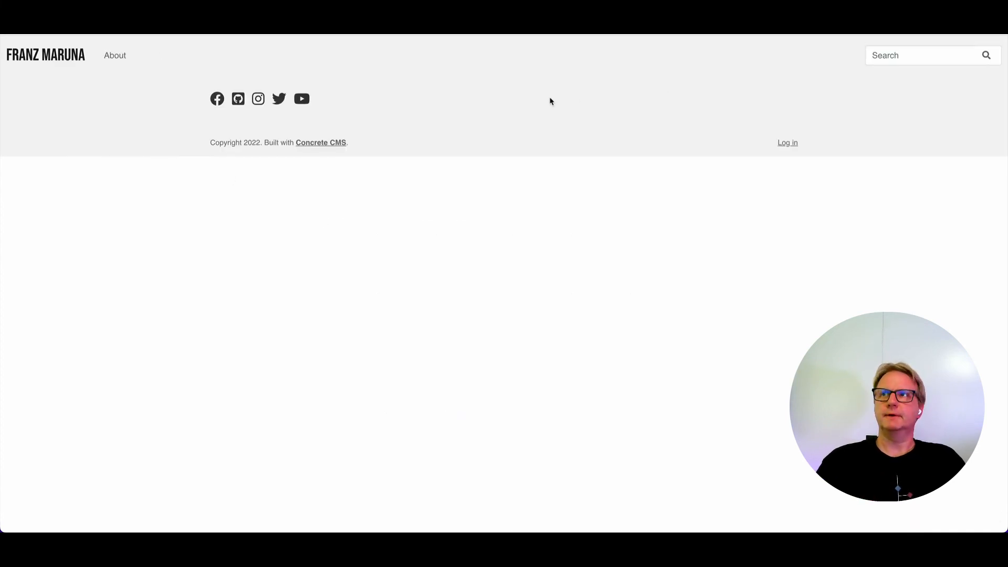
{"action": "mouse_move", "coordinate": [115, 54]}
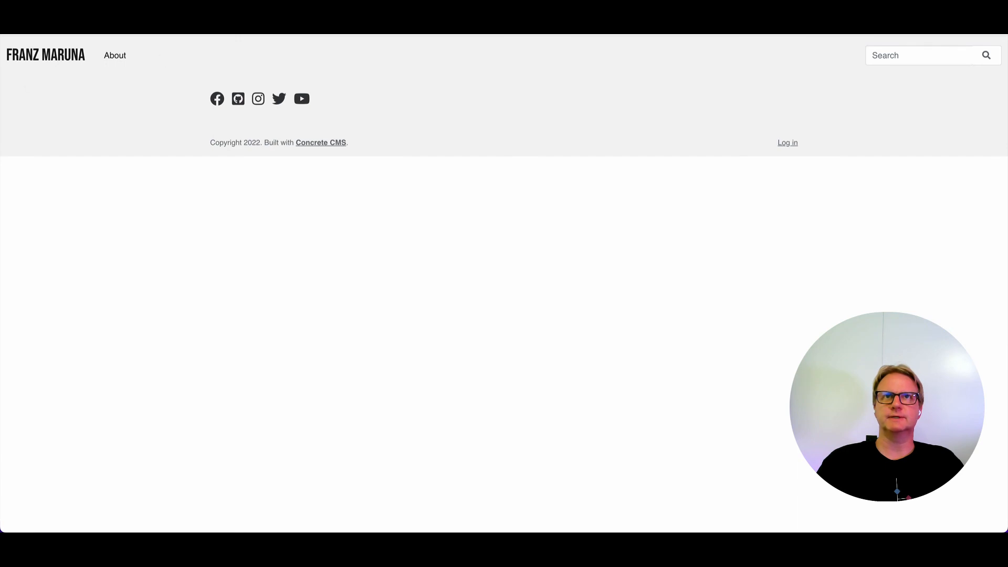
{"action": "mouse_move", "coordinate": [445, 110]}
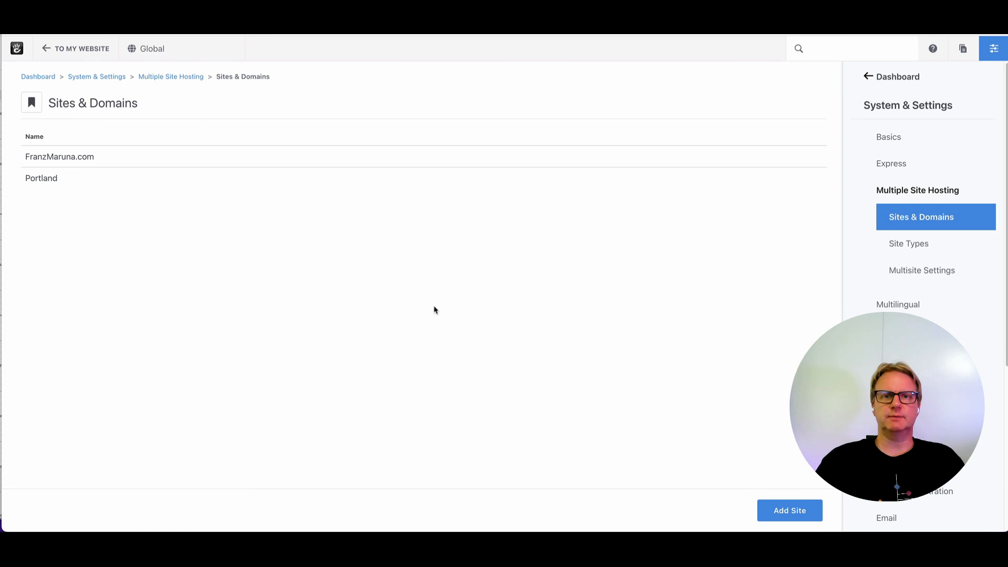
{"action": "mouse_move", "coordinate": [433, 314]}
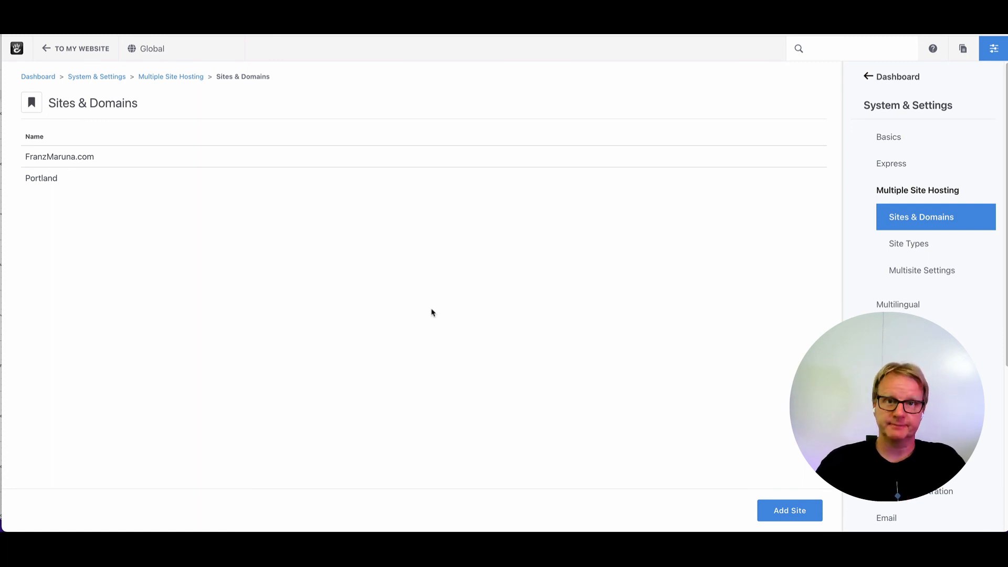
{"action": "mouse_move", "coordinate": [437, 309]}
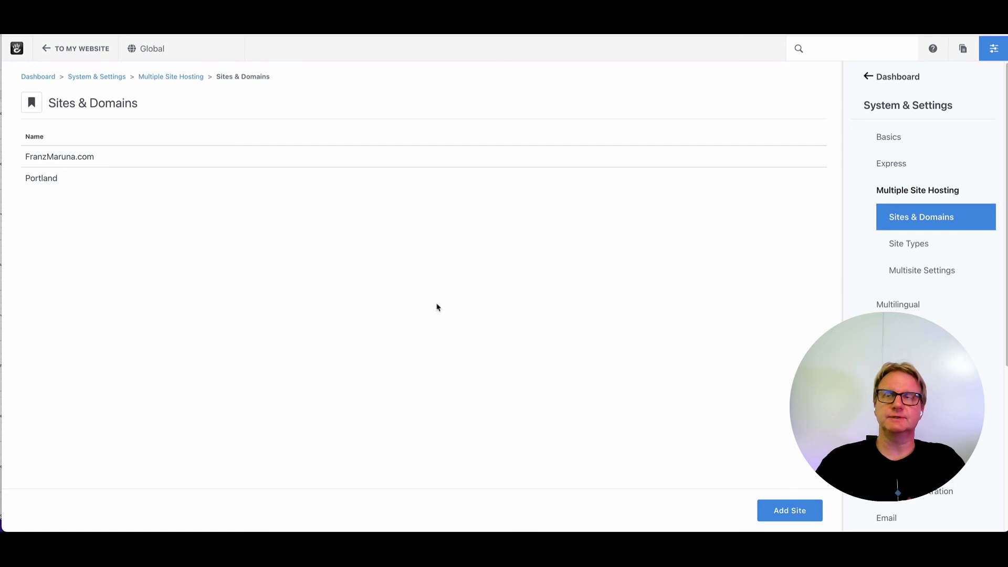